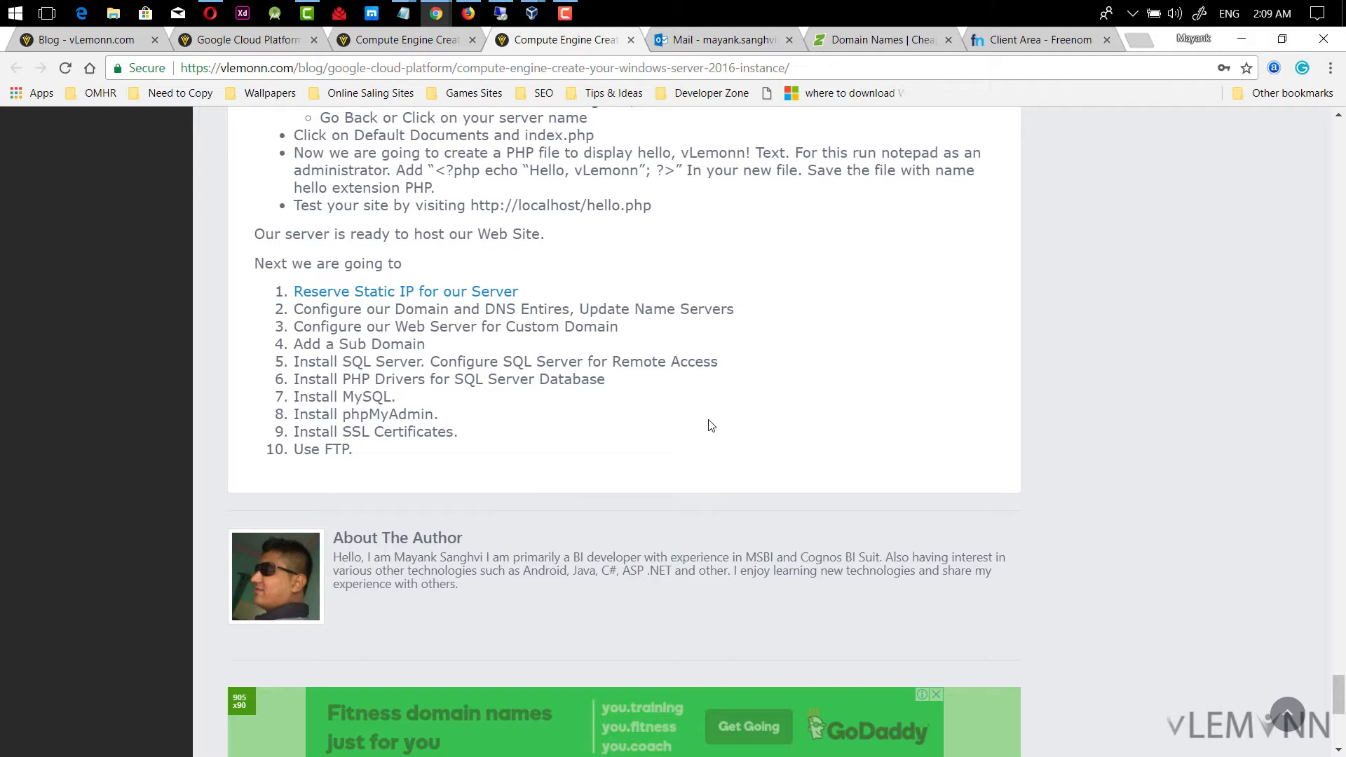
Switch from Chrome to the Windows Server 2016 remote desktop session
{"action": "key", "text": "alt+tab"}
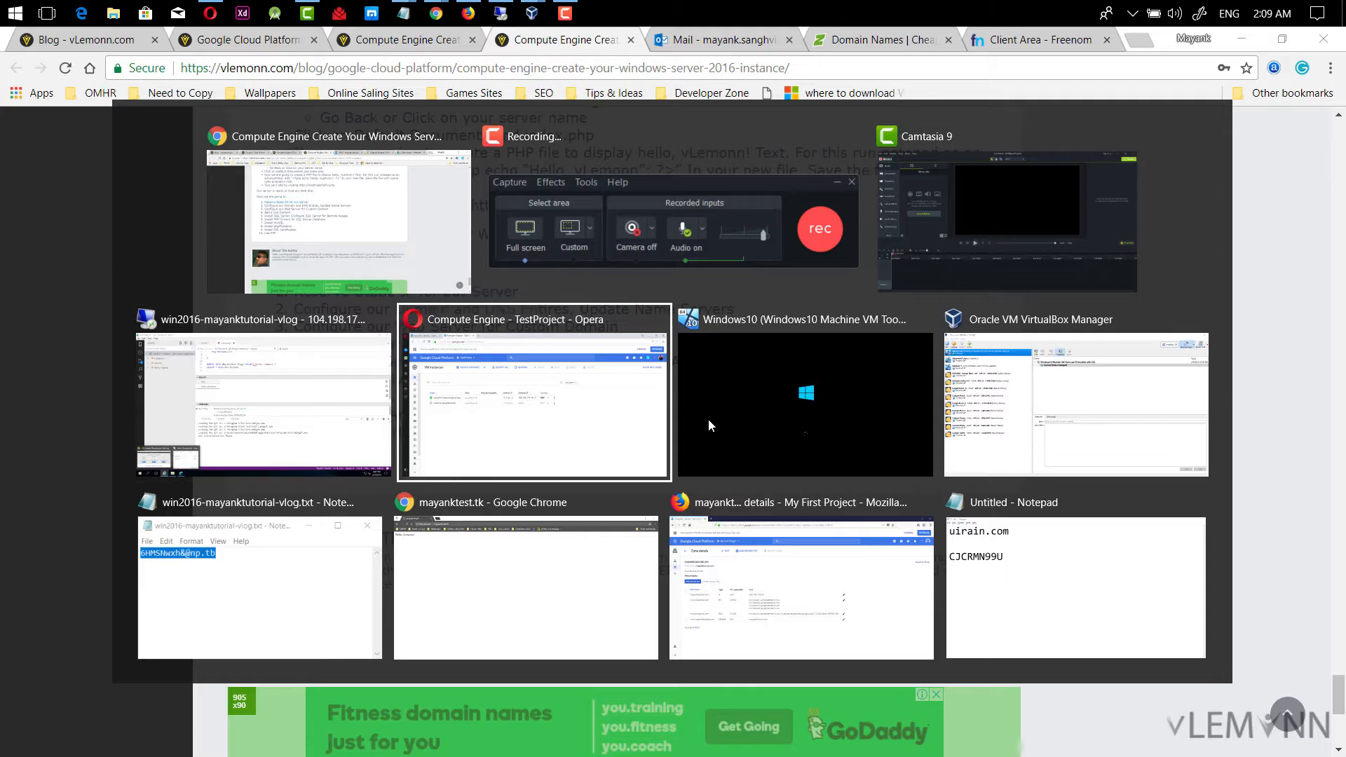
{"action": "left_click", "coordinate": [804, 404]}
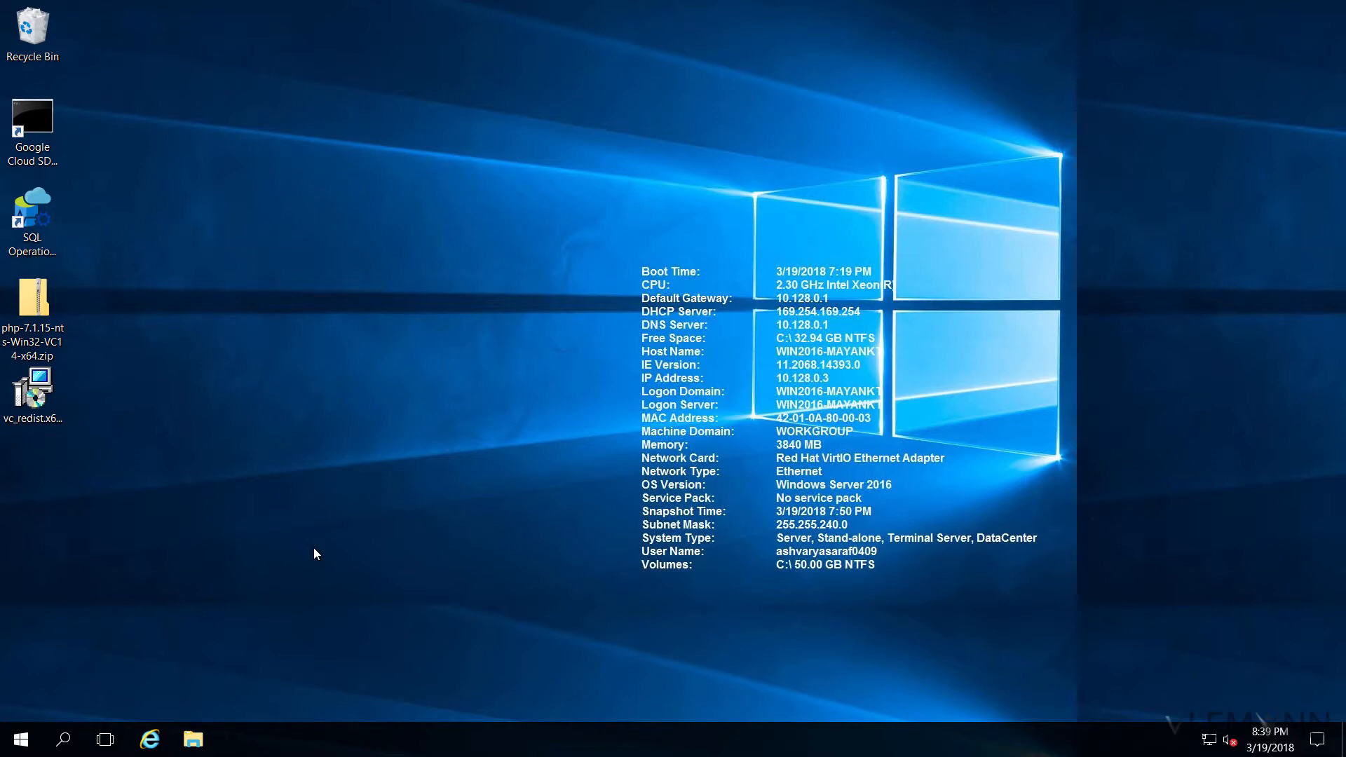
{"action": "mouse_move", "coordinate": [149, 738]}
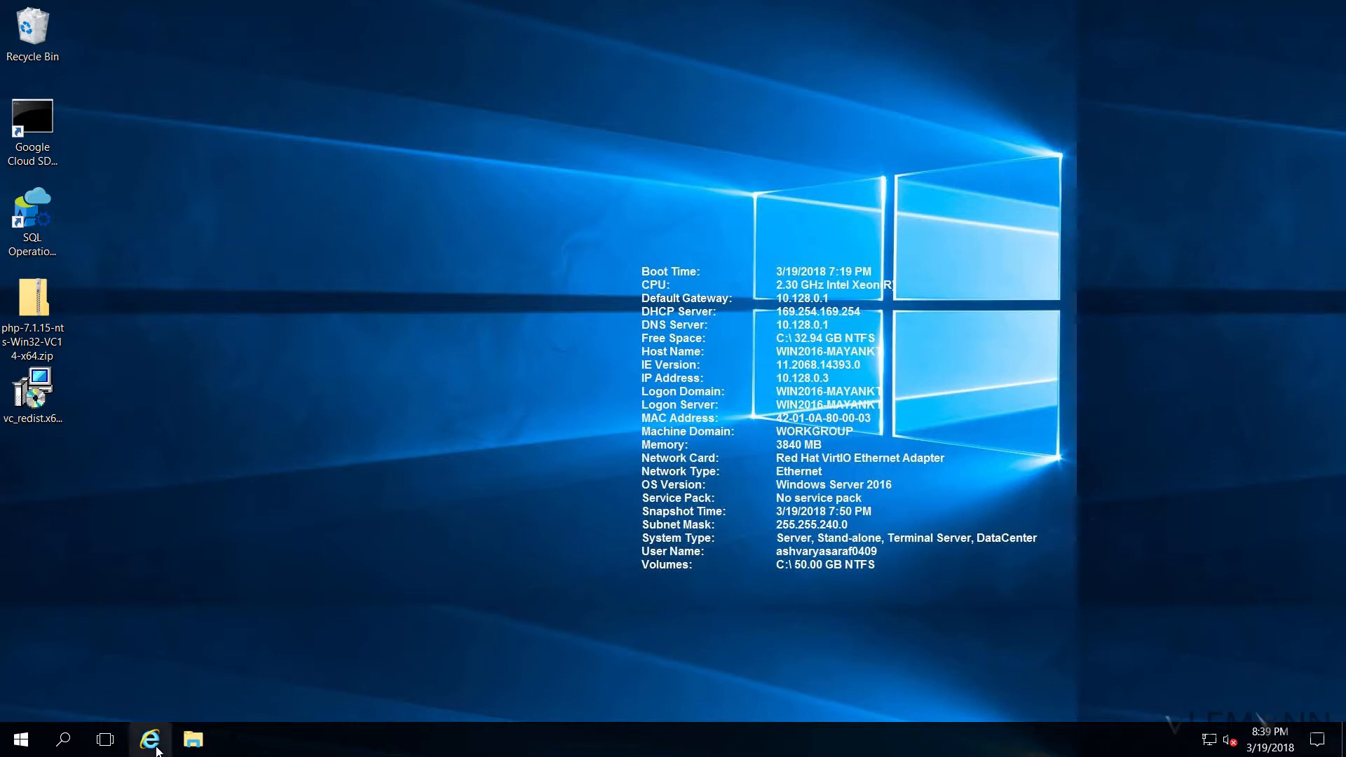
Launch Internet Explorer and reach the Microsoft Drivers 4.3 for PHP download page
{"action": "left_click", "coordinate": [149, 738]}
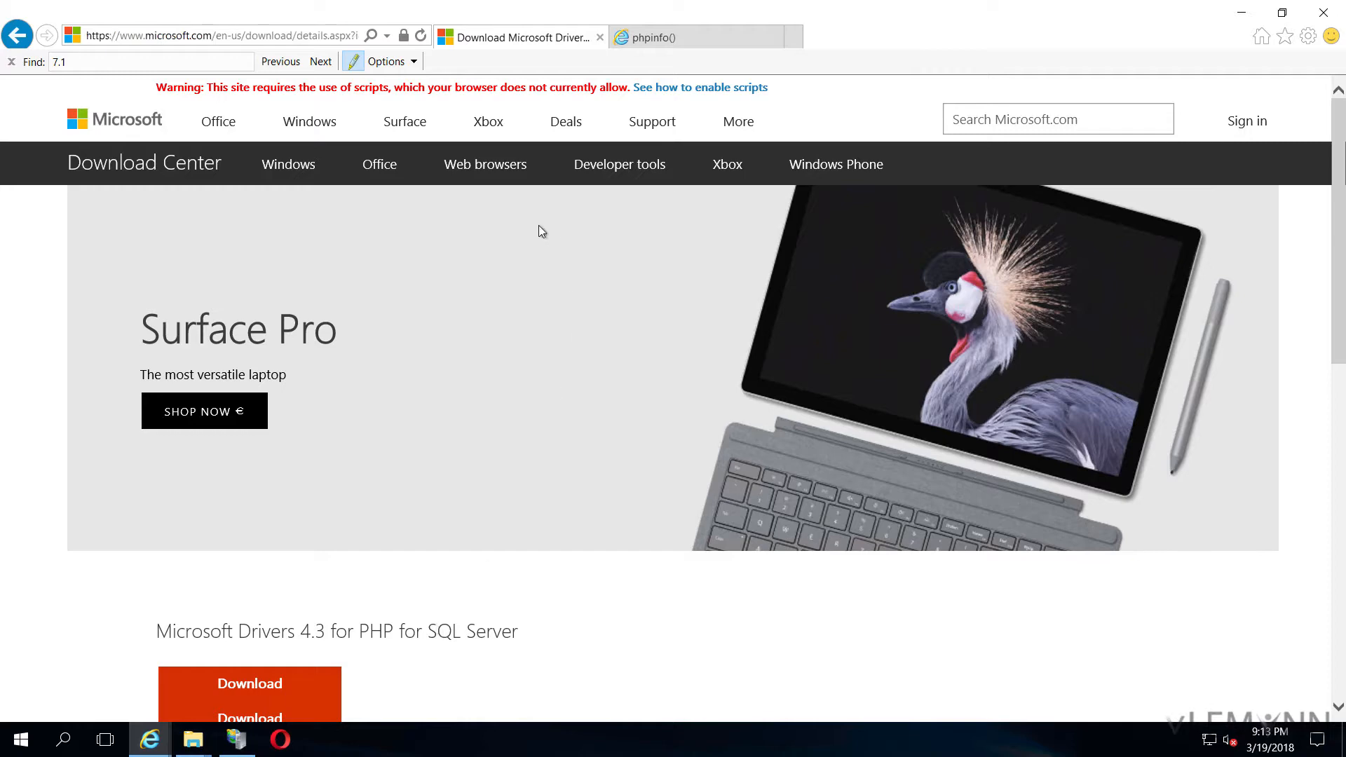
Download SQLSRV43.EXE and save it to disk
{"action": "left_click", "coordinate": [249, 693]}
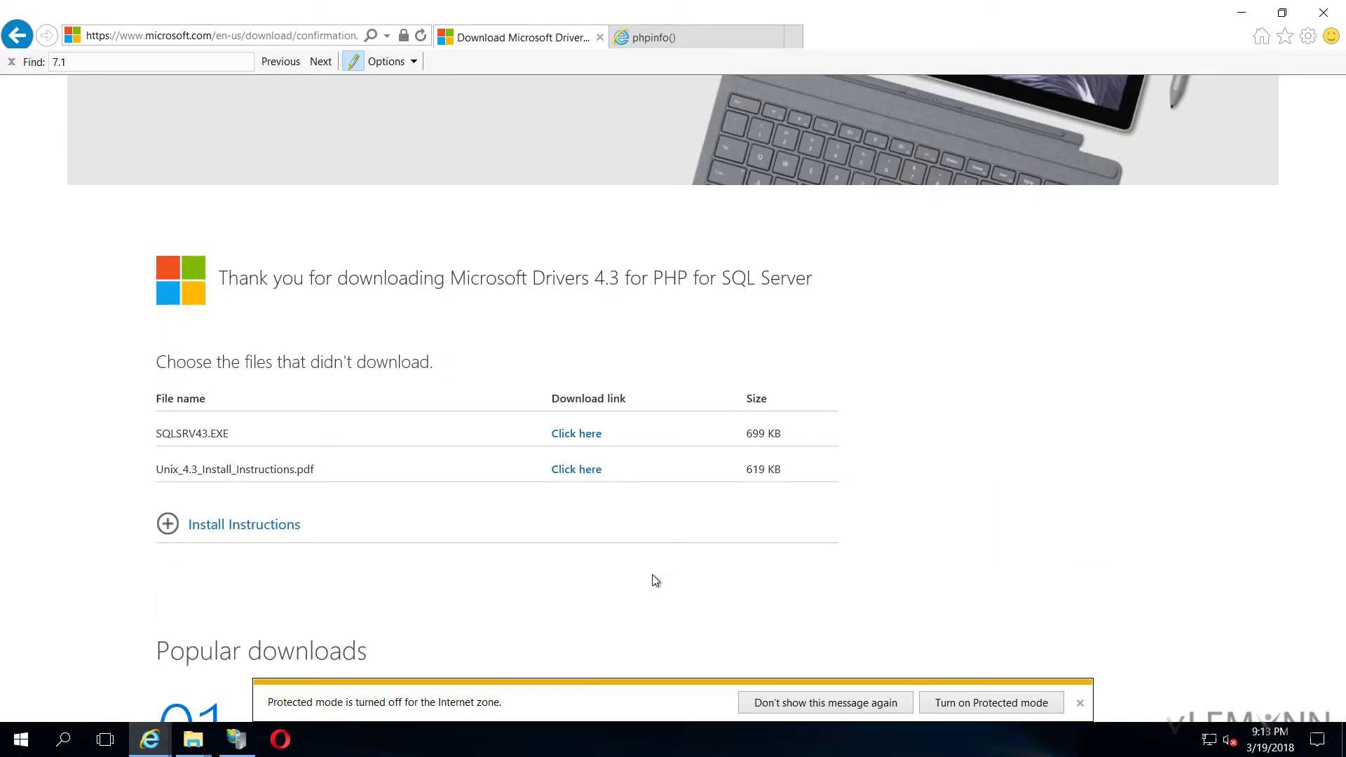
{"action": "mouse_move", "coordinate": [577, 433]}
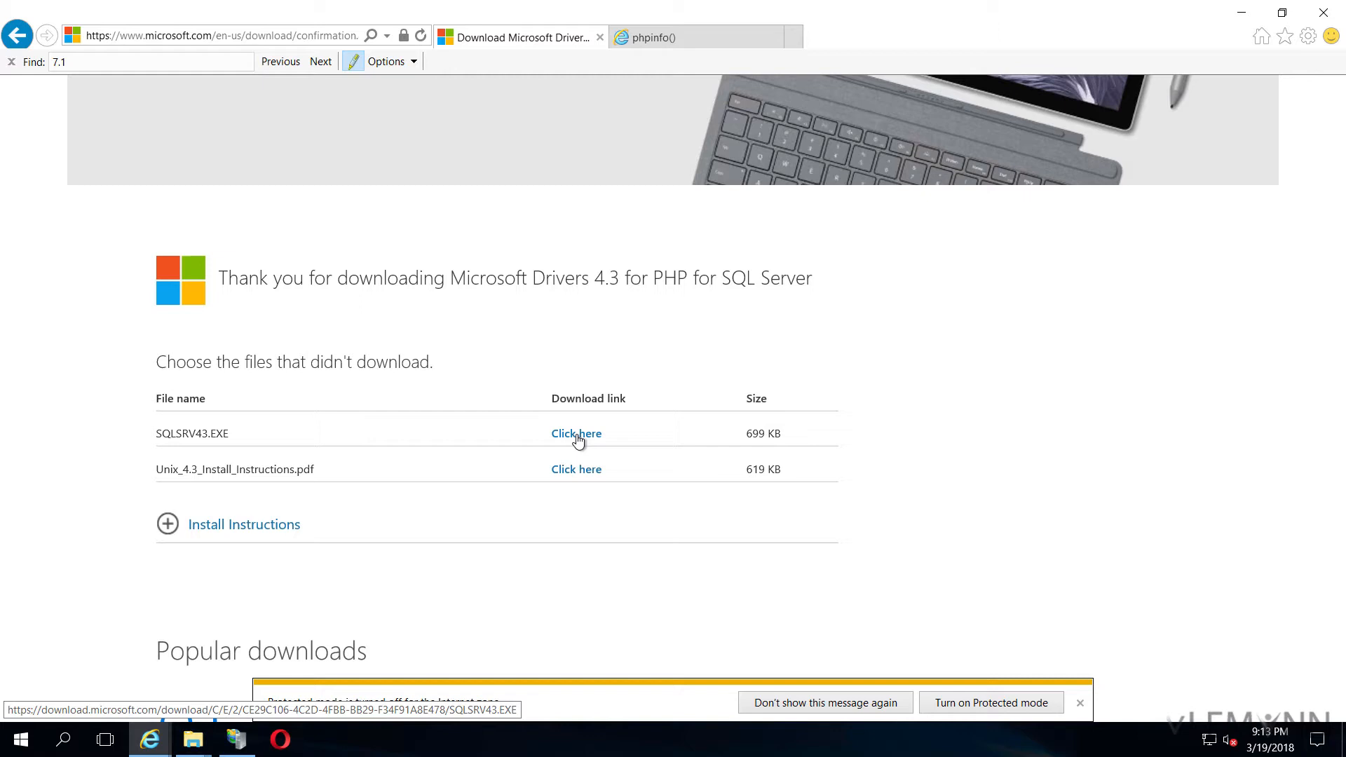
{"action": "mouse_move", "coordinate": [566, 471]}
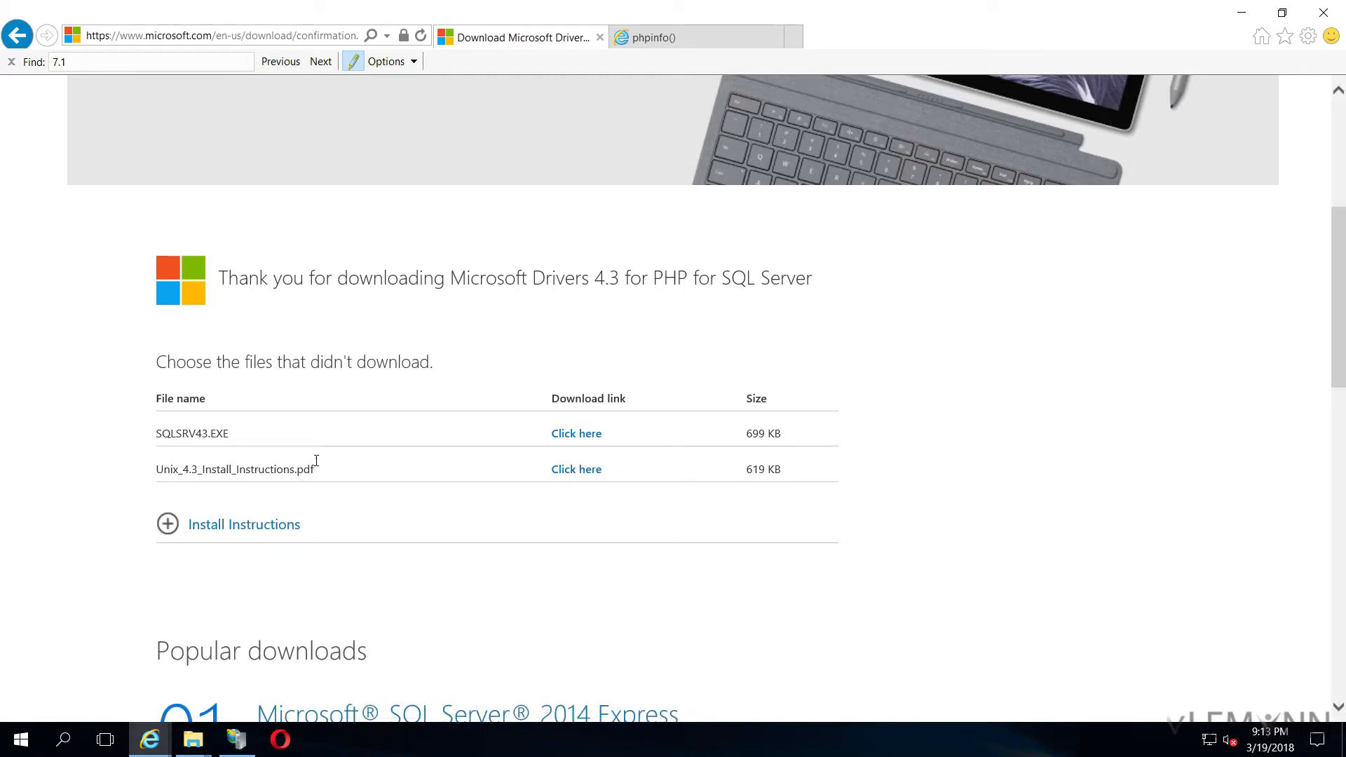
{"action": "double_click", "coordinate": [191, 433]}
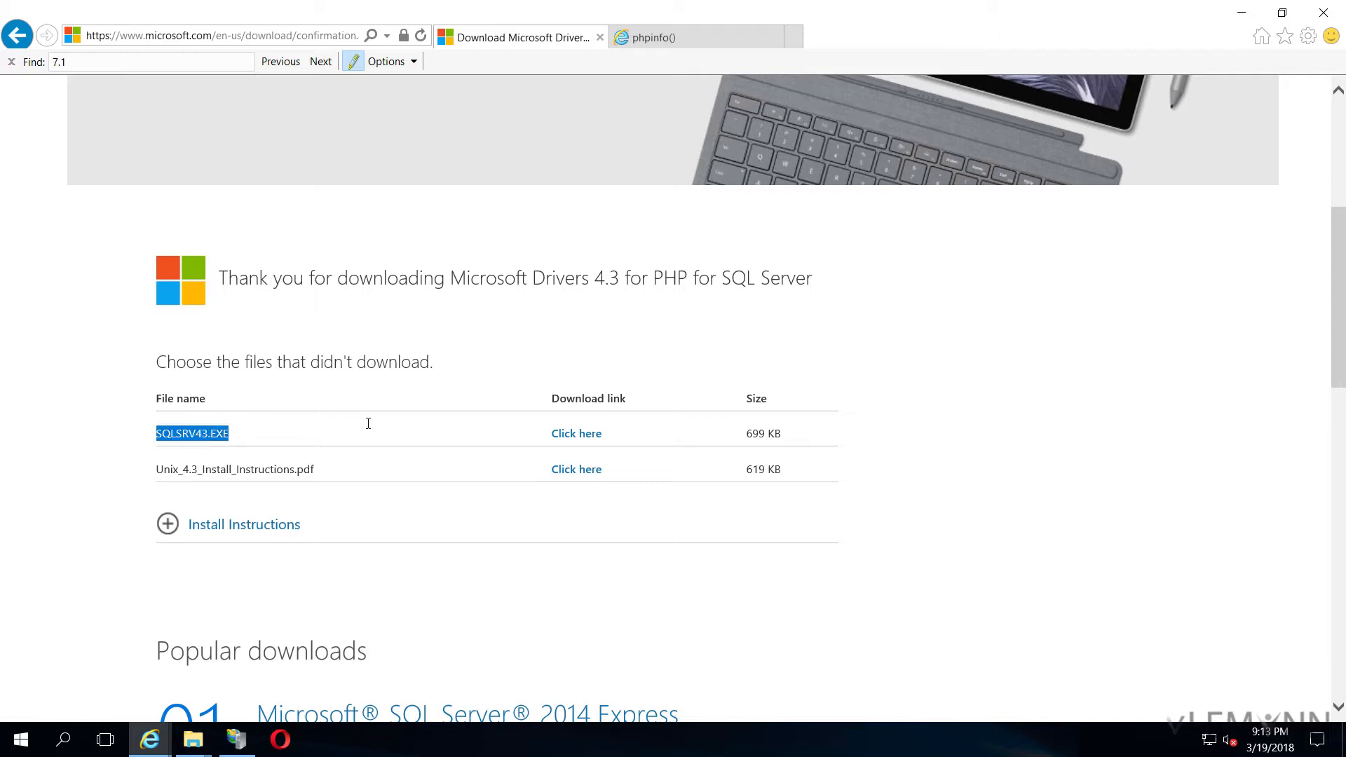
{"action": "left_click", "coordinate": [577, 433]}
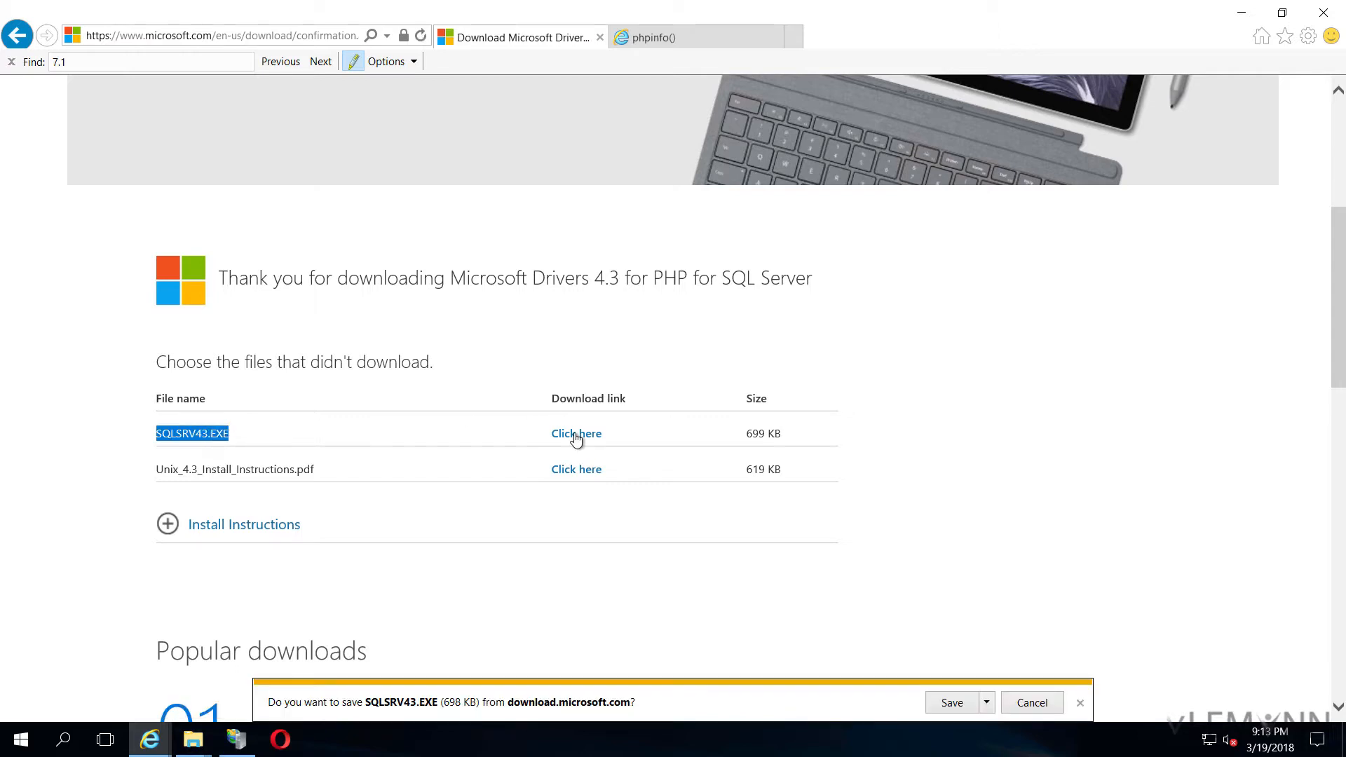
{"action": "mouse_move", "coordinate": [950, 703]}
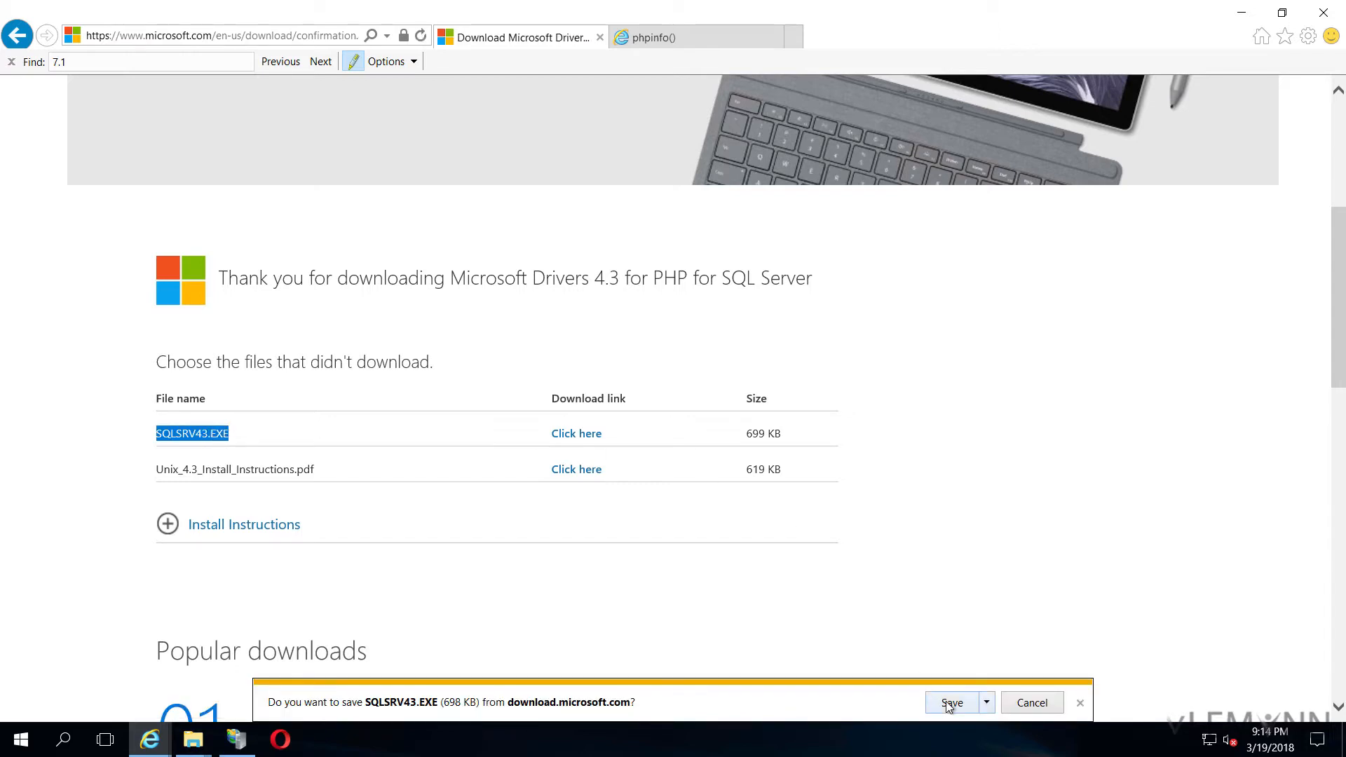
{"action": "left_click", "coordinate": [952, 703]}
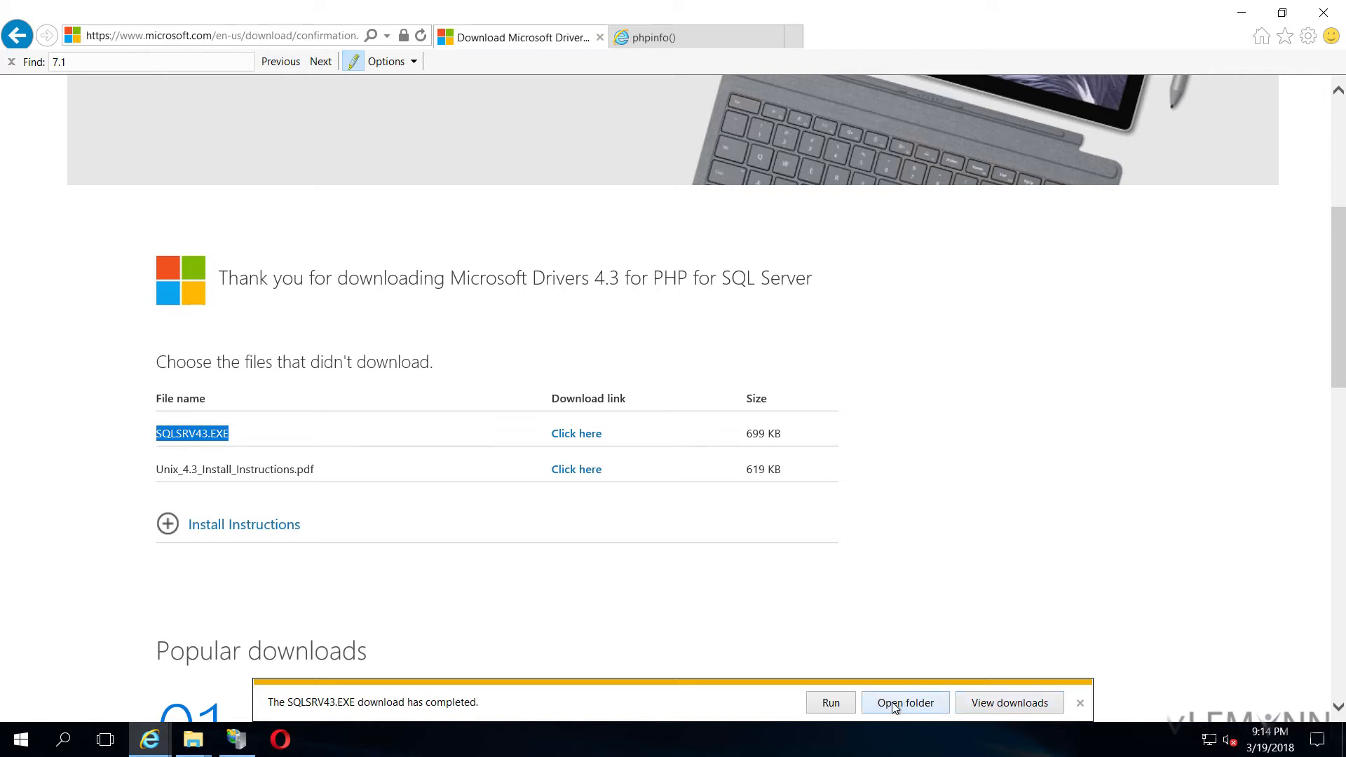
{"action": "mouse_move", "coordinate": [852, 654]}
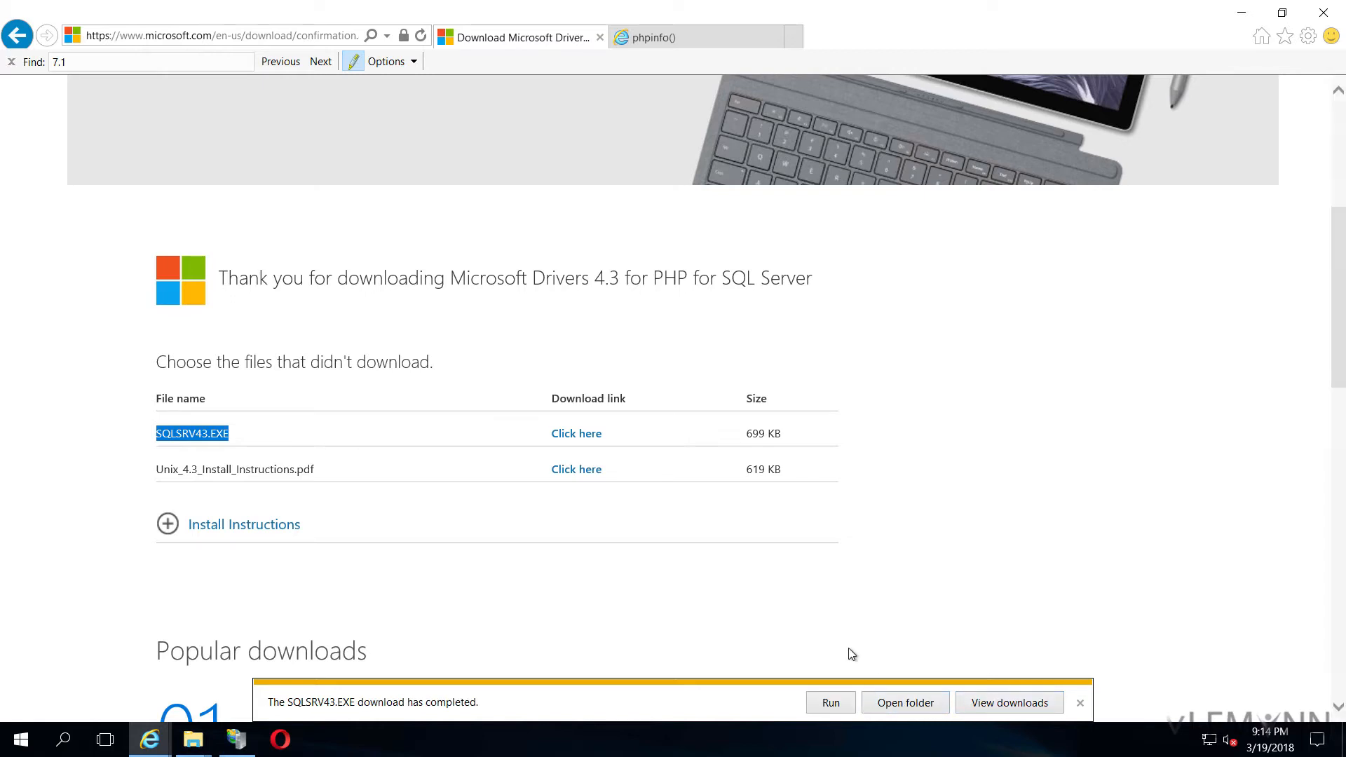
Run SQLSRV43.EXE, accept the license, and extract the files into Documents
{"action": "left_click", "coordinate": [829, 703]}
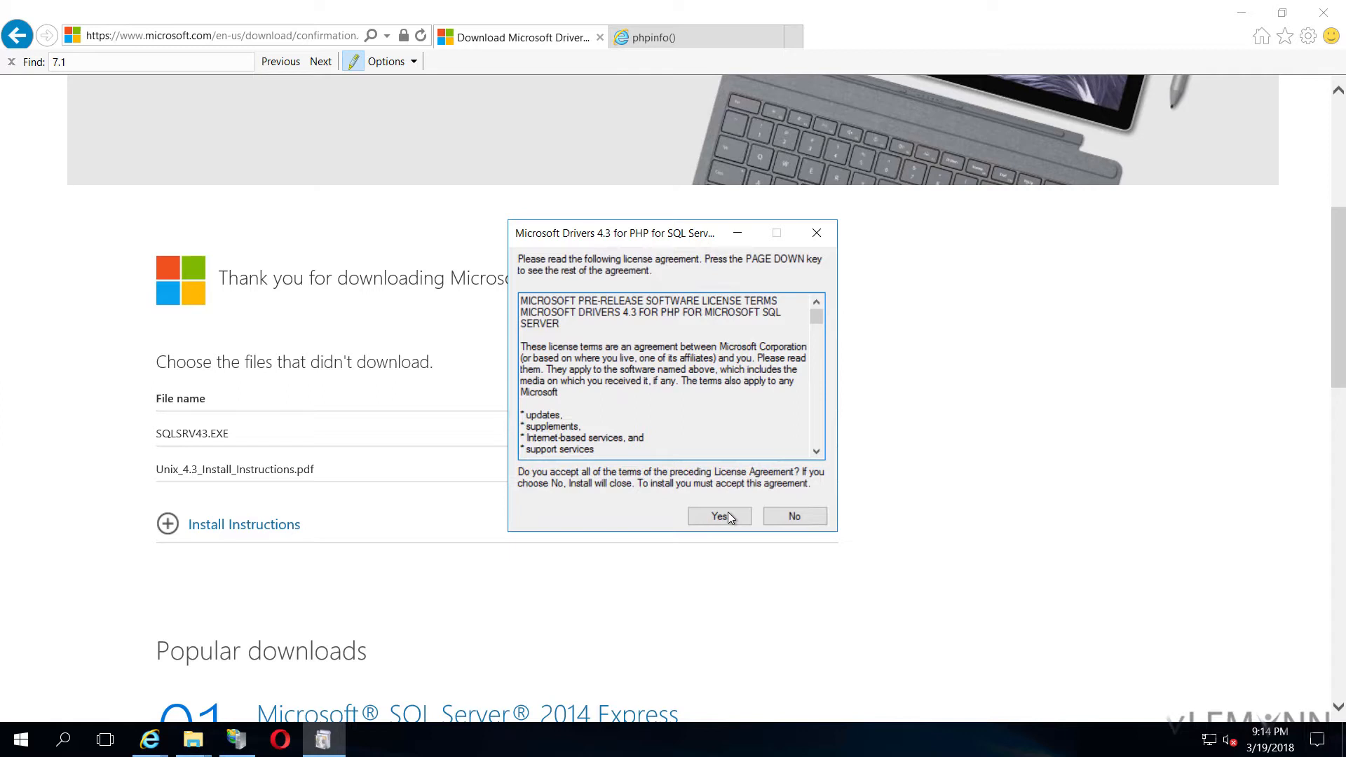
{"action": "left_click", "coordinate": [719, 516]}
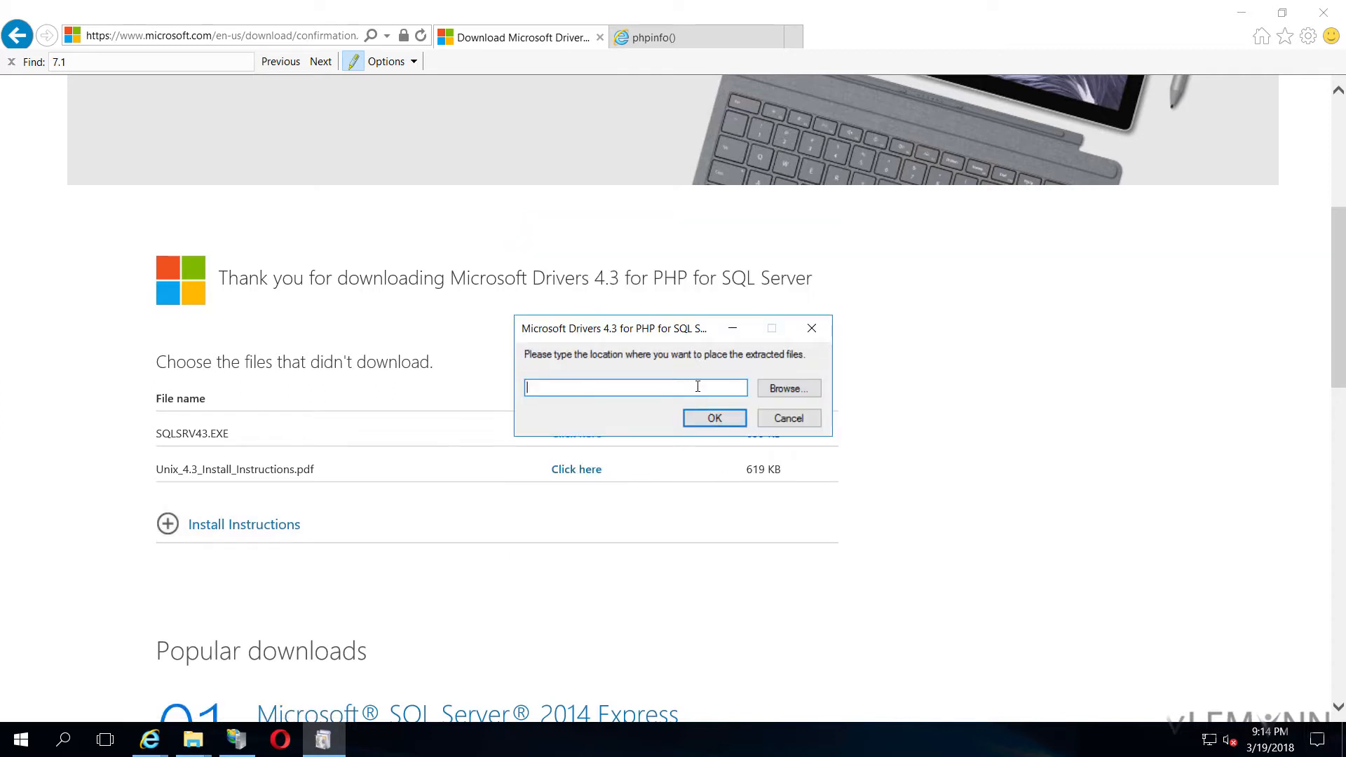
{"action": "left_click", "coordinate": [787, 388]}
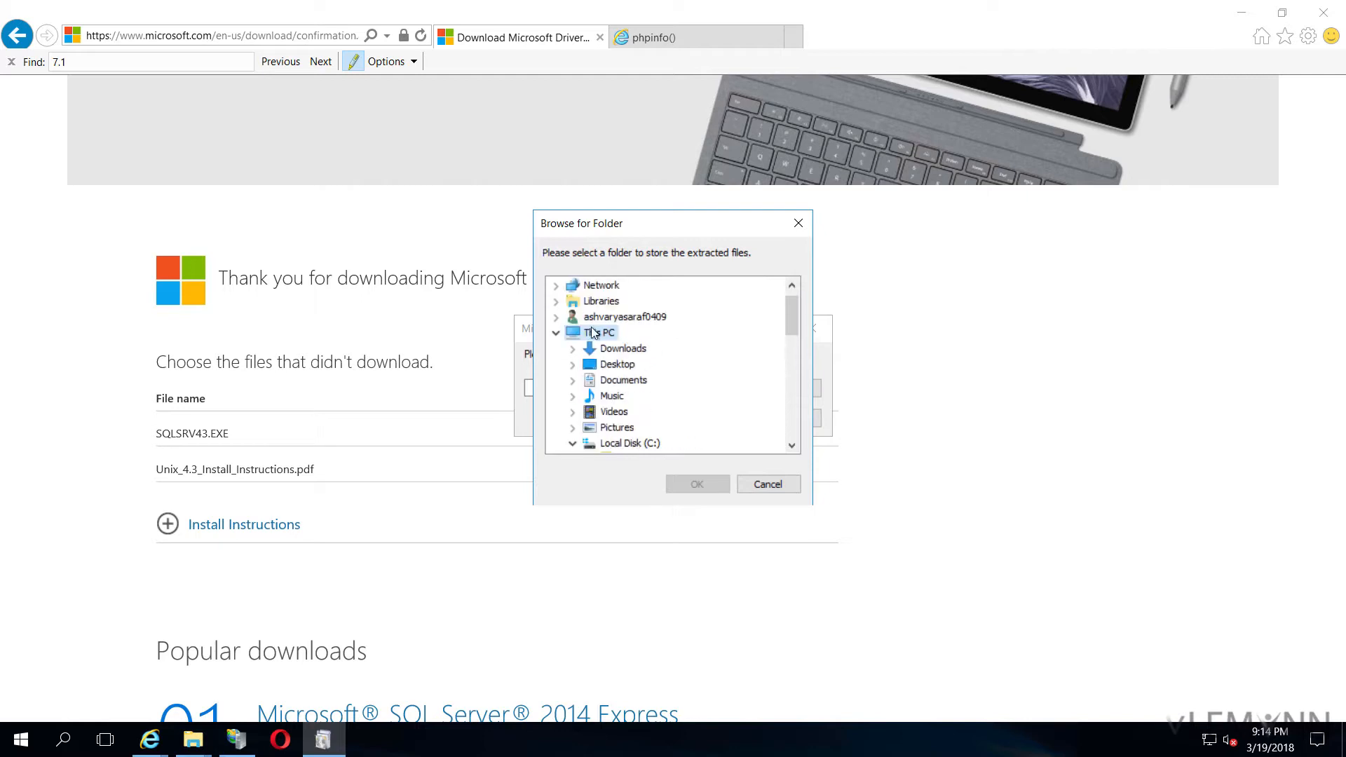
{"action": "mouse_move", "coordinate": [624, 360]}
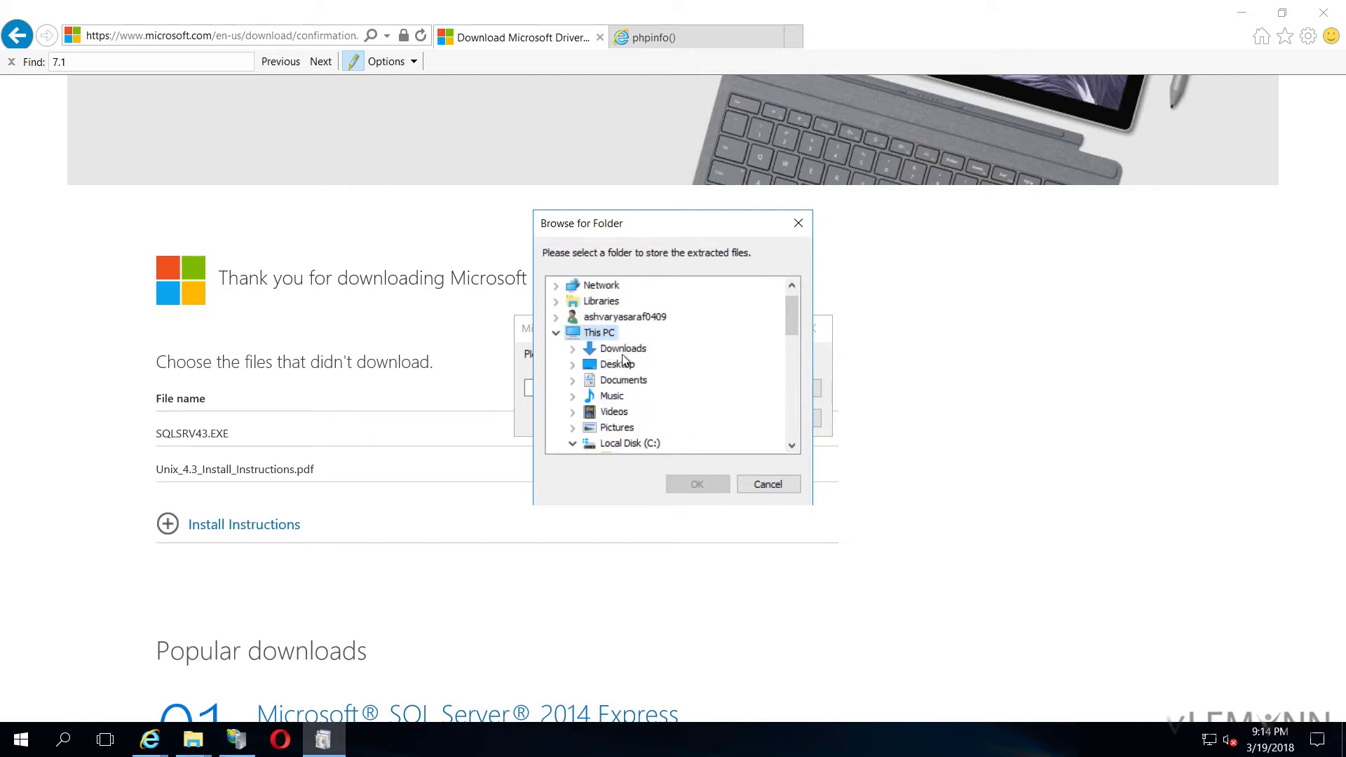
{"action": "mouse_move", "coordinate": [627, 321]}
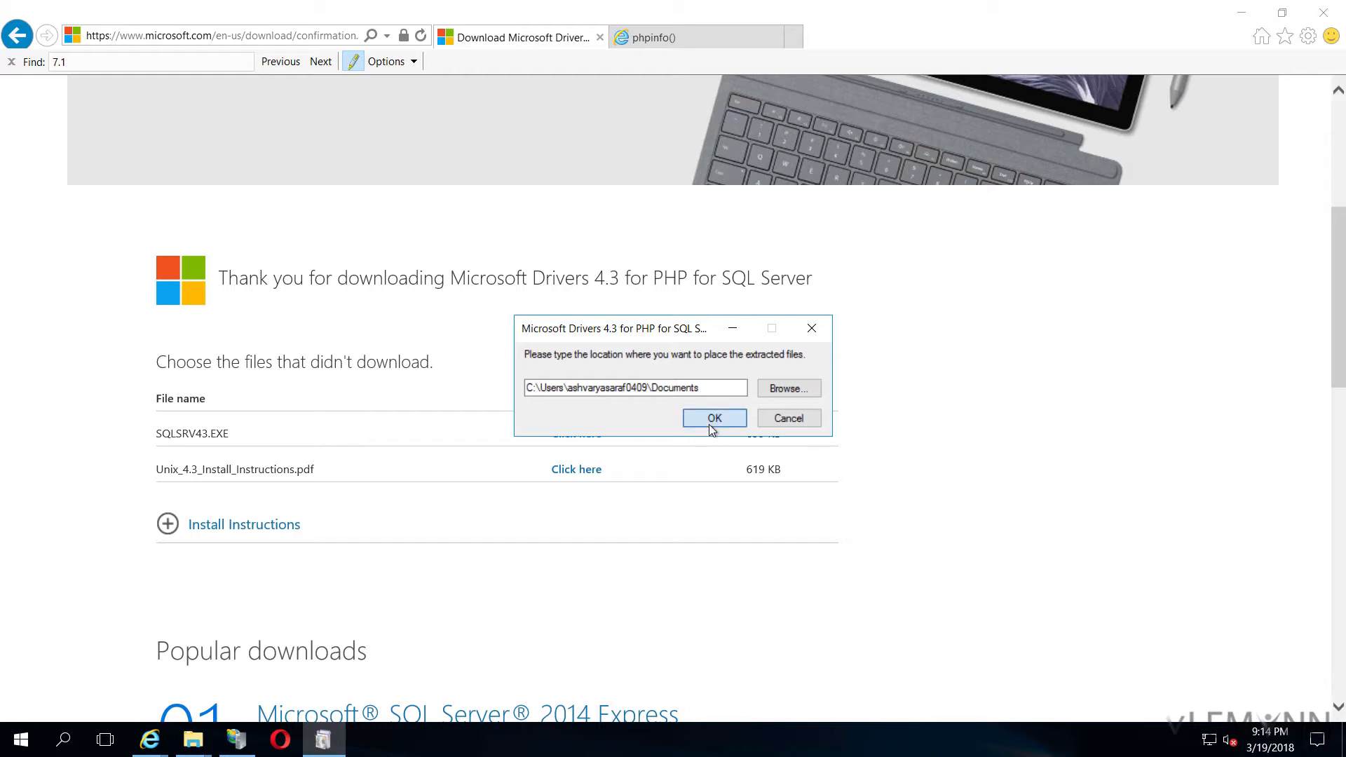
{"action": "left_click", "coordinate": [714, 418]}
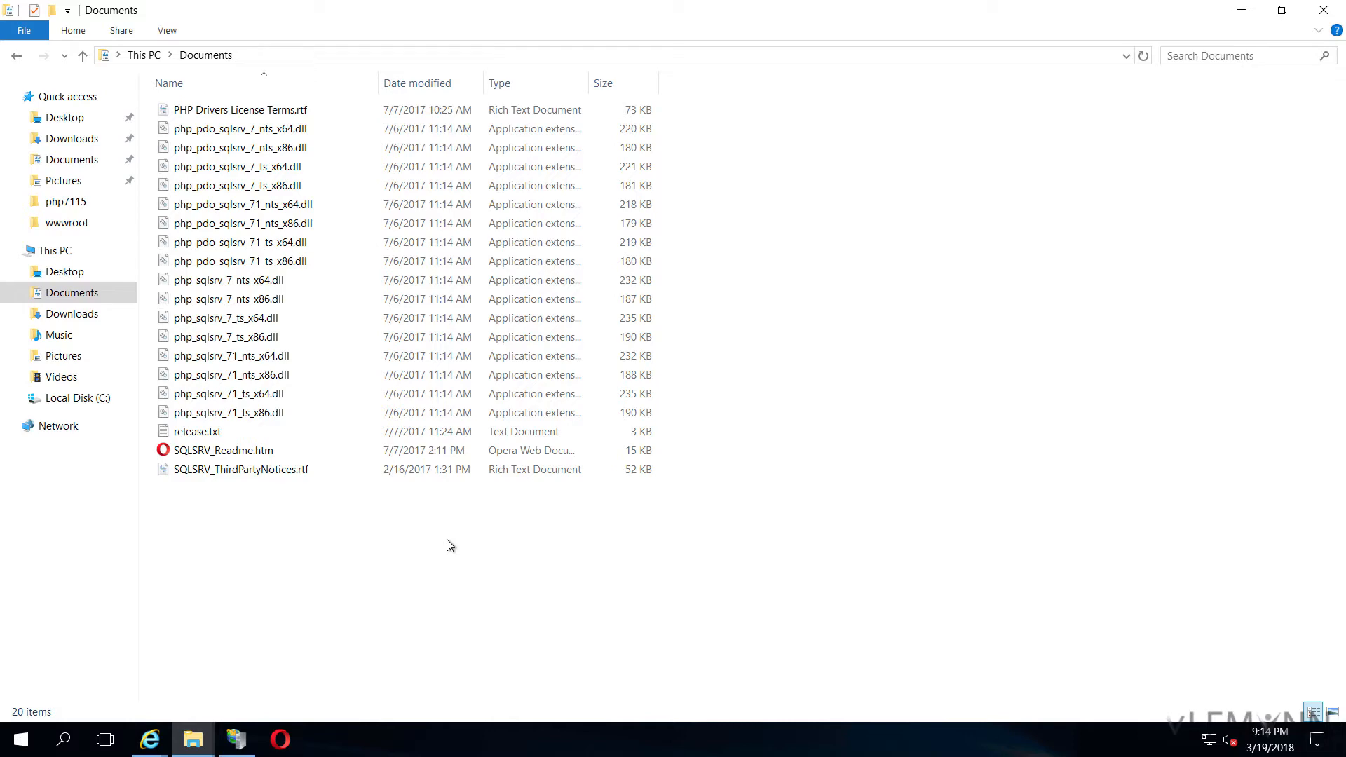
{"action": "mouse_move", "coordinate": [309, 148]}
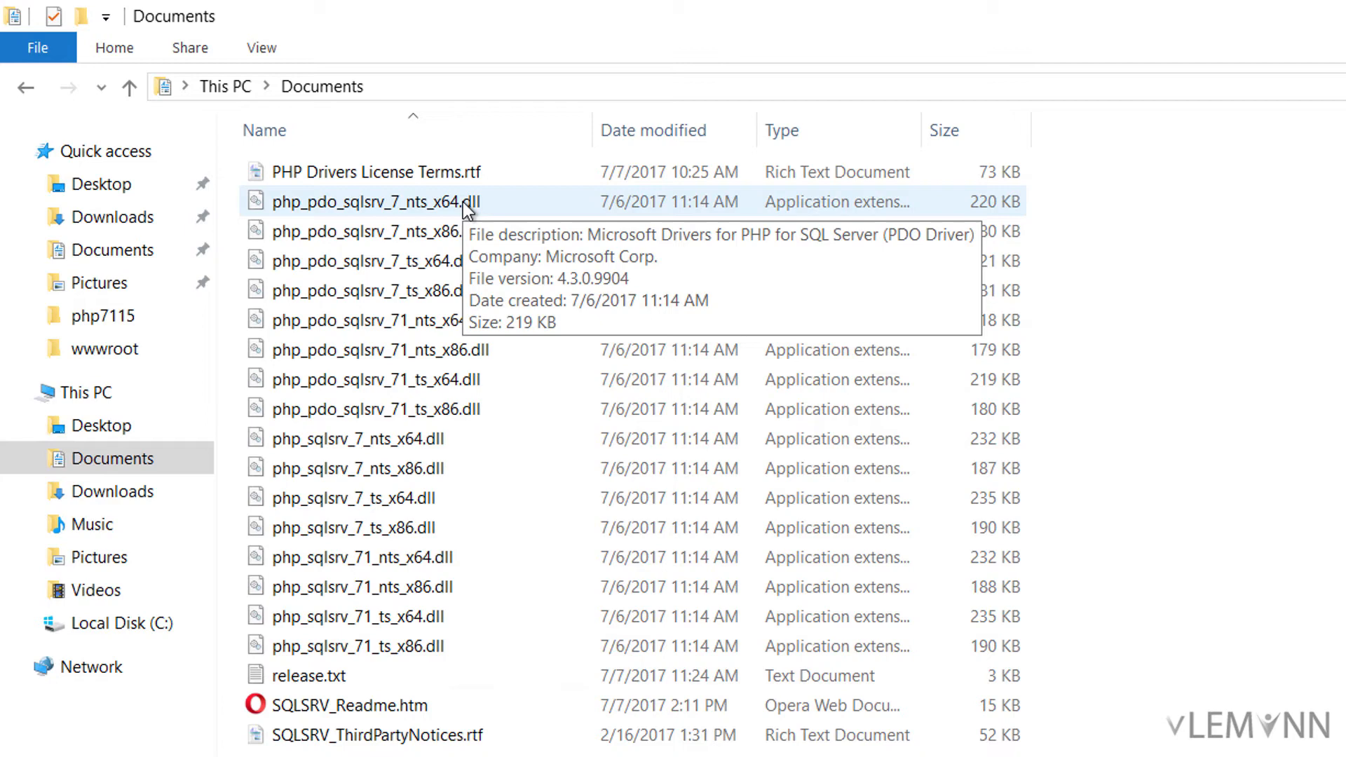
{"action": "mouse_move", "coordinate": [483, 338]}
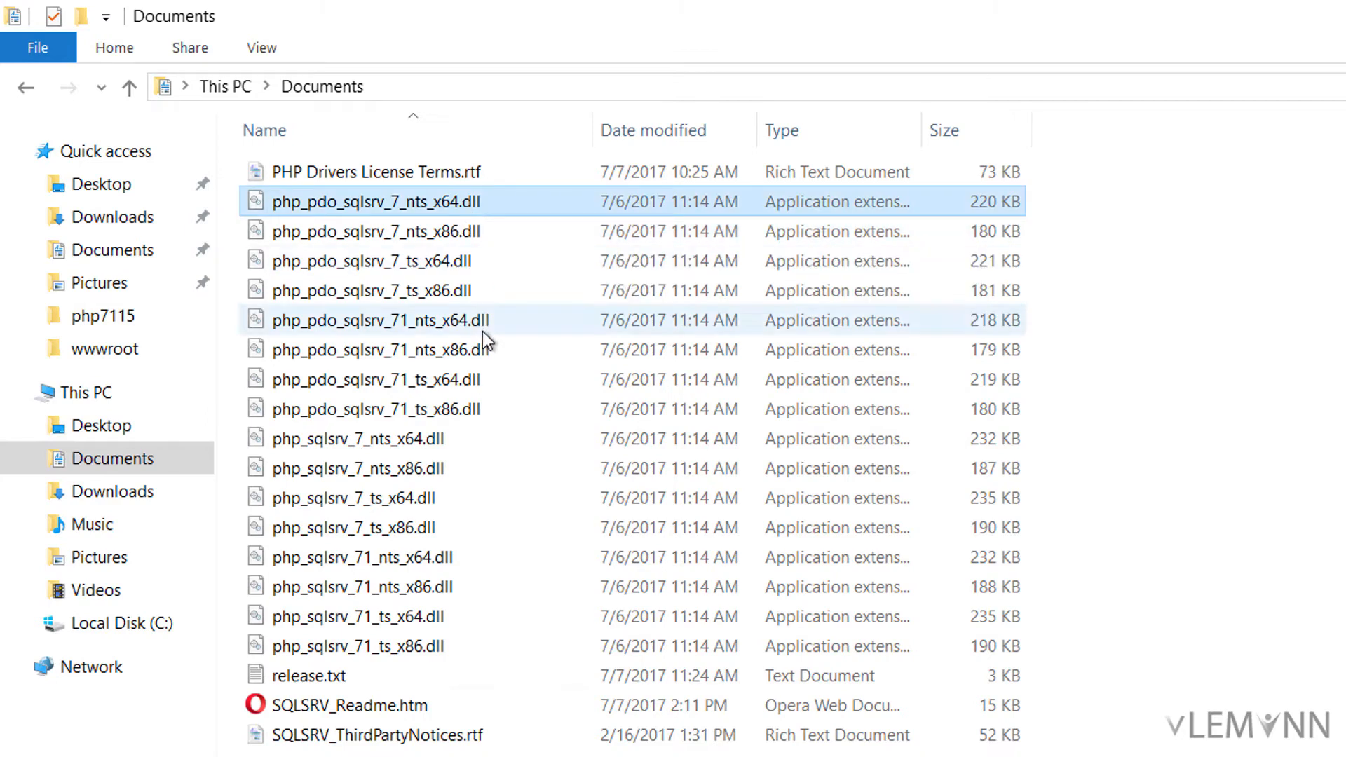
{"action": "mouse_move", "coordinate": [485, 339]}
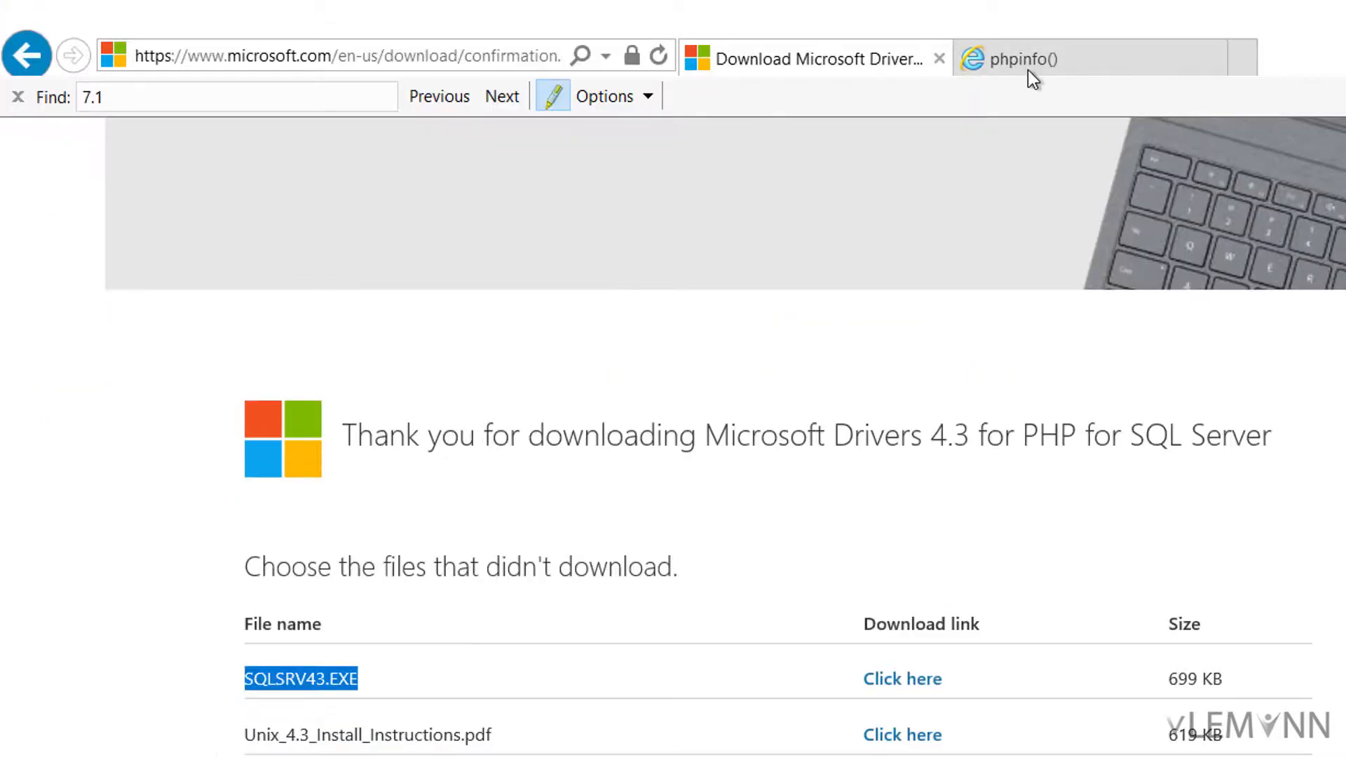
Check the phpinfo page for the php.ini path, NTS build and x64 architecture
{"action": "left_click", "coordinate": [1016, 58]}
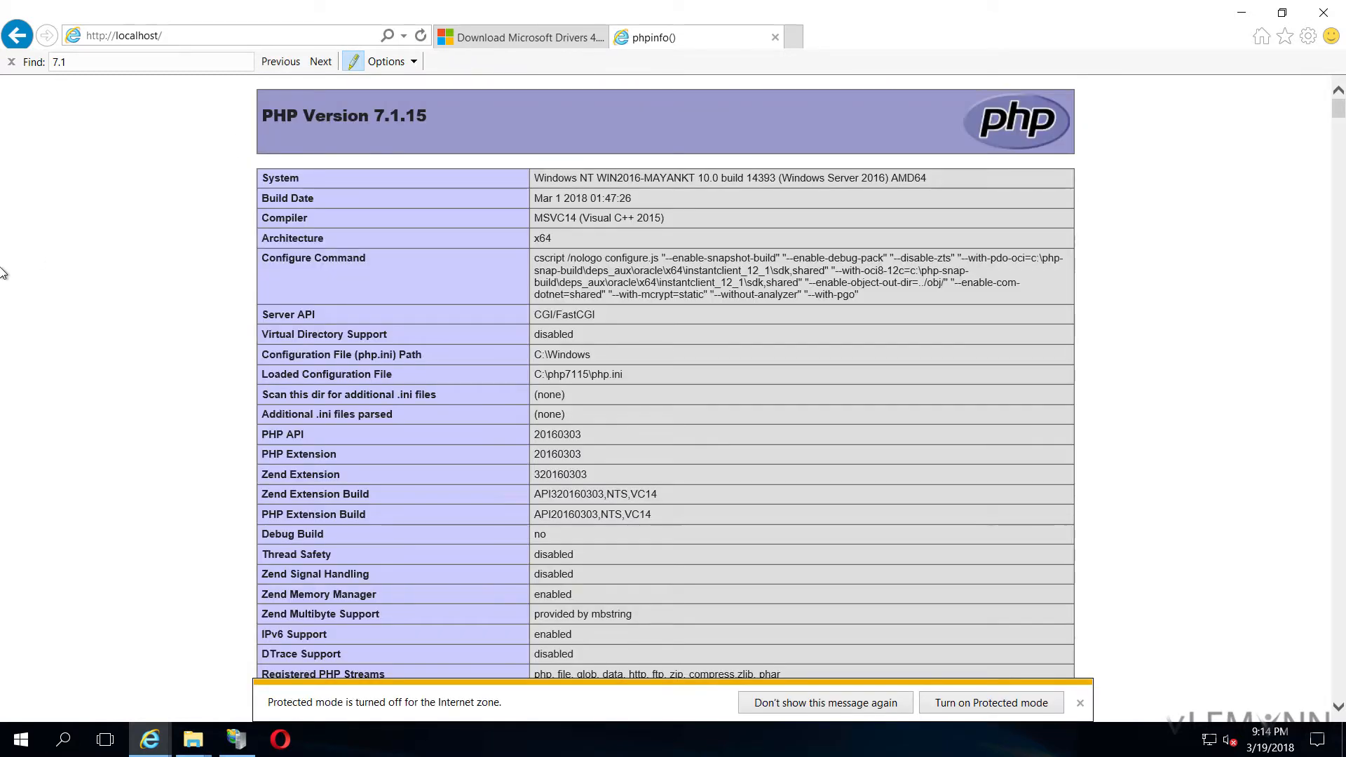
{"action": "mouse_move", "coordinate": [28, 387]}
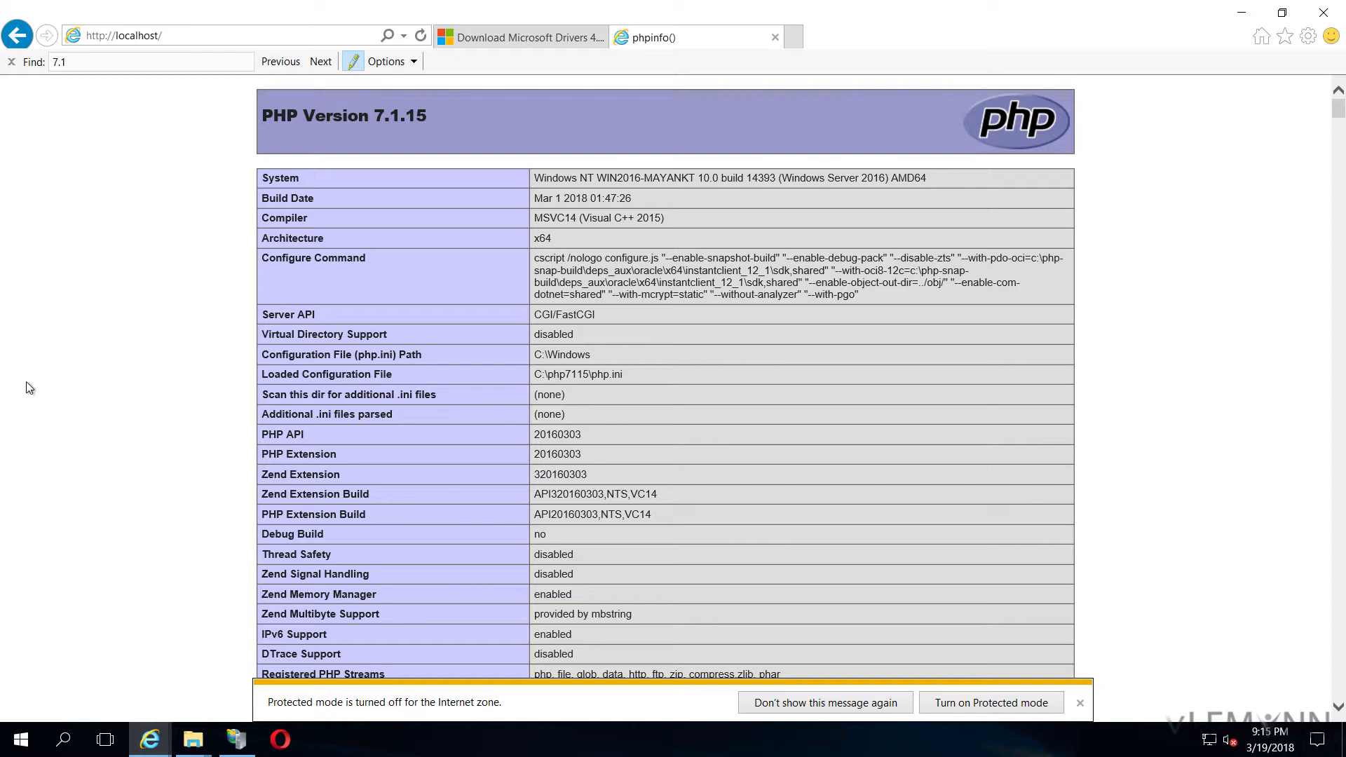
{"action": "mouse_move", "coordinate": [623, 372]}
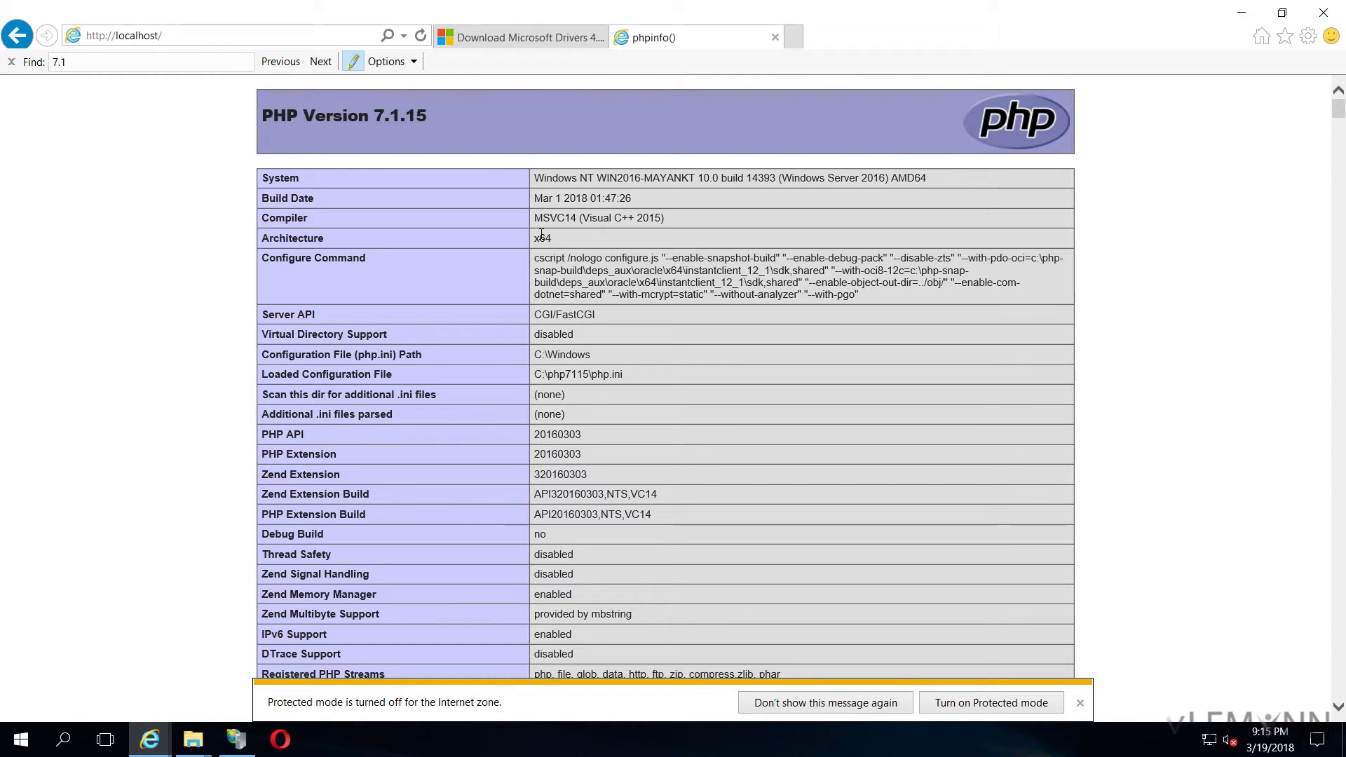
{"action": "double_click", "coordinate": [542, 237]}
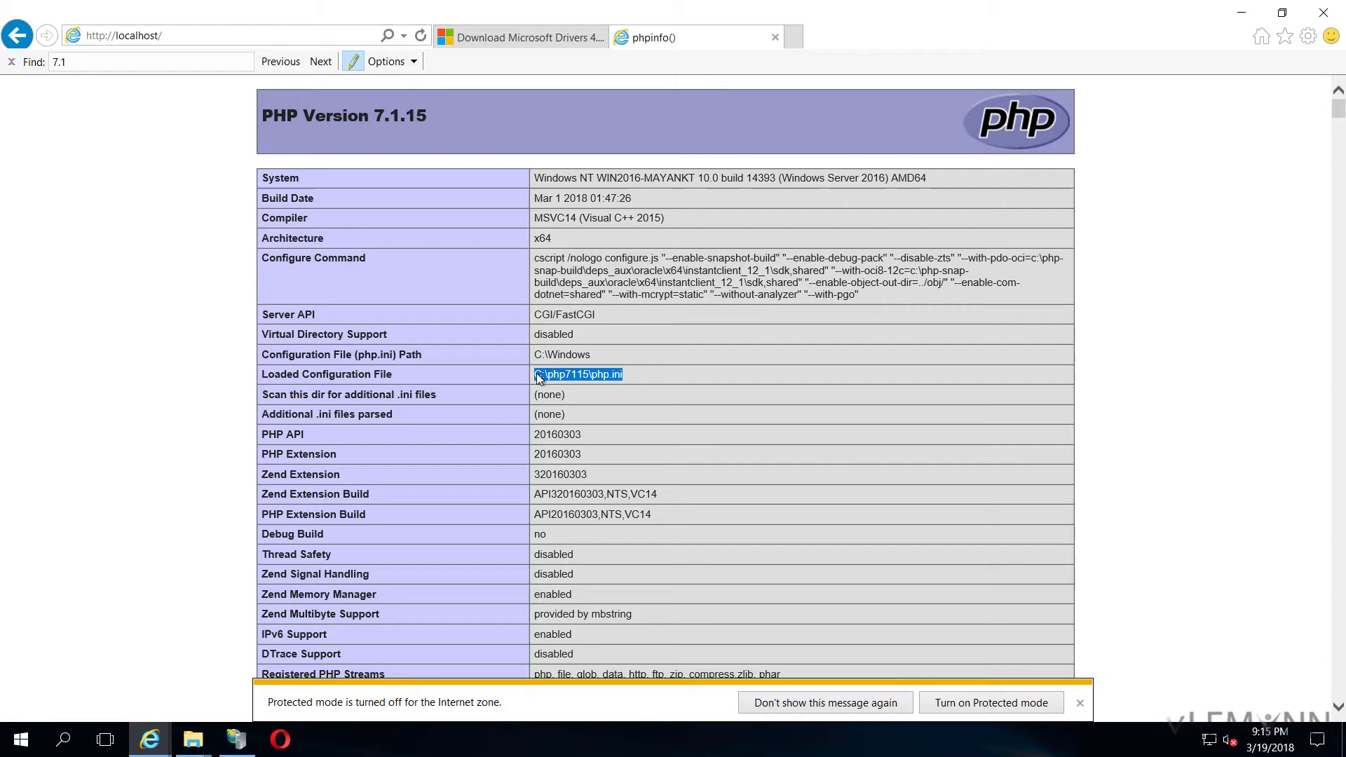
{"action": "scroll", "scroll_direction": "down", "scroll_amount": 3}
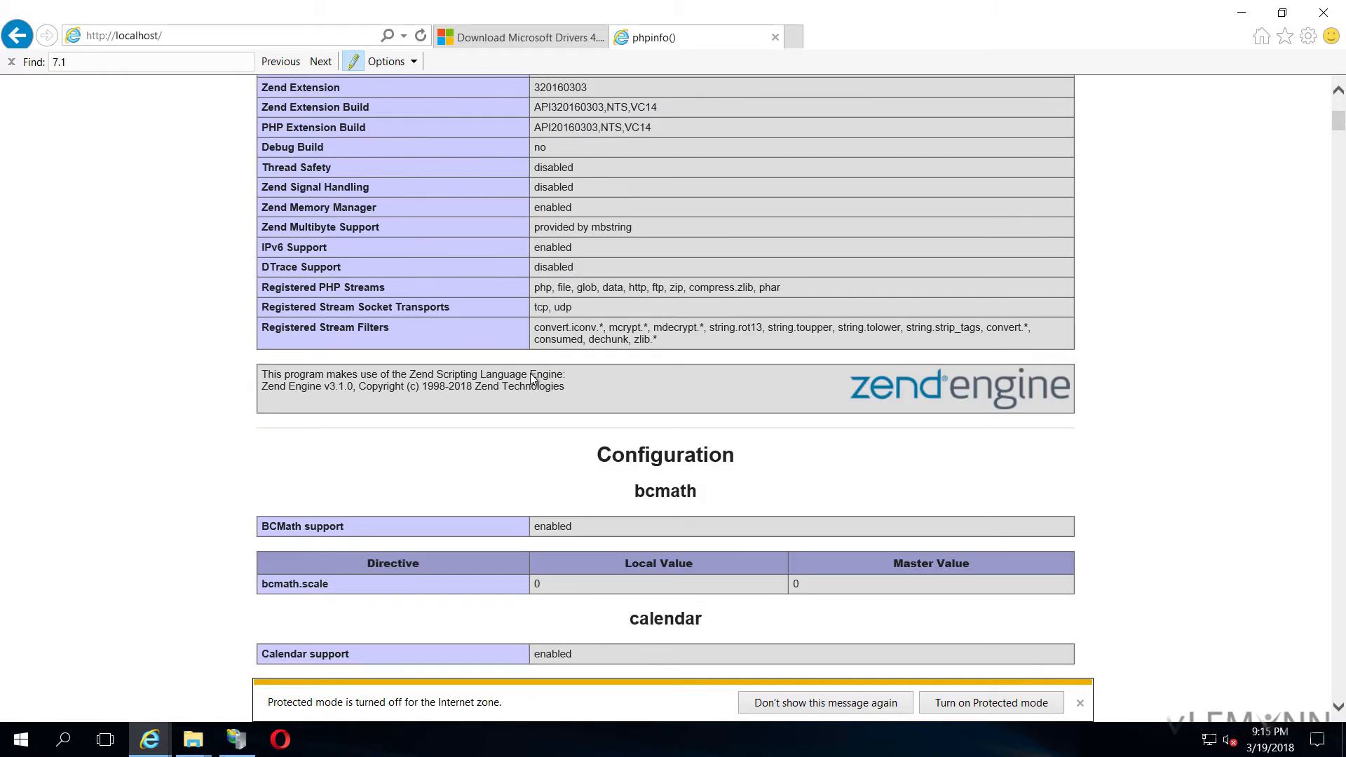
{"action": "scroll", "scroll_direction": "up", "scroll_amount": 3}
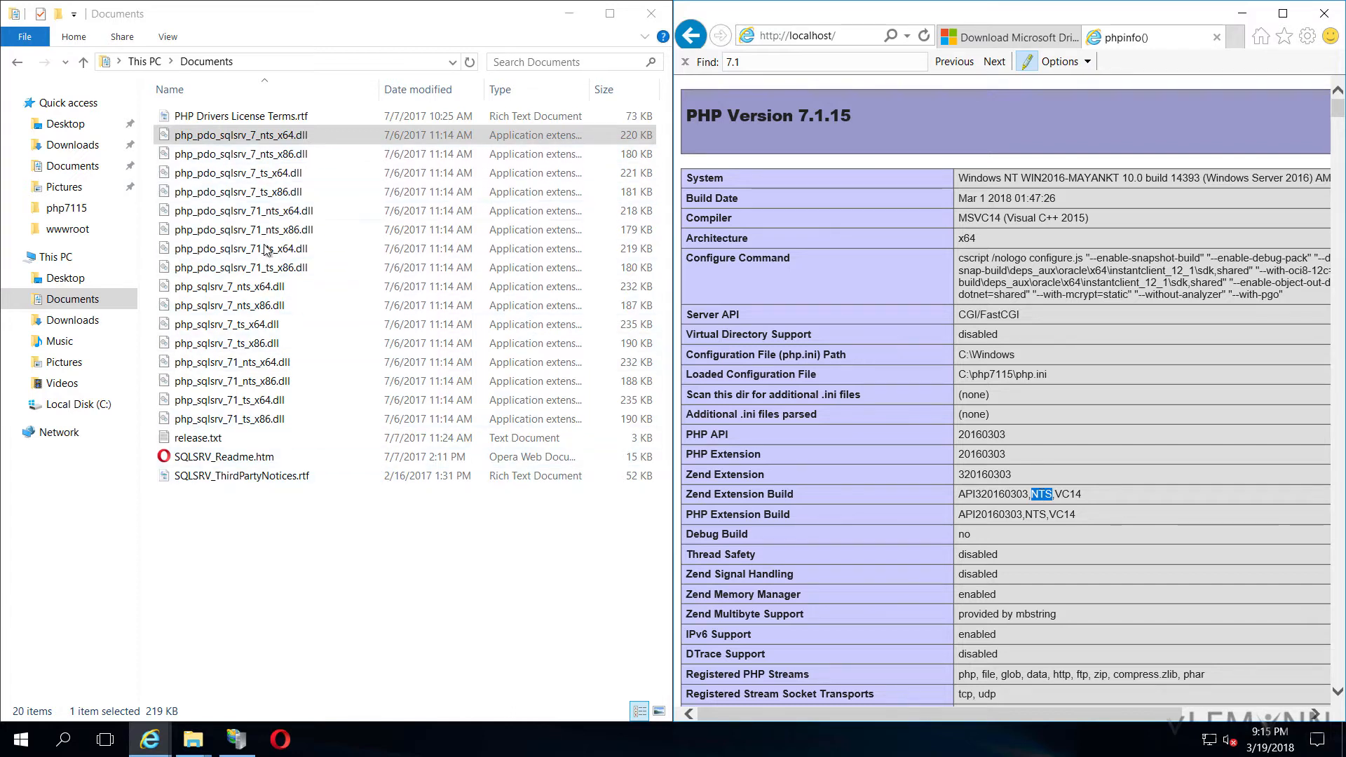
Select and copy php_pdo_sqlsrv_71_nts_x64.dll and php_sqlsrv_71_nts_x64.dll, then open Local Disk (C:)
{"action": "left_click", "coordinate": [241, 211]}
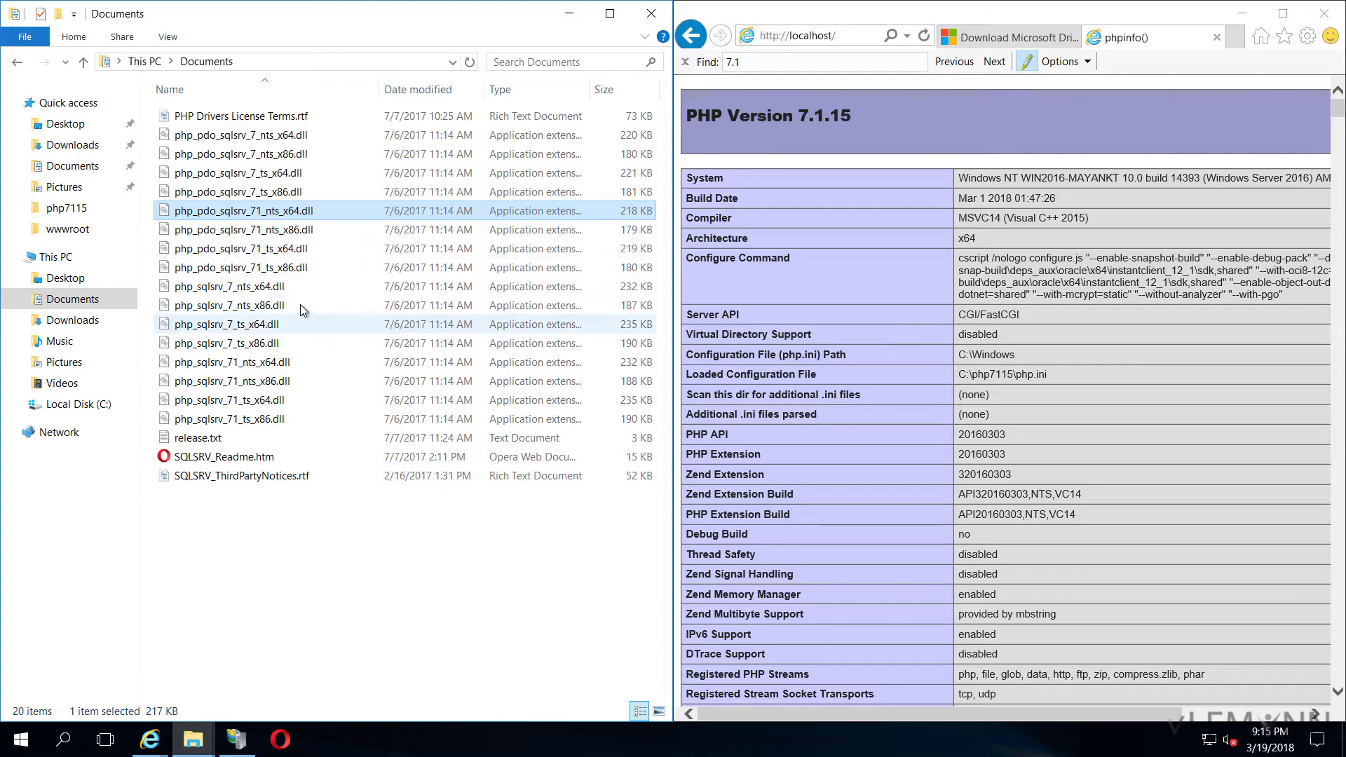
{"action": "mouse_move", "coordinate": [301, 306]}
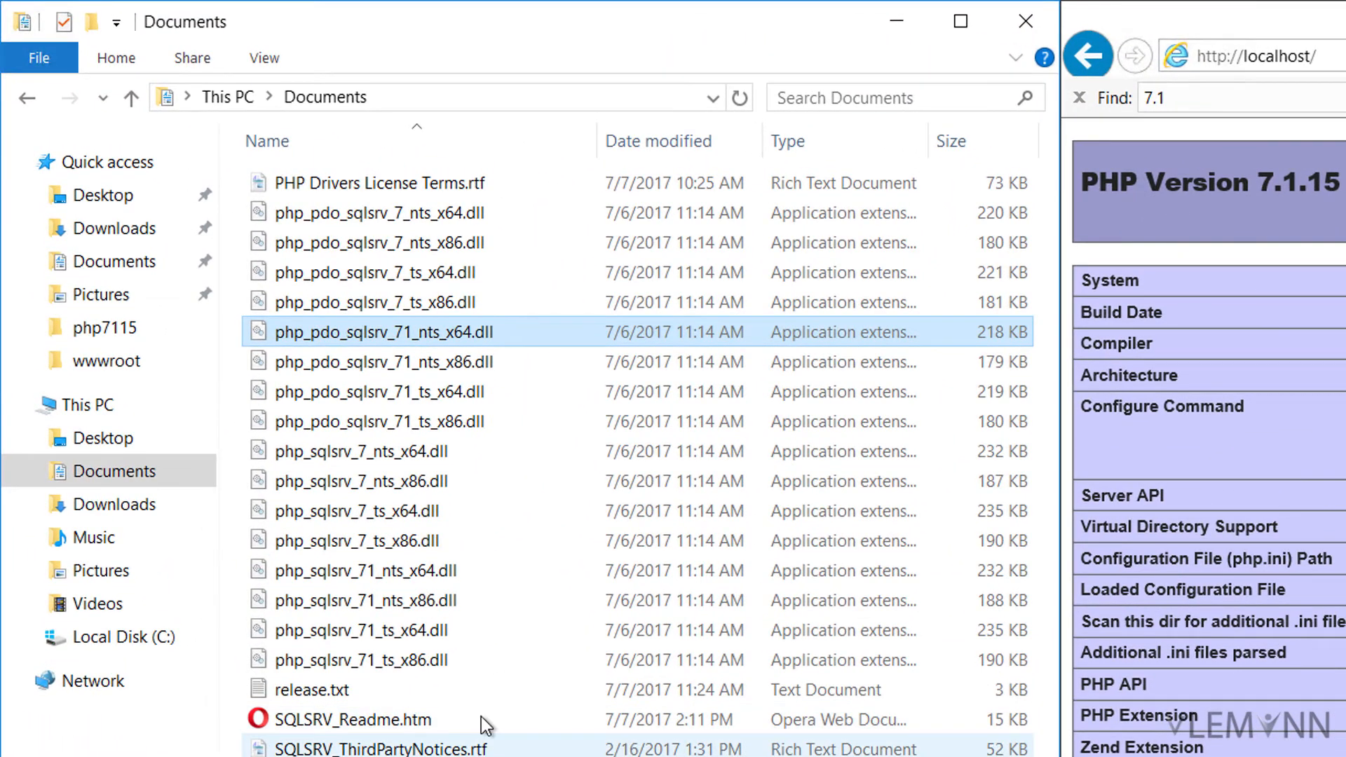
{"action": "mouse_move", "coordinate": [404, 571]}
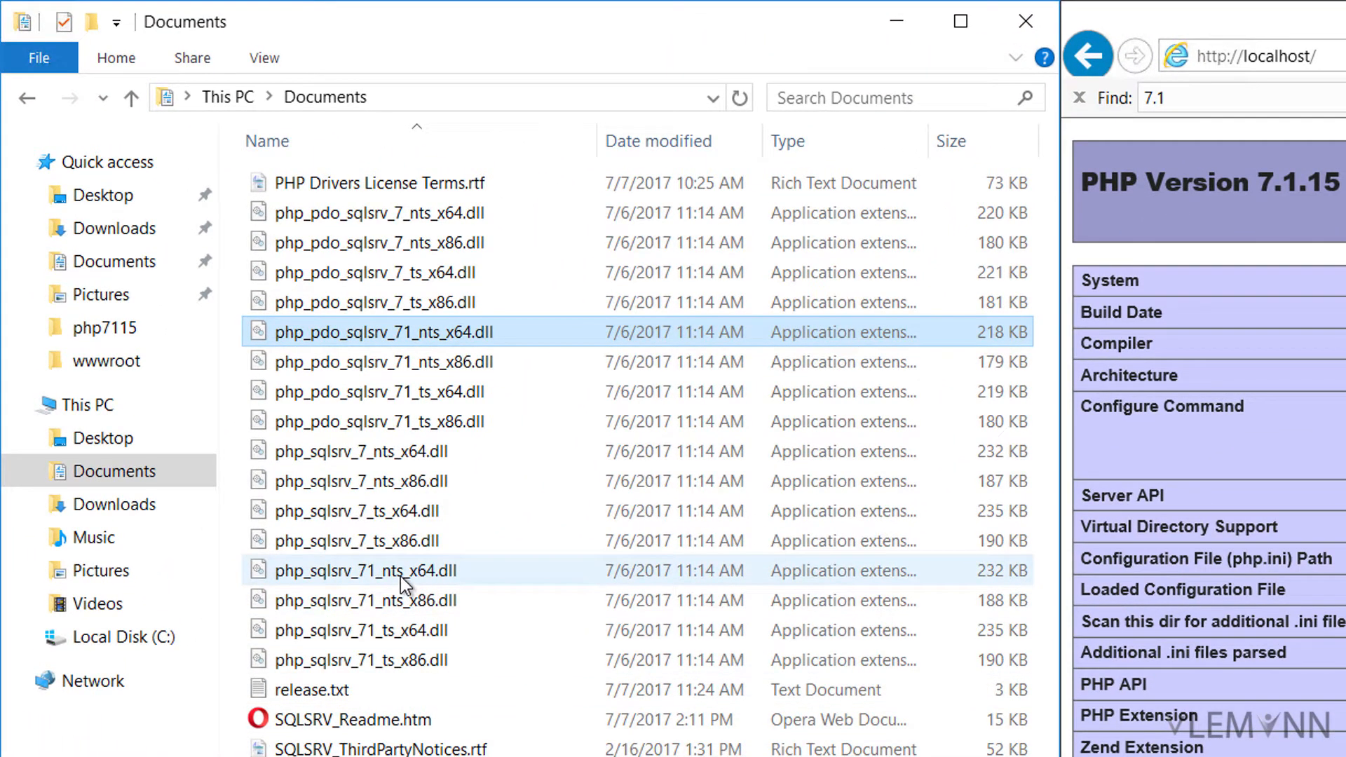
{"action": "left_click", "coordinate": [370, 571]}
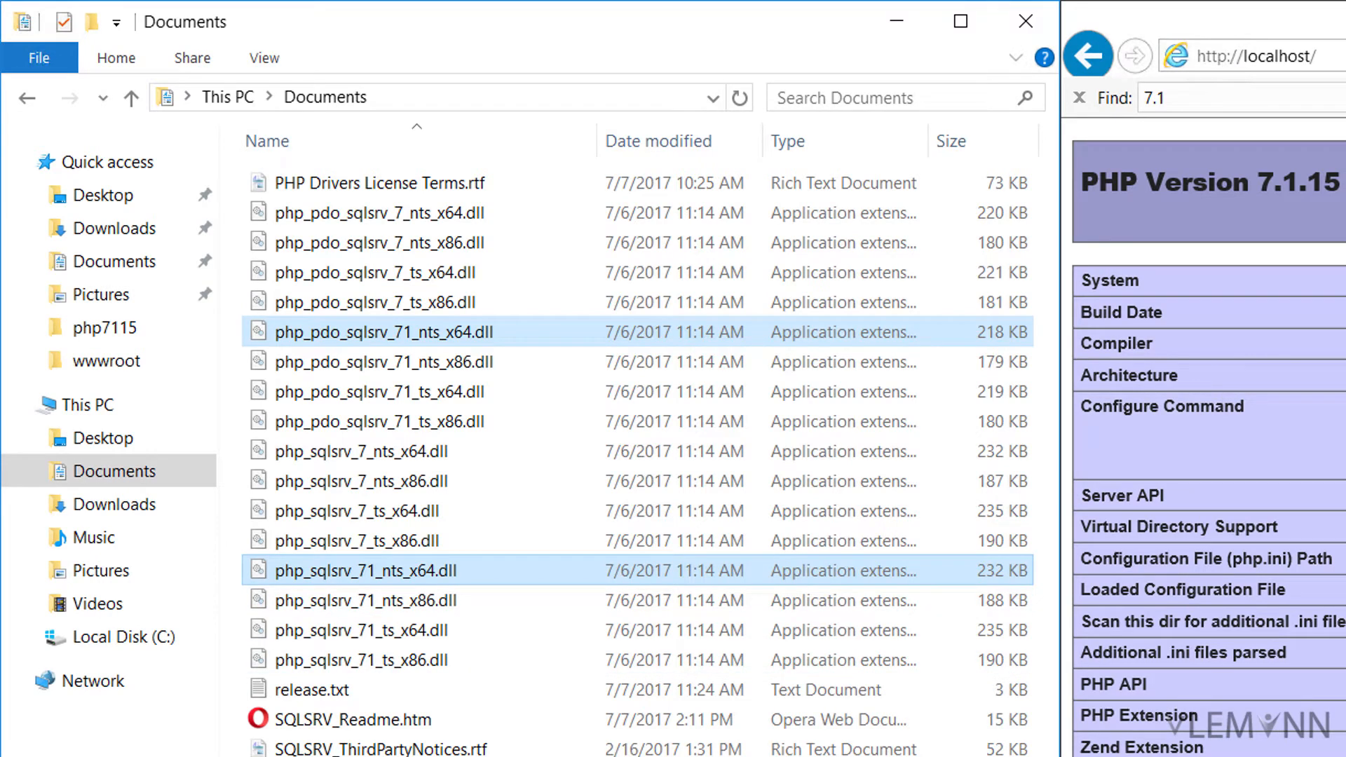
{"action": "left_click", "coordinate": [110, 151]}
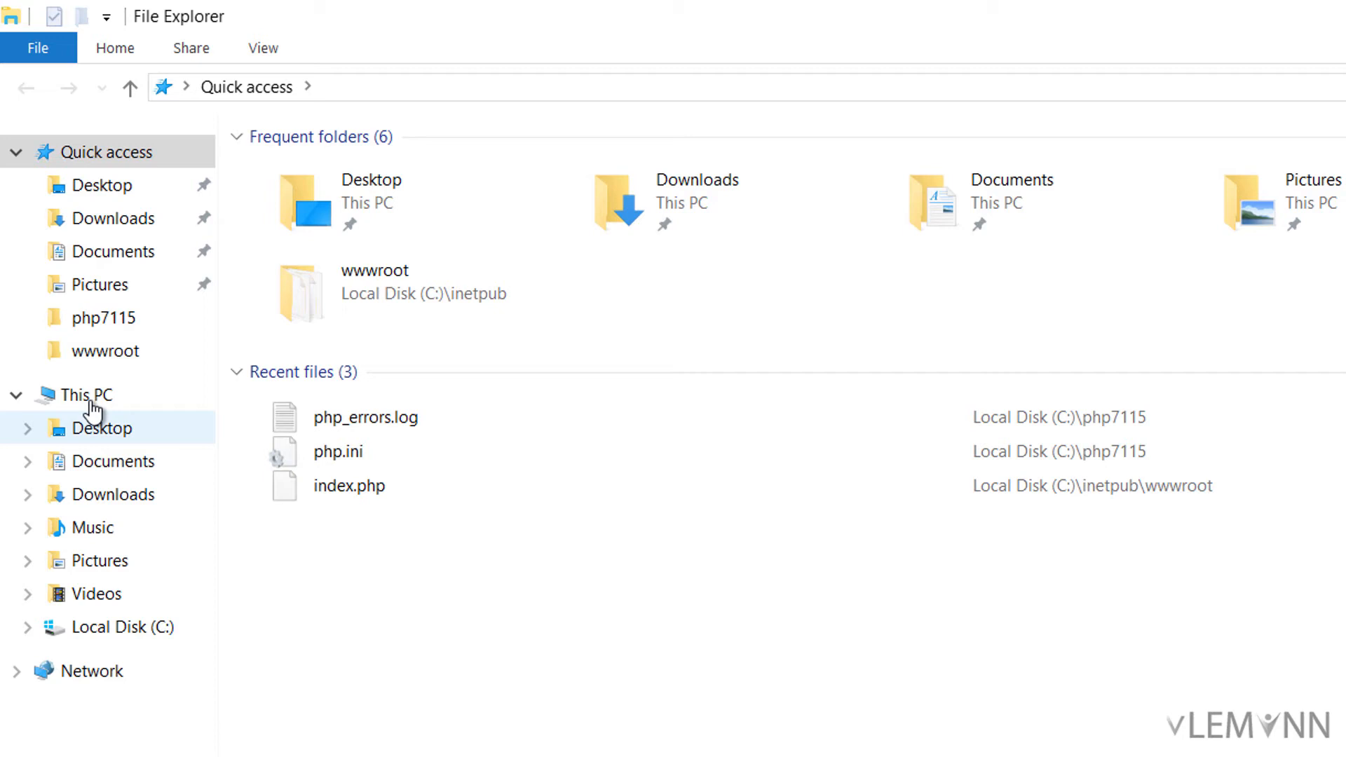
{"action": "left_click", "coordinate": [91, 394]}
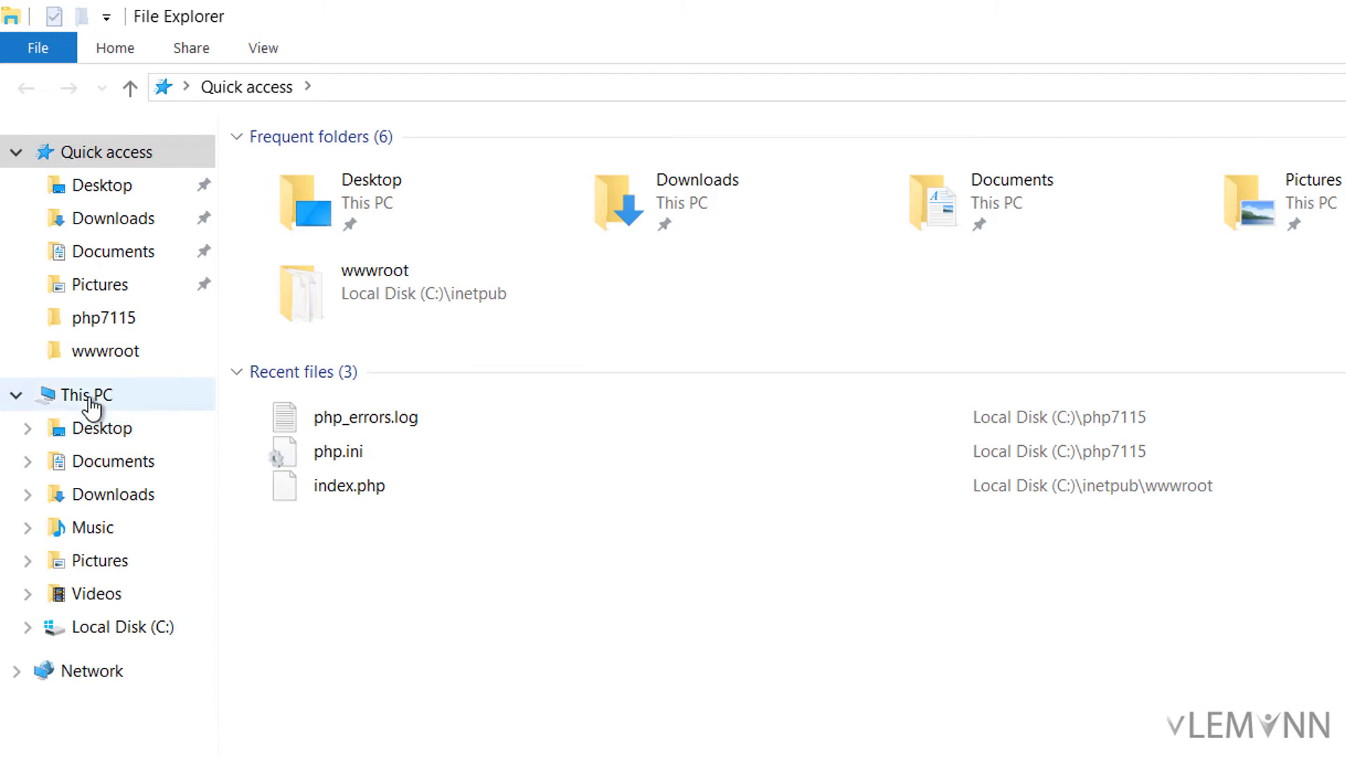
{"action": "left_click", "coordinate": [134, 627]}
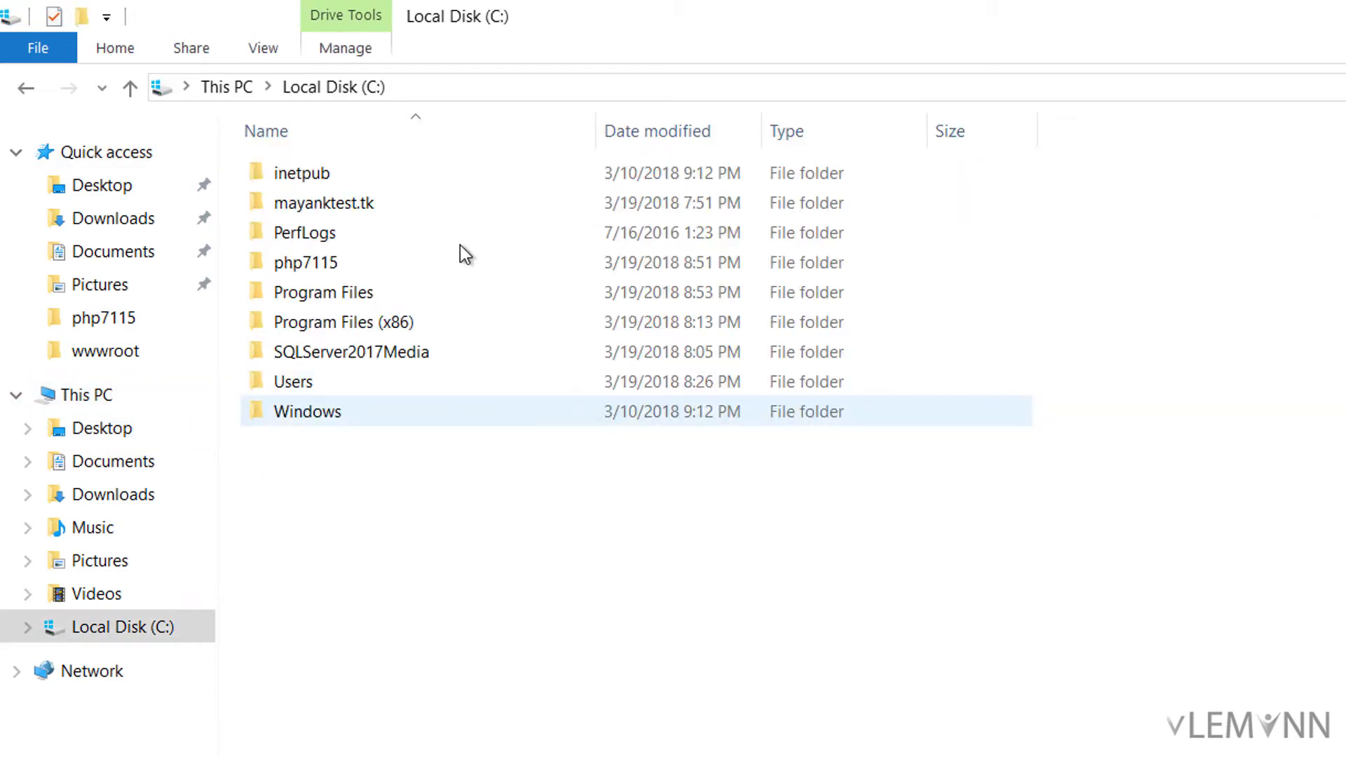
{"action": "mouse_move", "coordinate": [325, 270]}
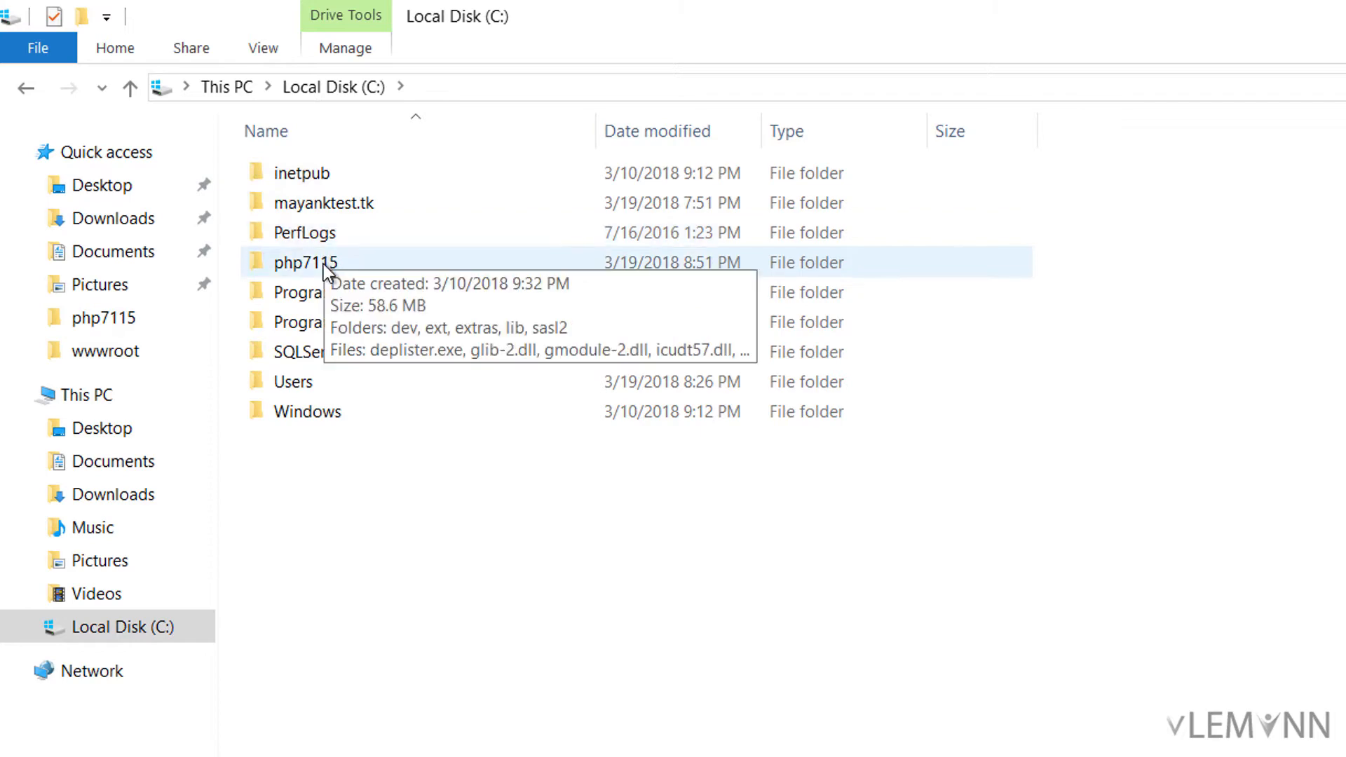
Paste the two sqlsrv DLLs into C:\php7115\ext and go back to php7115
{"action": "double_click", "coordinate": [305, 261]}
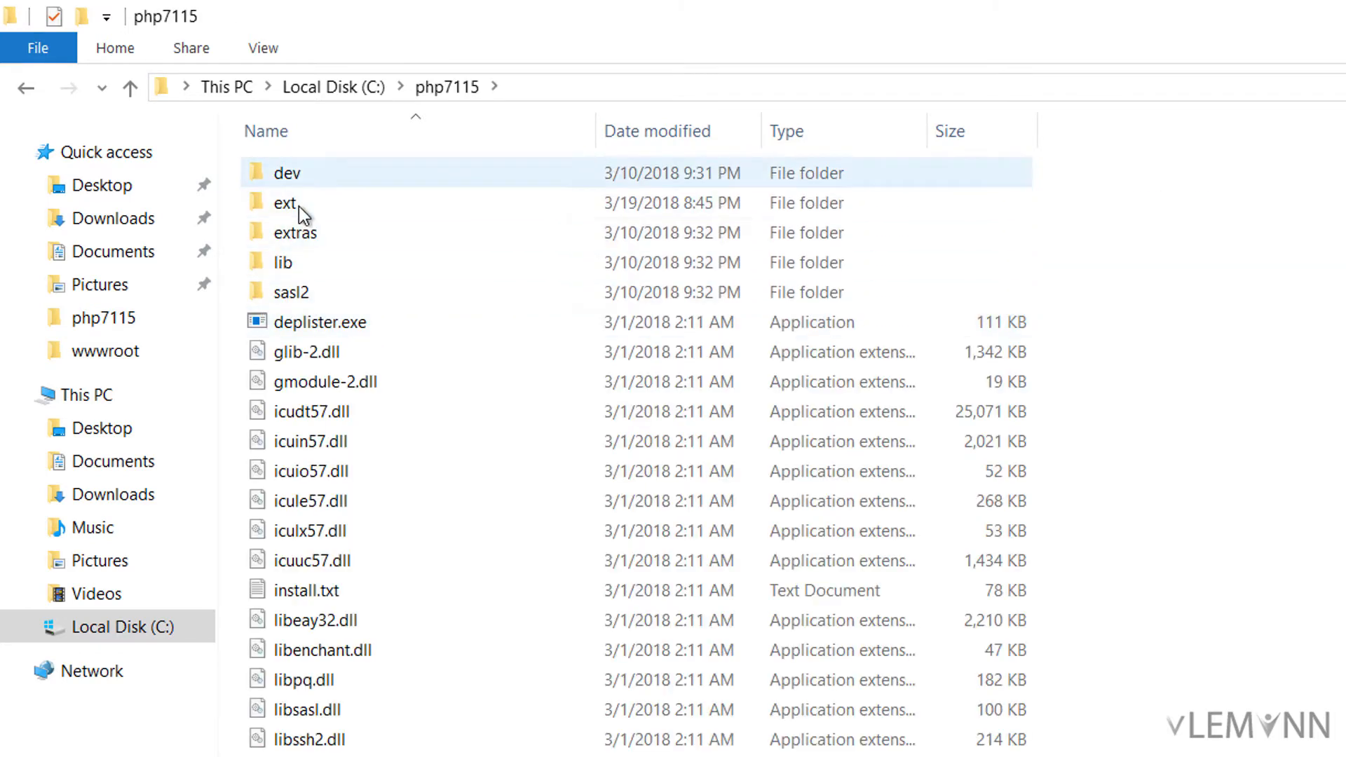
{"action": "double_click", "coordinate": [284, 202]}
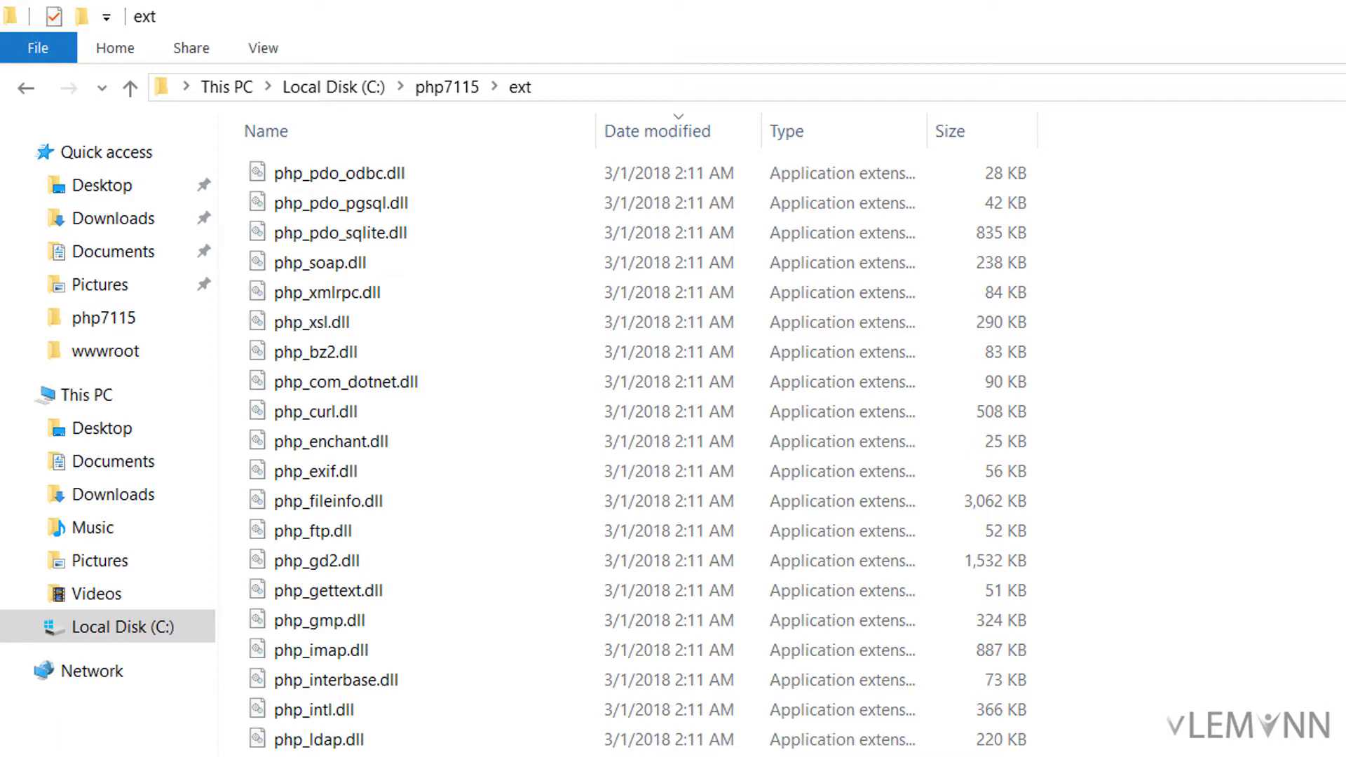
{"action": "scroll", "scroll_direction": "down", "scroll_amount": 3}
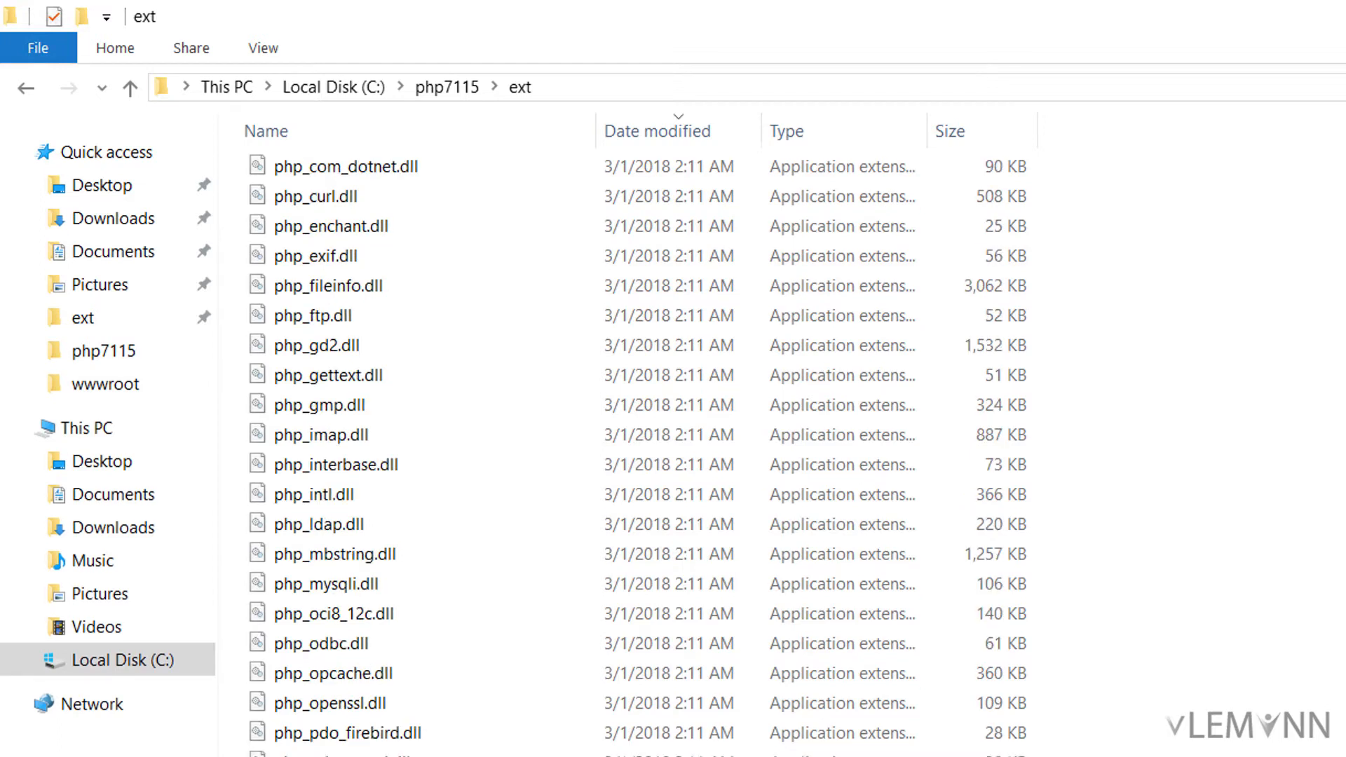
{"action": "scroll", "scroll_direction": "down", "scroll_amount": 3}
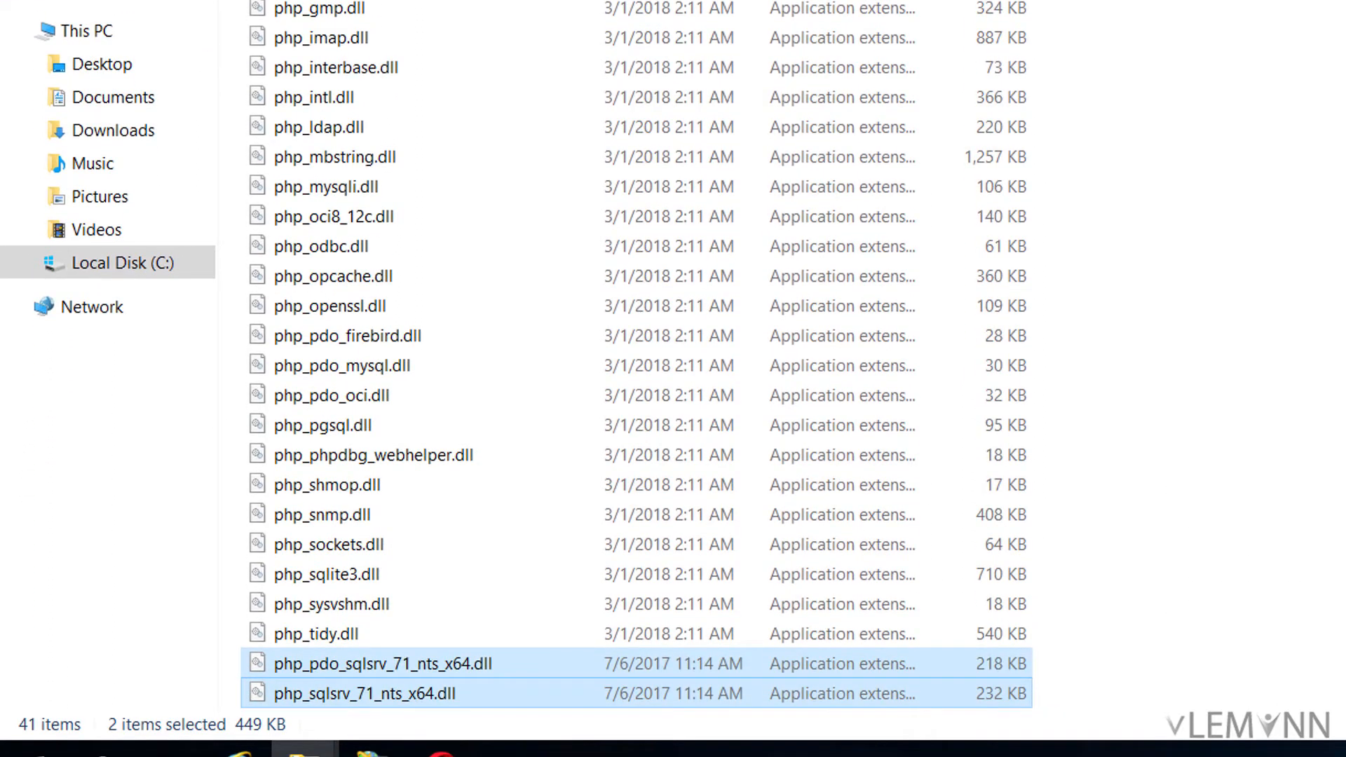
{"action": "mouse_move", "coordinate": [749, 127]}
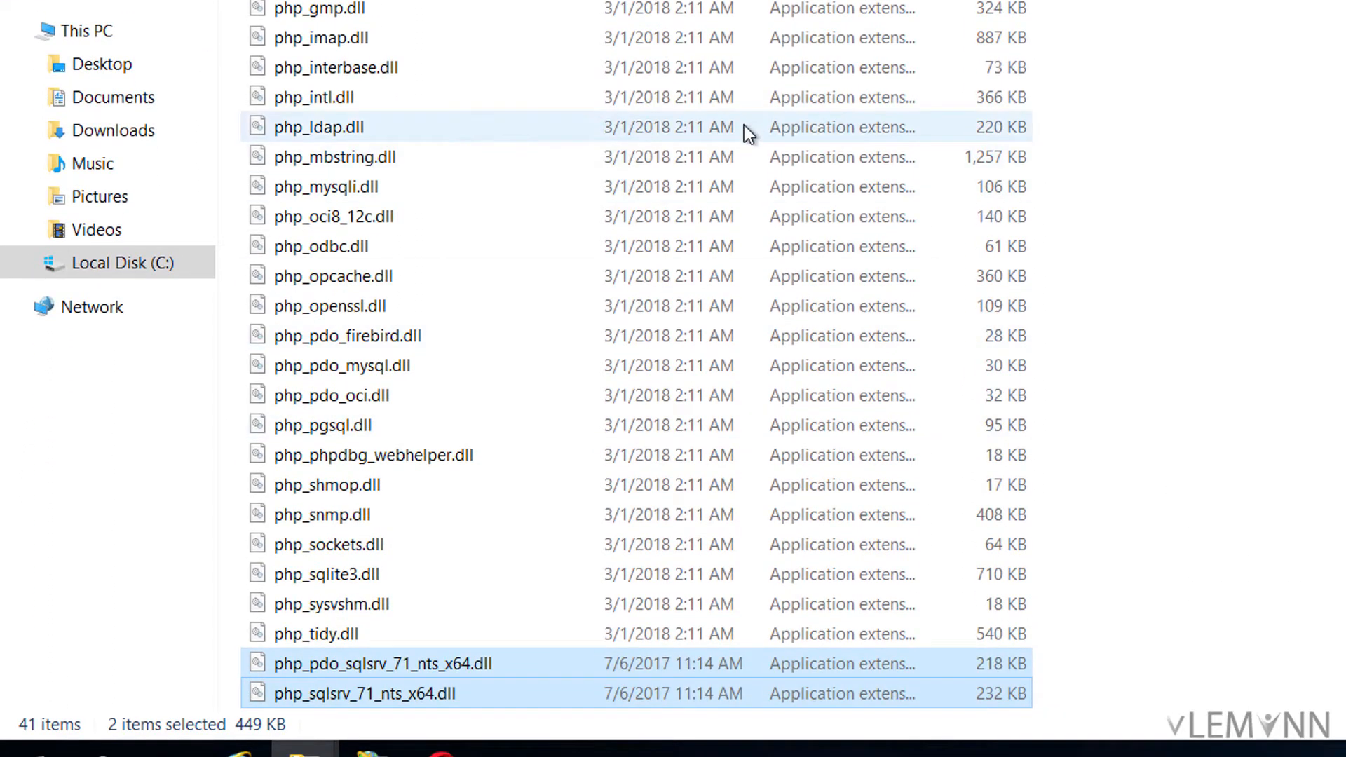
{"action": "scroll", "scroll_direction": "up", "scroll_amount": 3}
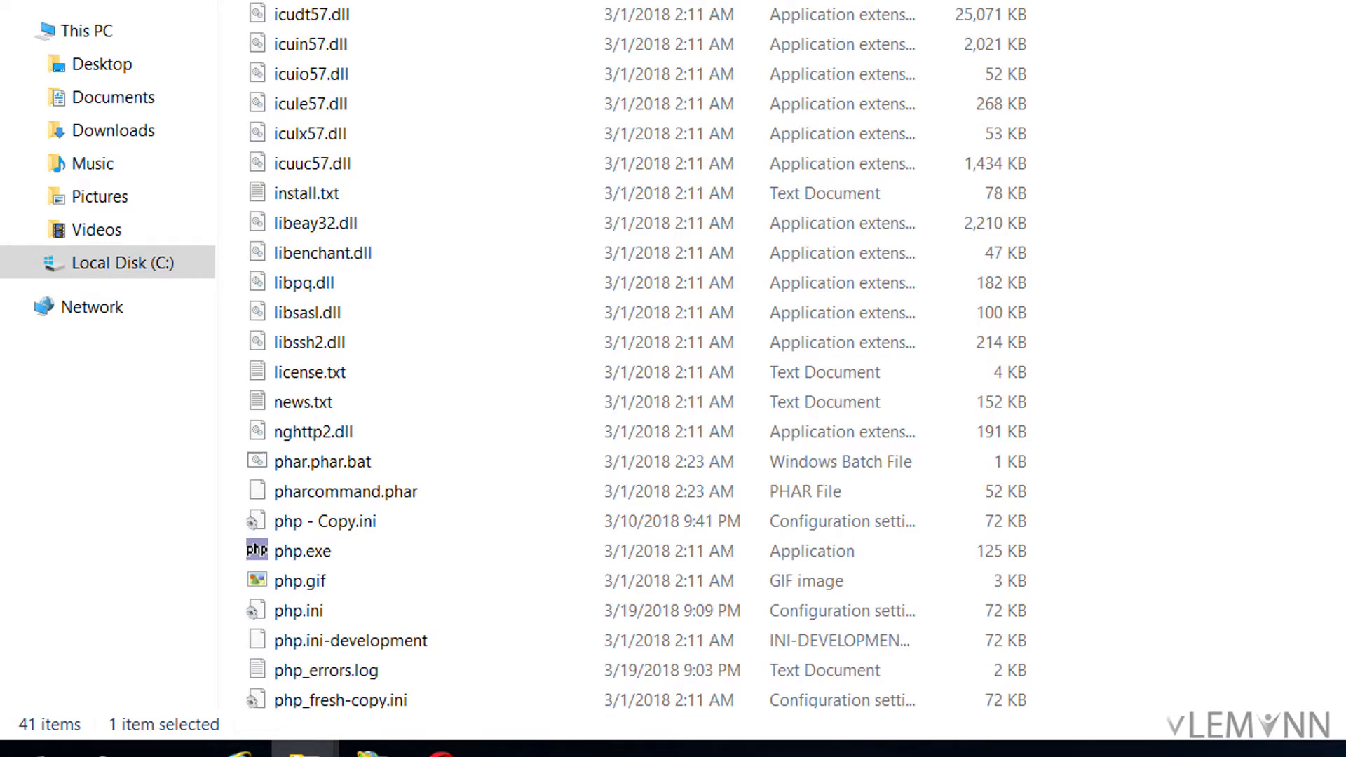
Open php.ini from php7115 in Notepad via the context menu
{"action": "left_click", "coordinate": [302, 283]}
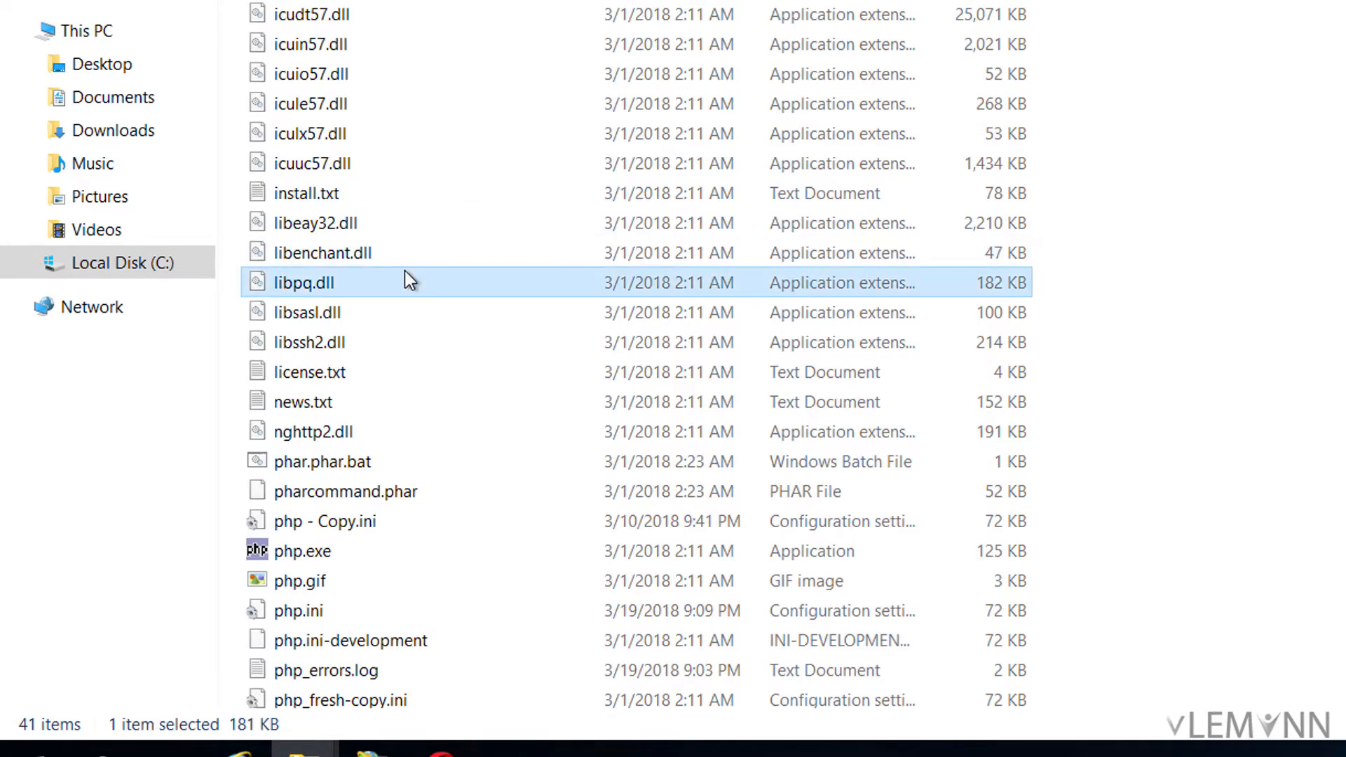
{"action": "left_click", "coordinate": [324, 521]}
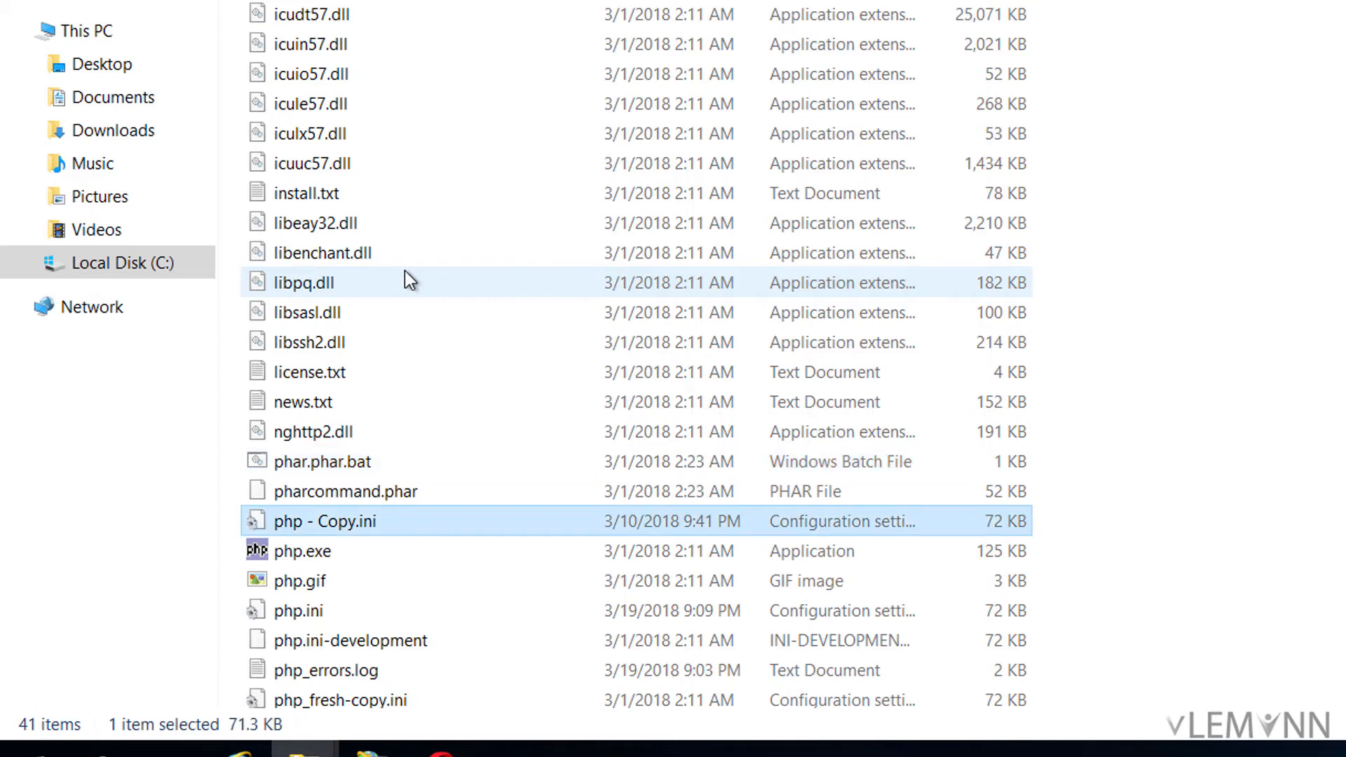
{"action": "mouse_move", "coordinate": [427, 324]}
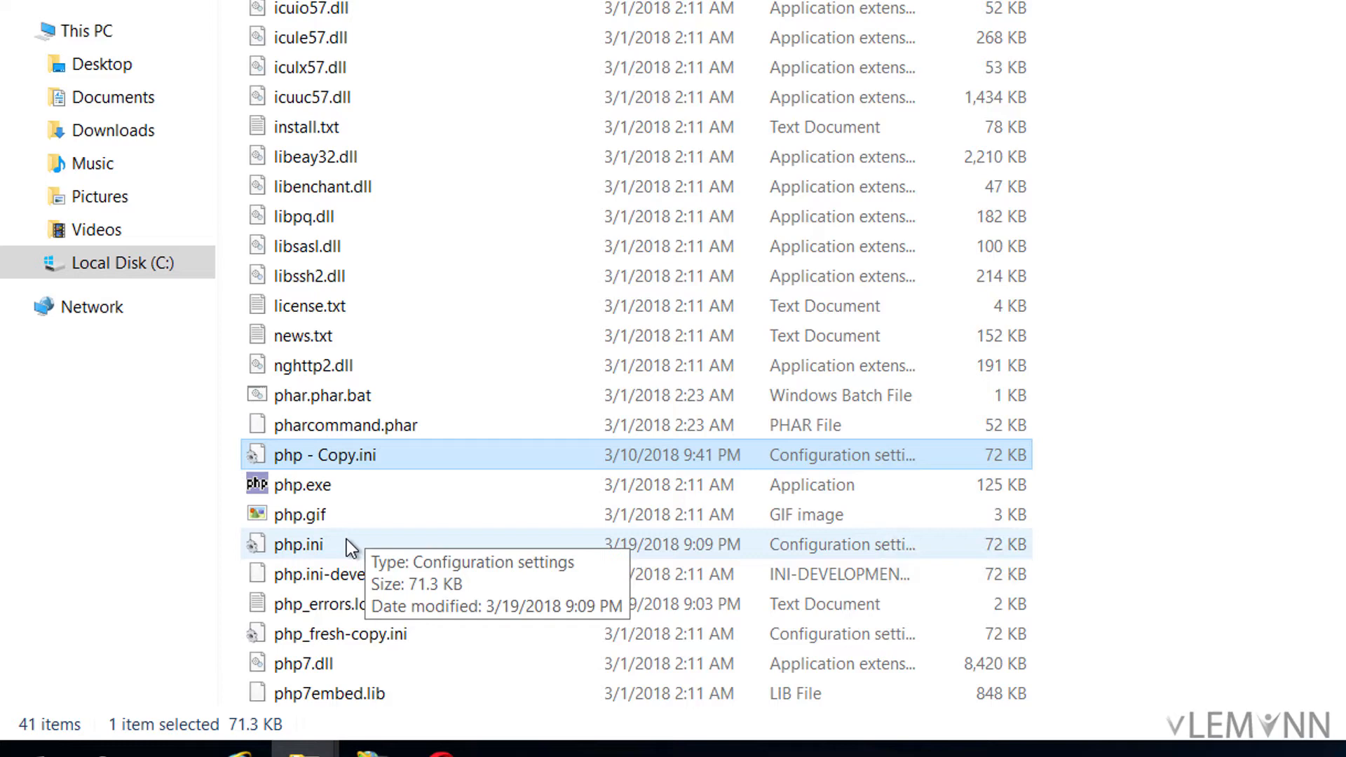
{"action": "left_click", "coordinate": [296, 544]}
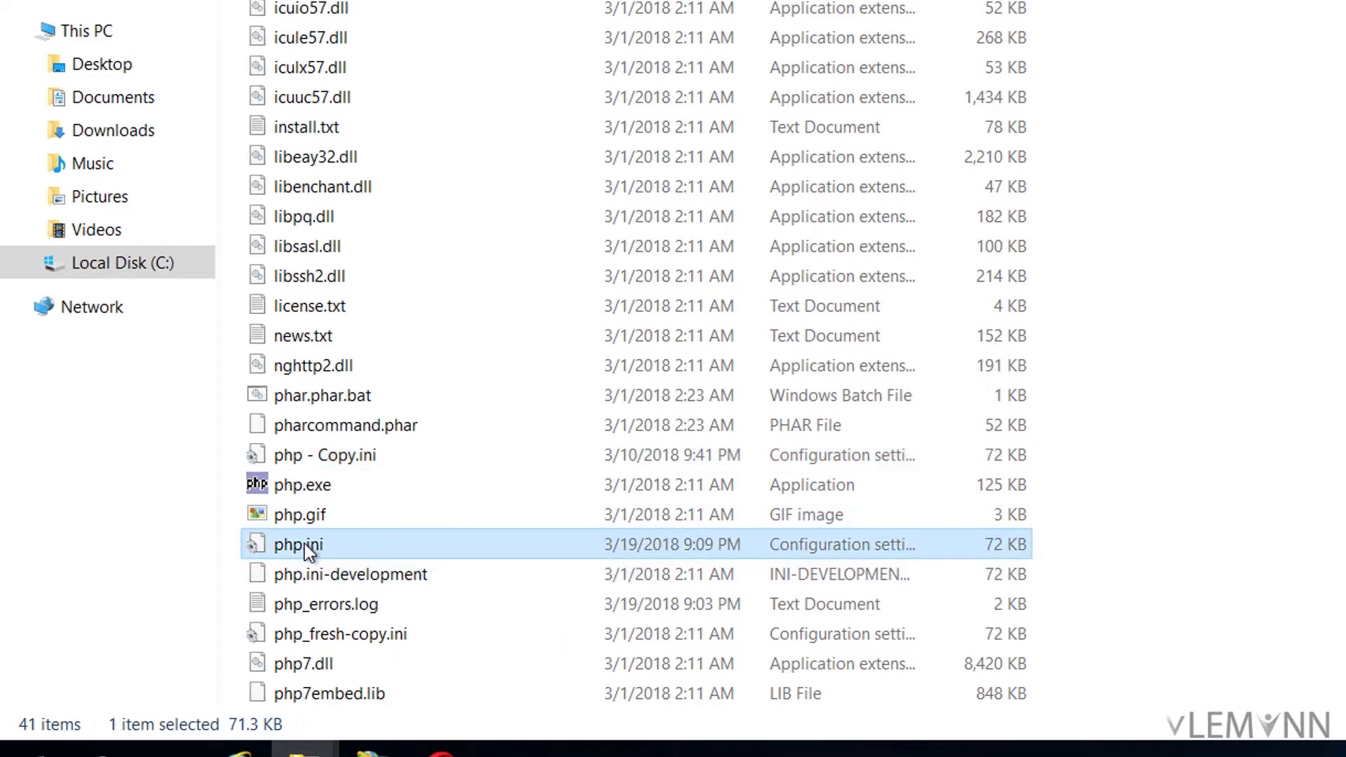
{"action": "right_click", "coordinate": [298, 544]}
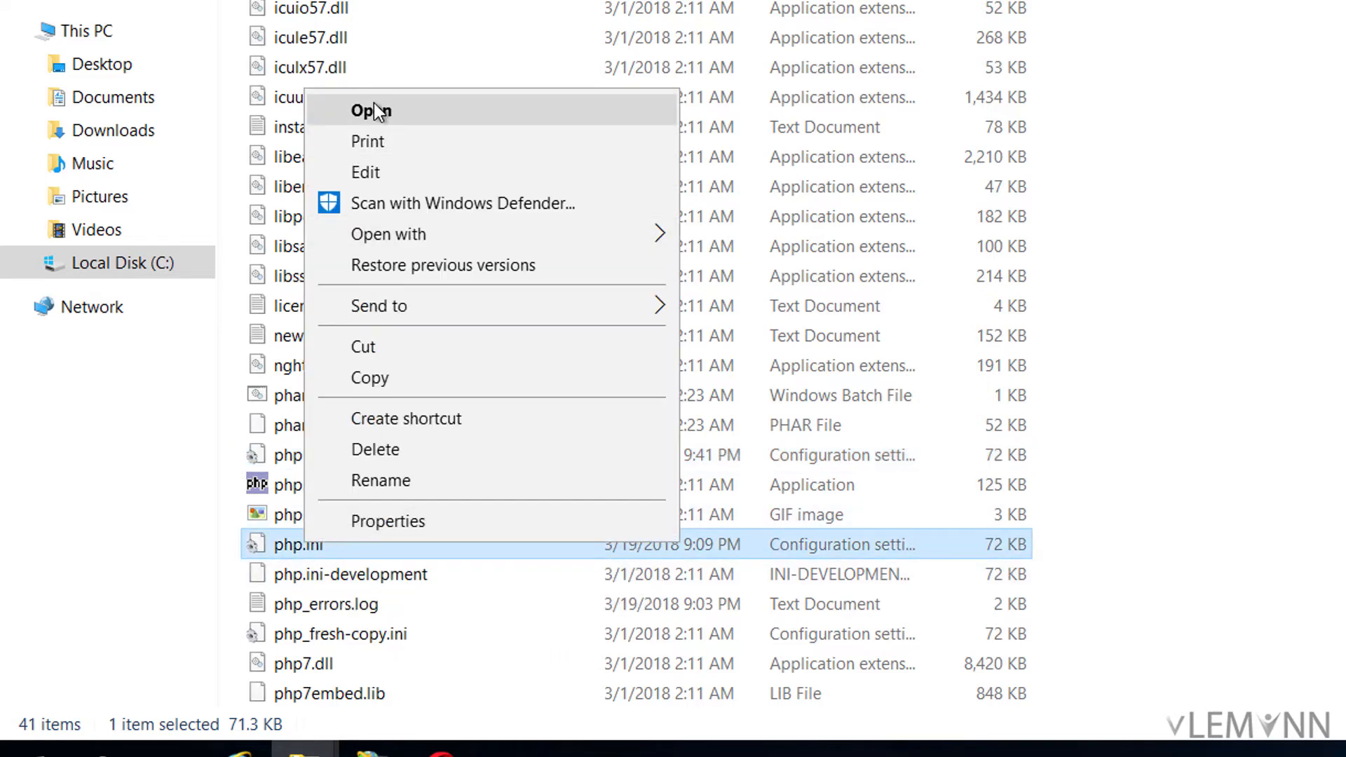
{"action": "left_click", "coordinate": [370, 110]}
{"action": "type", "text": "ex"}
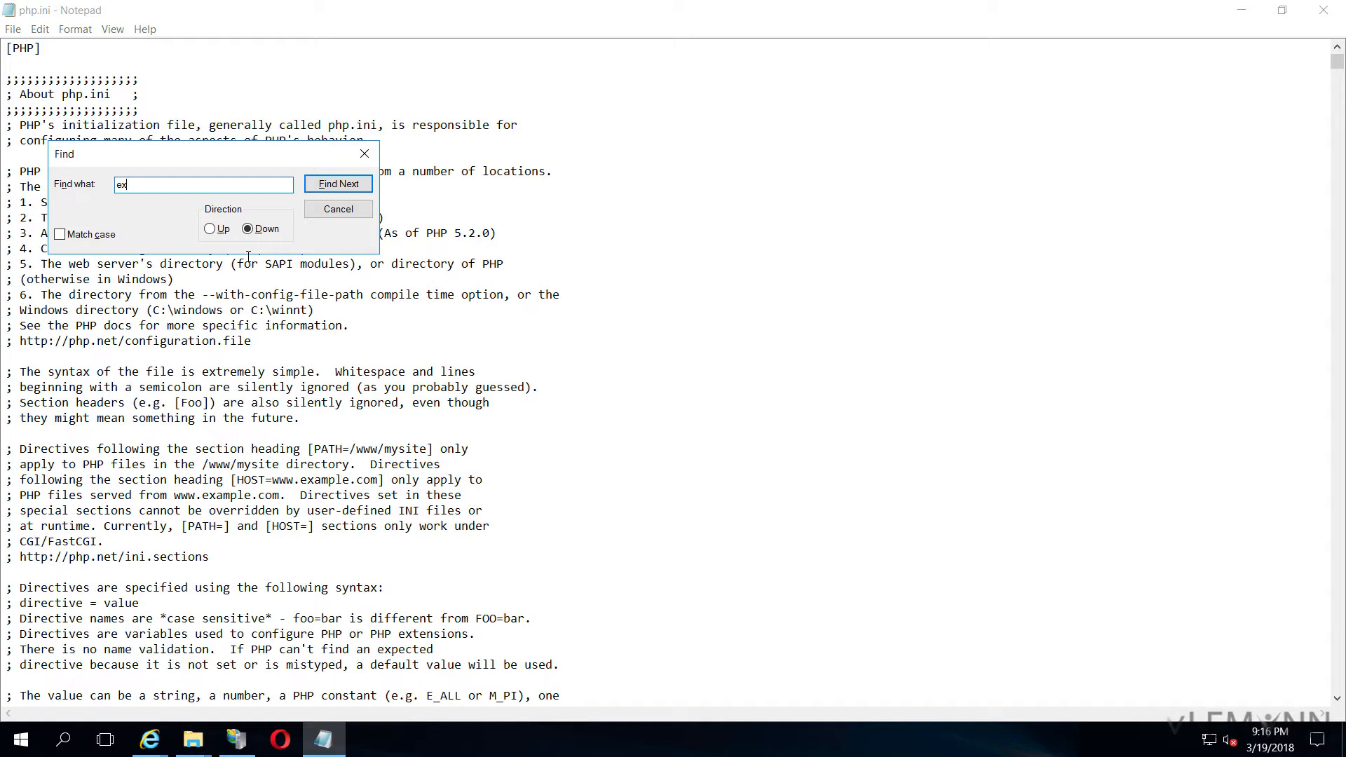
Search for 'extension=' and scroll to the end of the Dynamic Extensions list
{"action": "type", "text": "tension="}
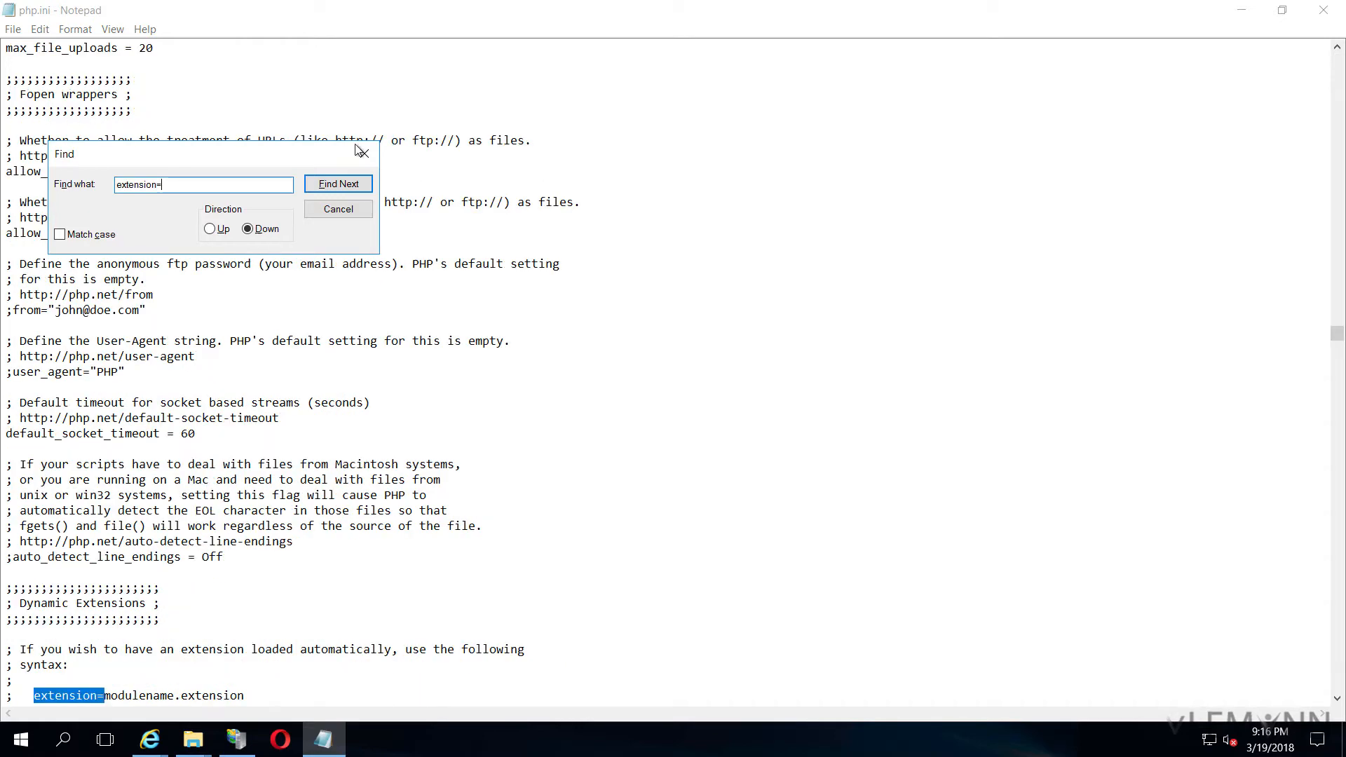
{"action": "left_click", "coordinate": [338, 209]}
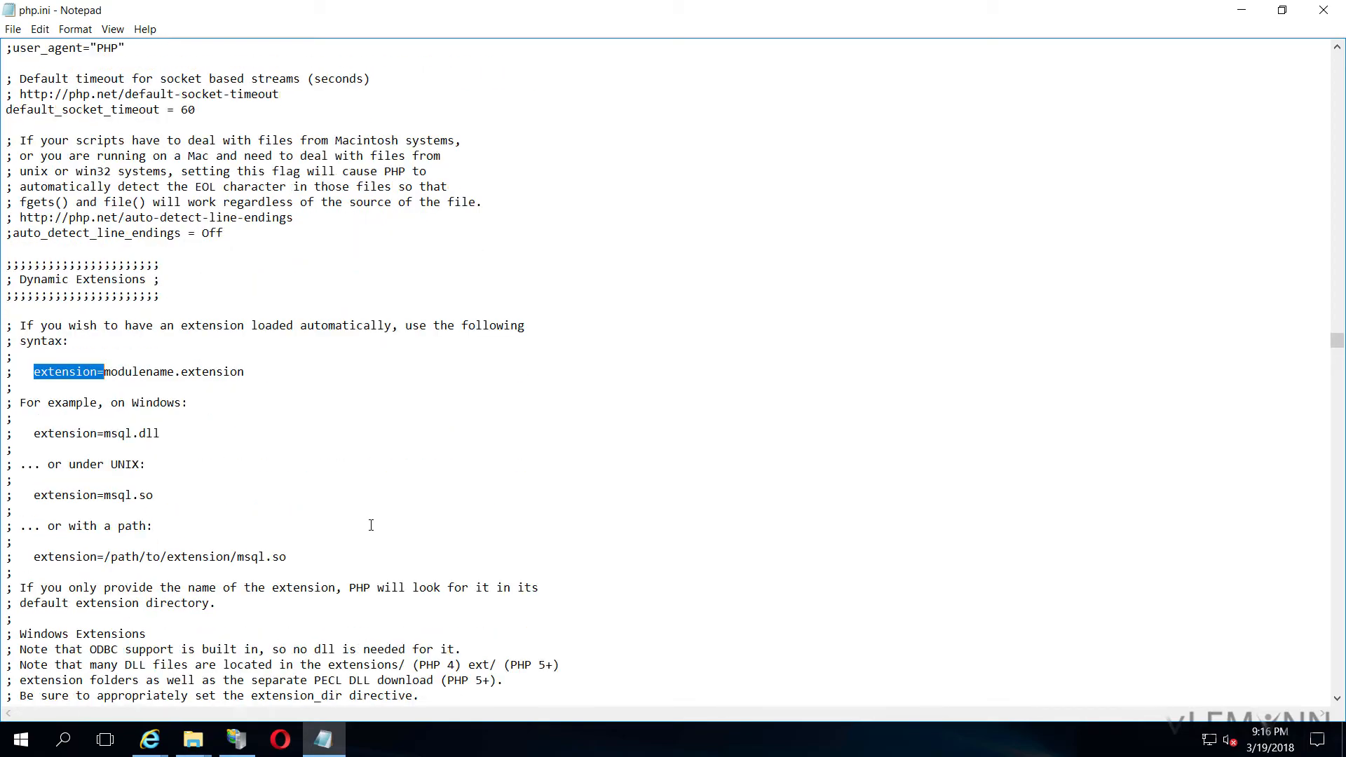
{"action": "scroll", "scroll_direction": "down", "scroll_amount": 3}
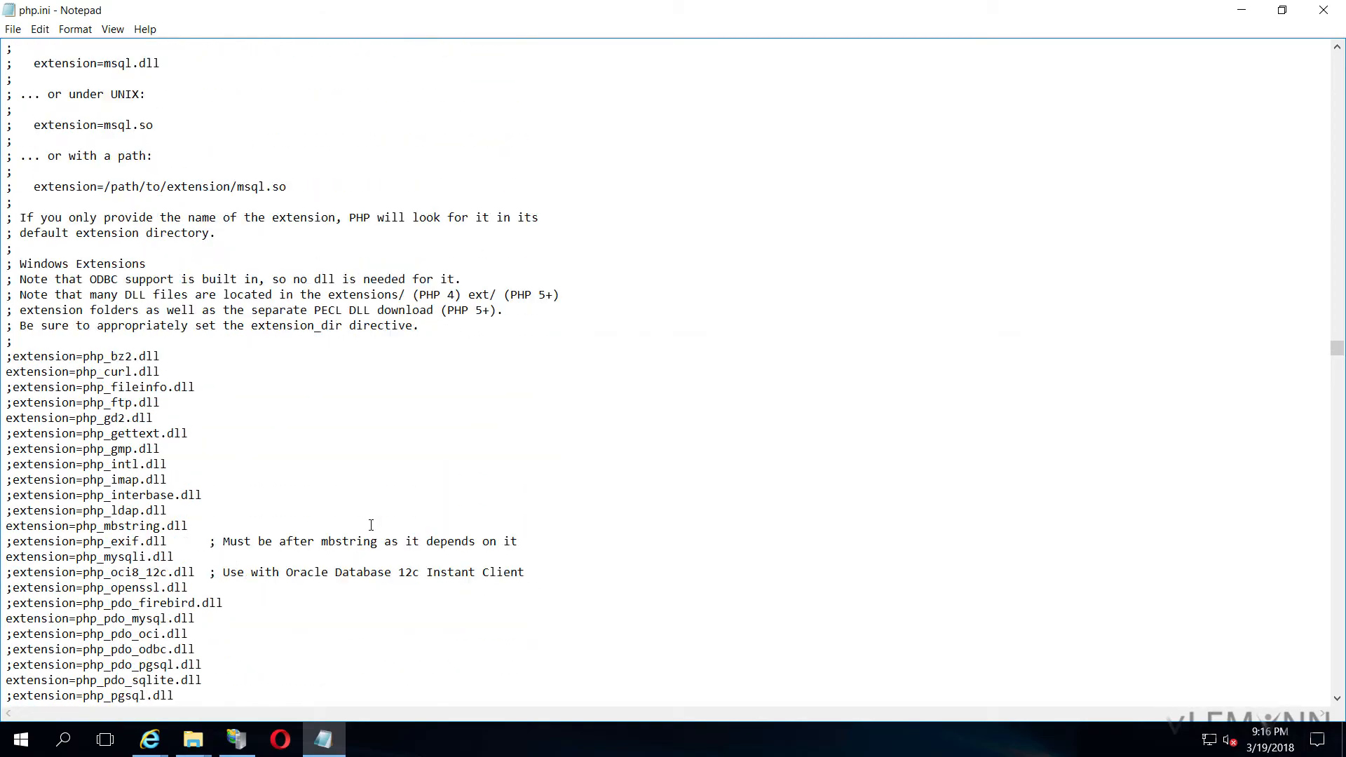
{"action": "scroll", "scroll_direction": "down", "scroll_amount": 3}
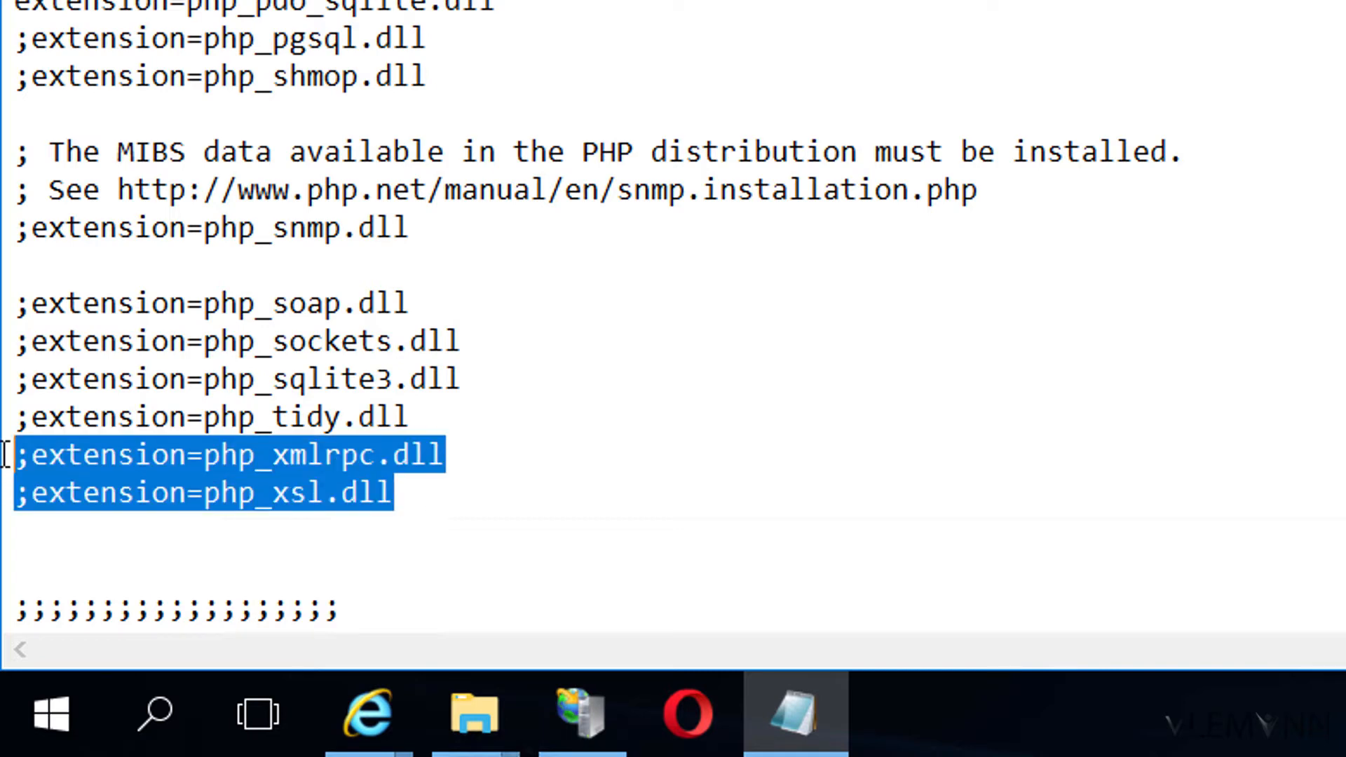
Add two uncommented 'extension=' lines below php_xsl.dll, clearing the copied DLL names
{"action": "left_click", "coordinate": [447, 492]}
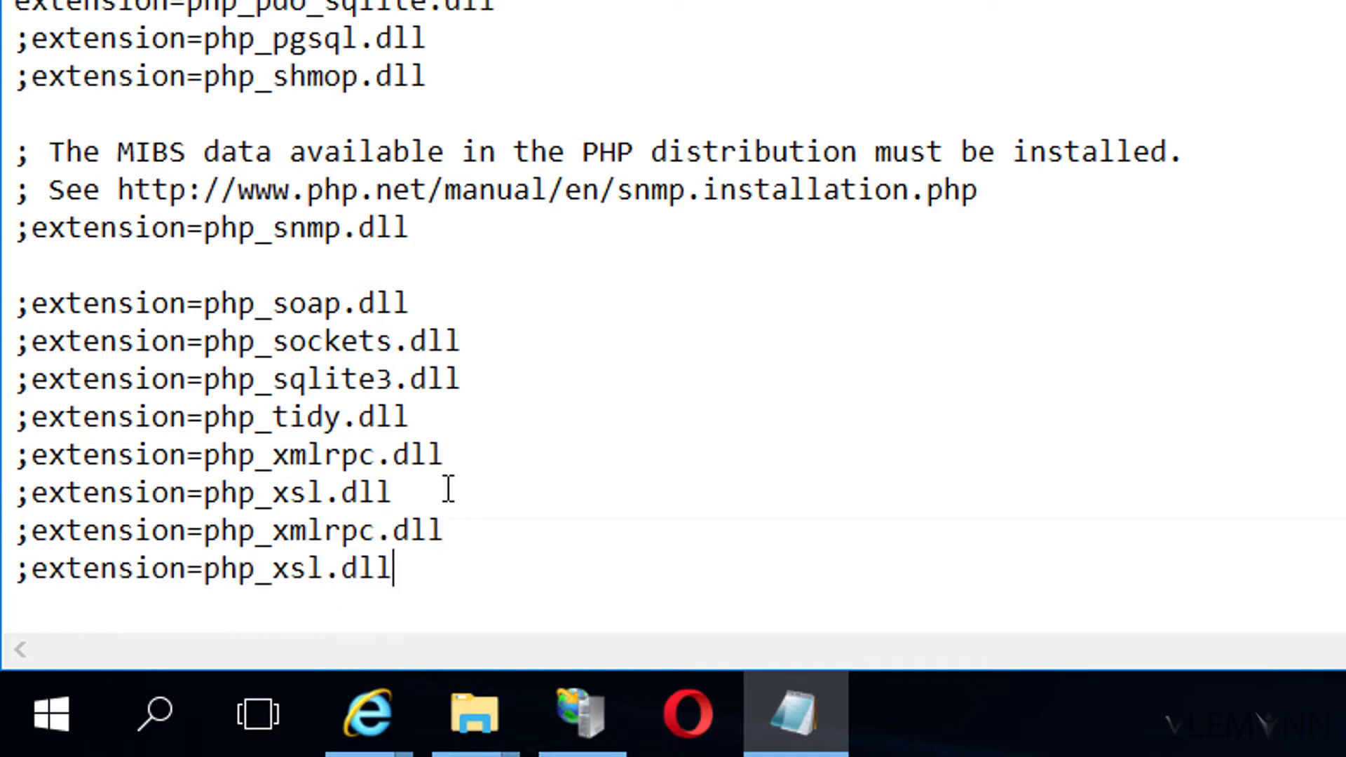
{"action": "left_click", "coordinate": [26, 531]}
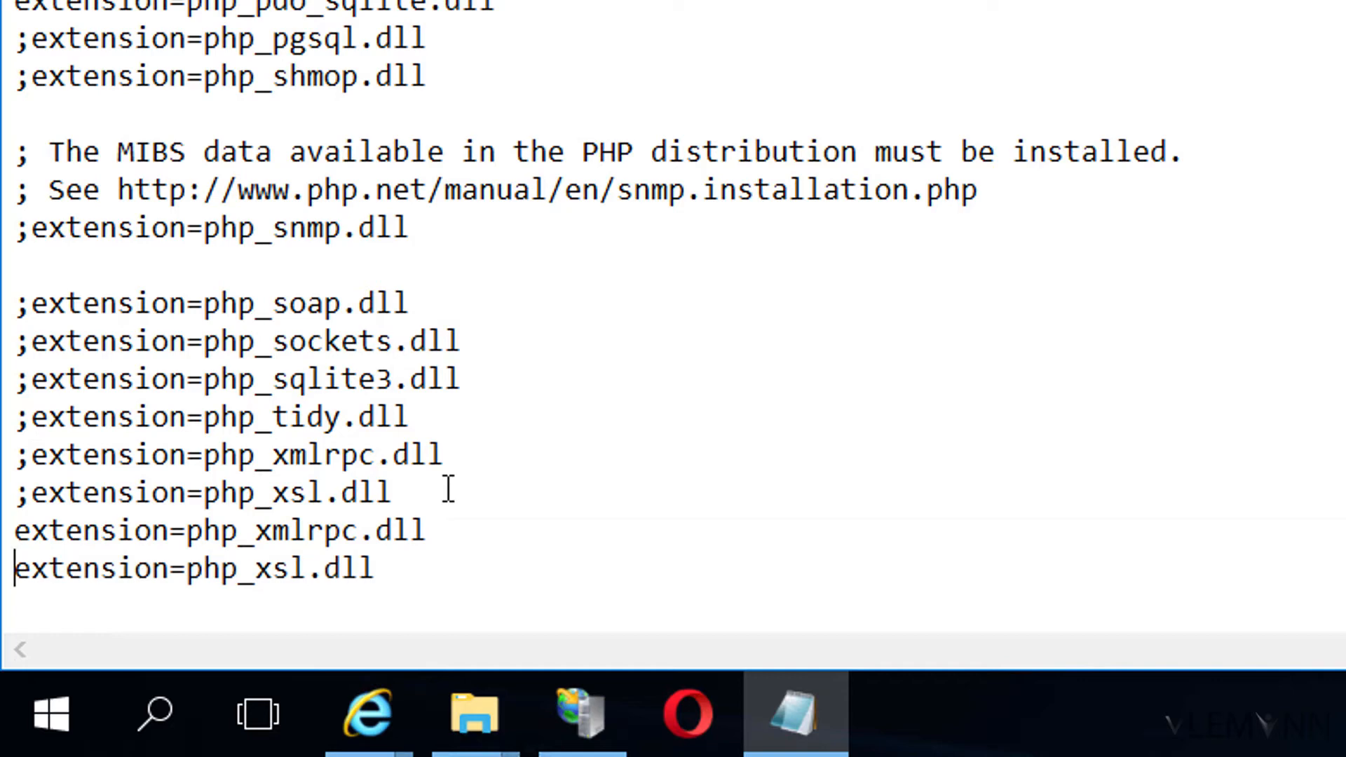
{"action": "left_click", "coordinate": [150, 530]}
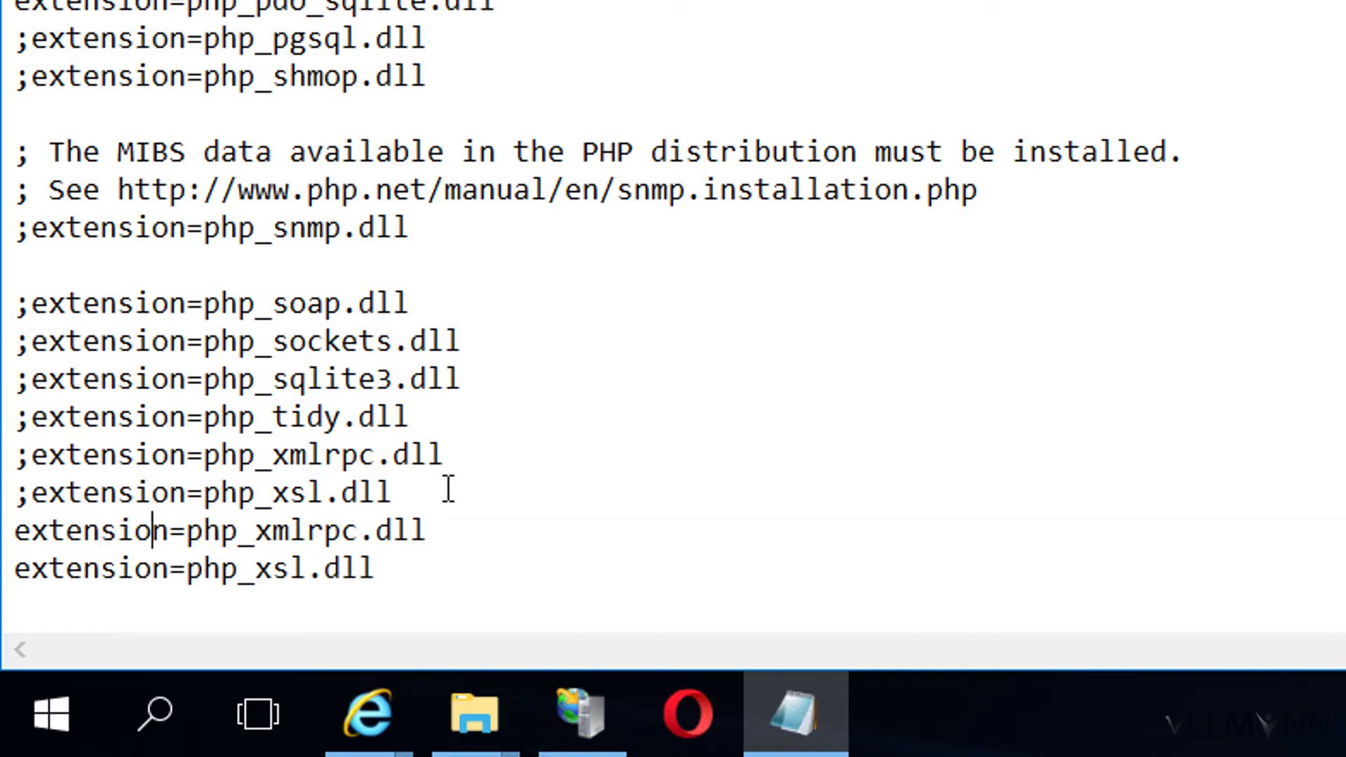
{"action": "double_click", "coordinate": [305, 530]}
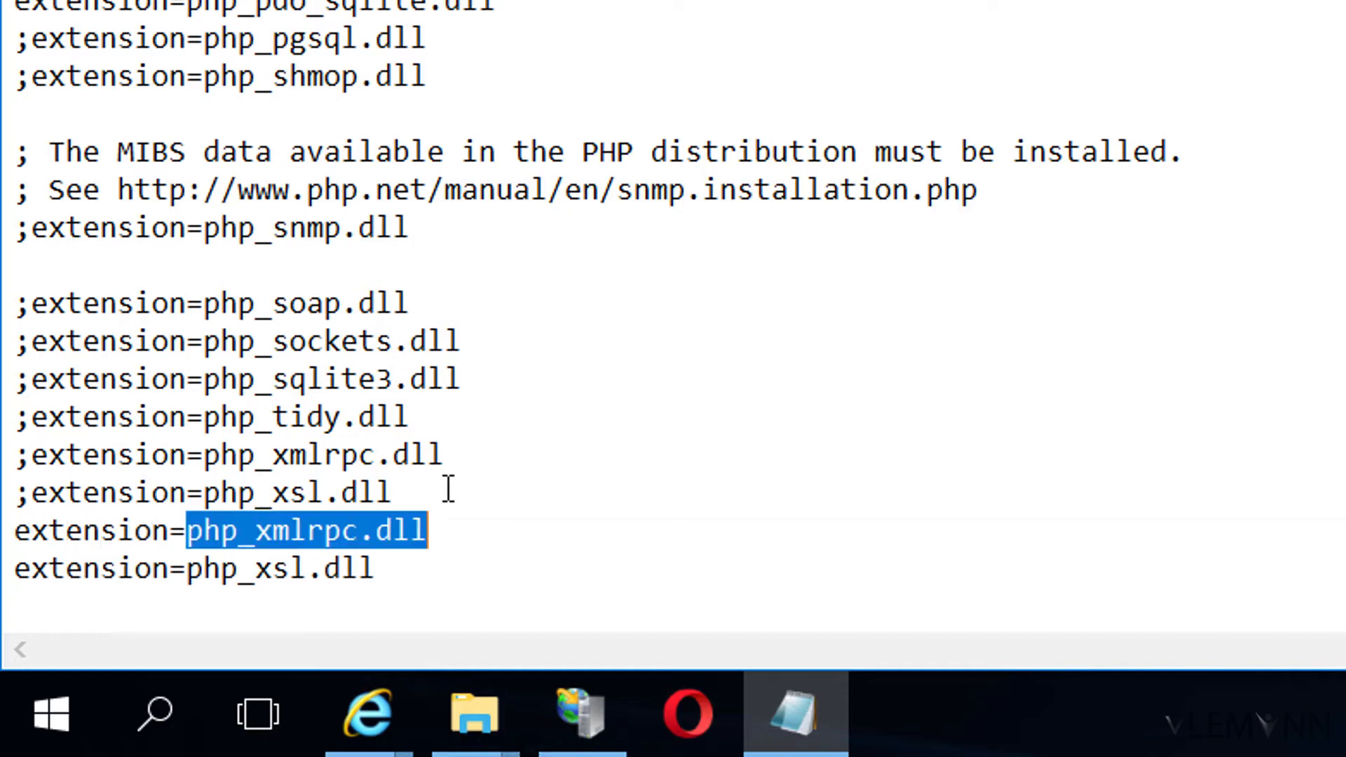
{"action": "key", "text": "Delete"}
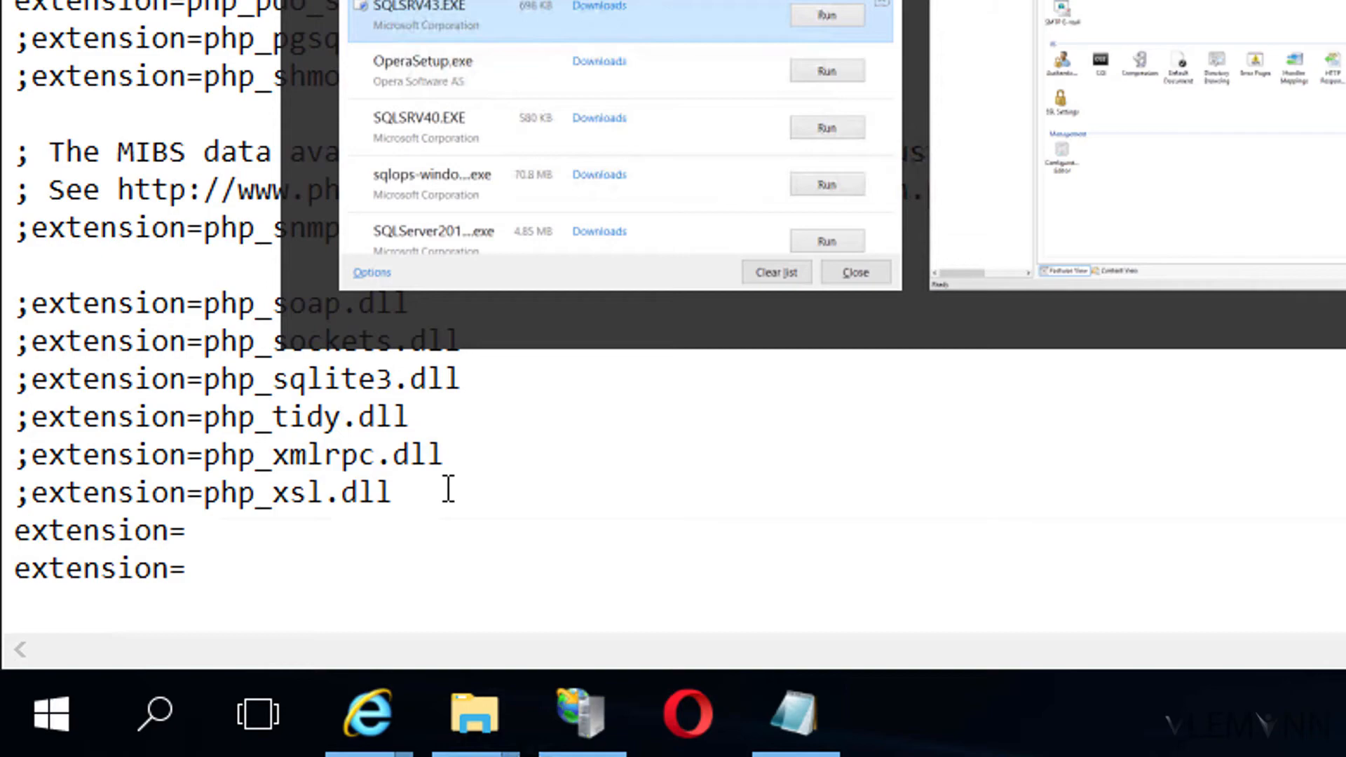
Bring up the driver folder and copy the php_pdo_sqlsrv_71_nts_x64.dll file name
{"action": "left_click", "coordinate": [447, 712]}
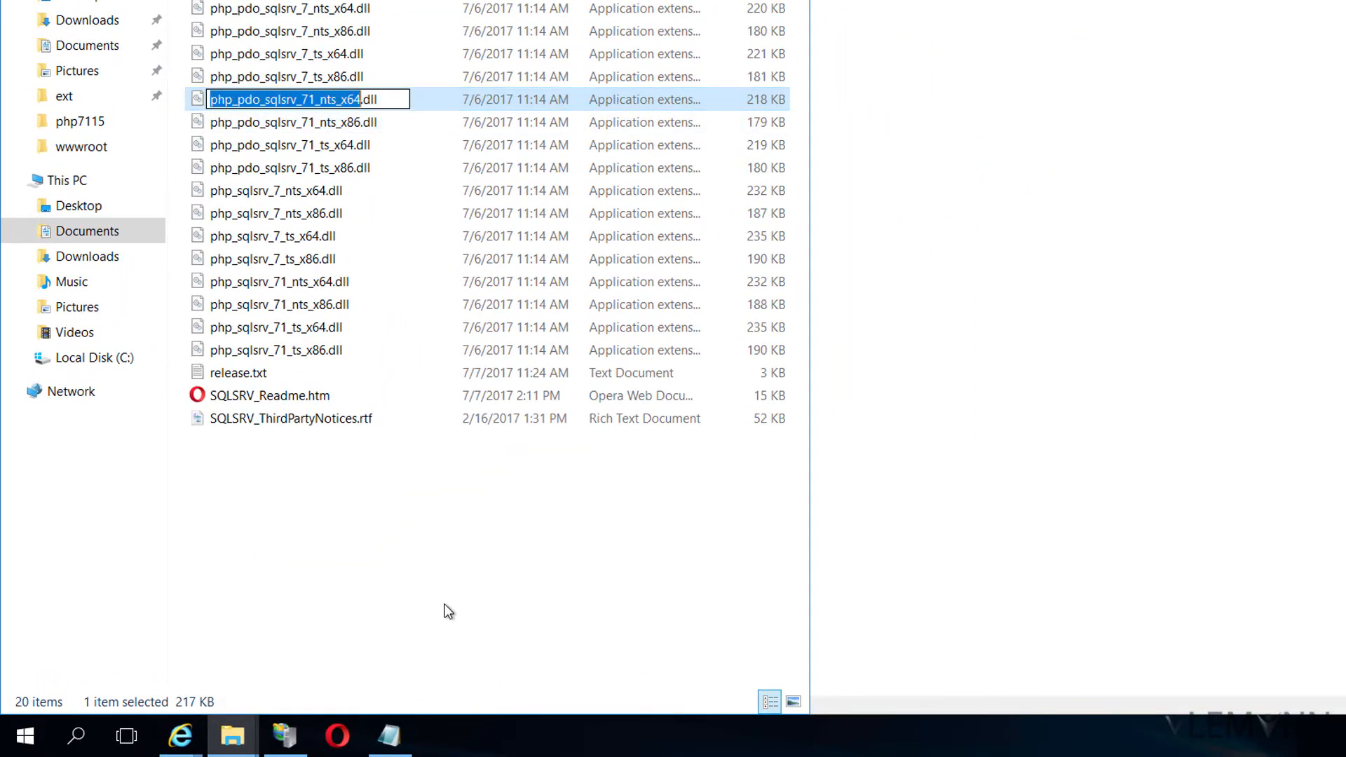
{"action": "key", "text": "Alt+Tab"}
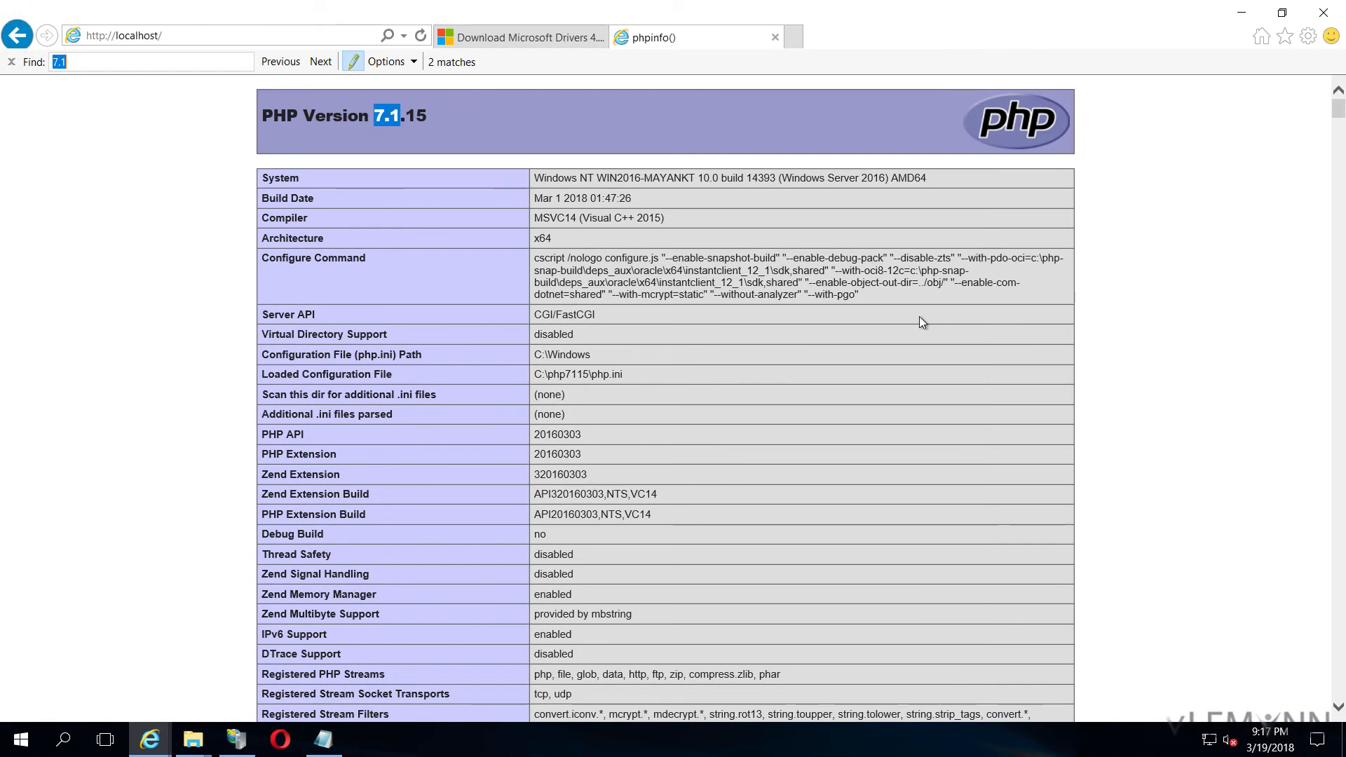
Search the phpinfo page for 'sqlsrv' and find no matches yet
{"action": "type", "text": "sql"}
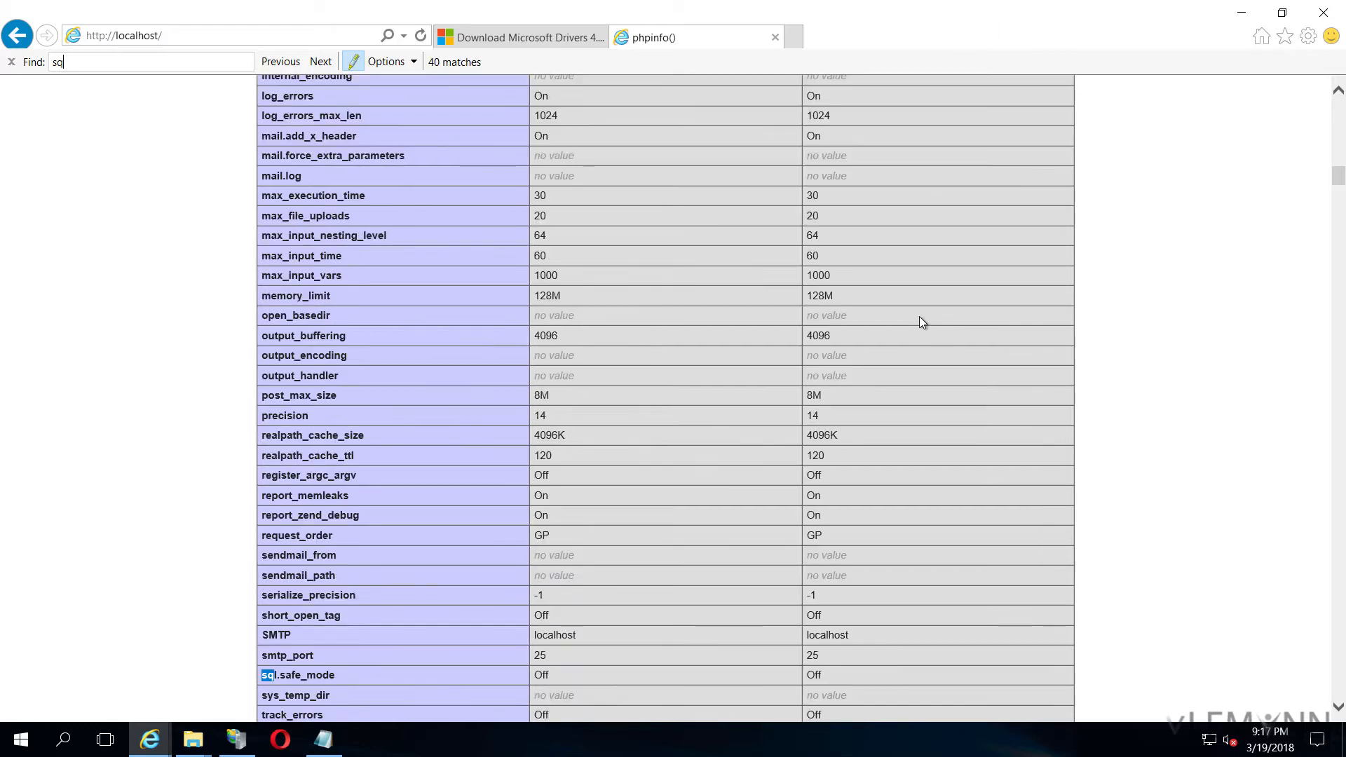
{"action": "type", "text": "s"}
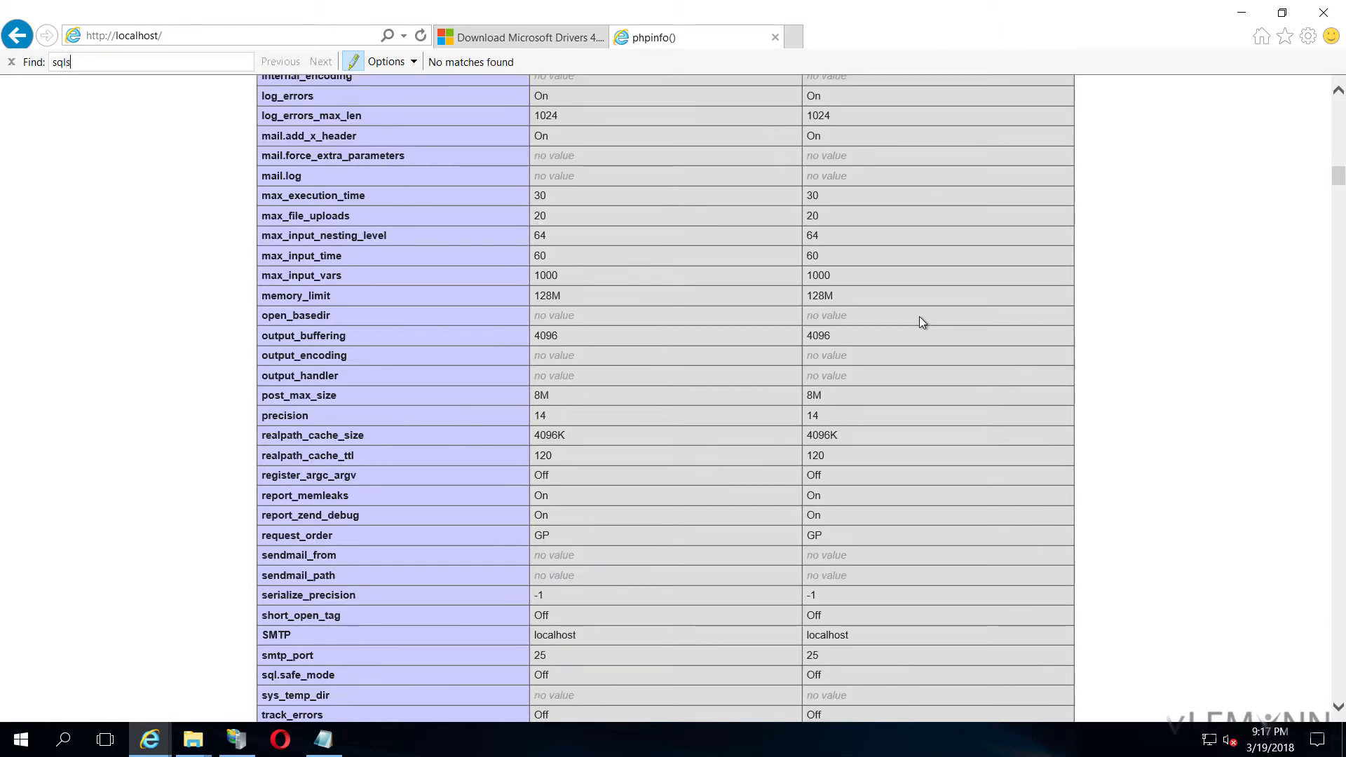
{"action": "type", "text": "rv"}
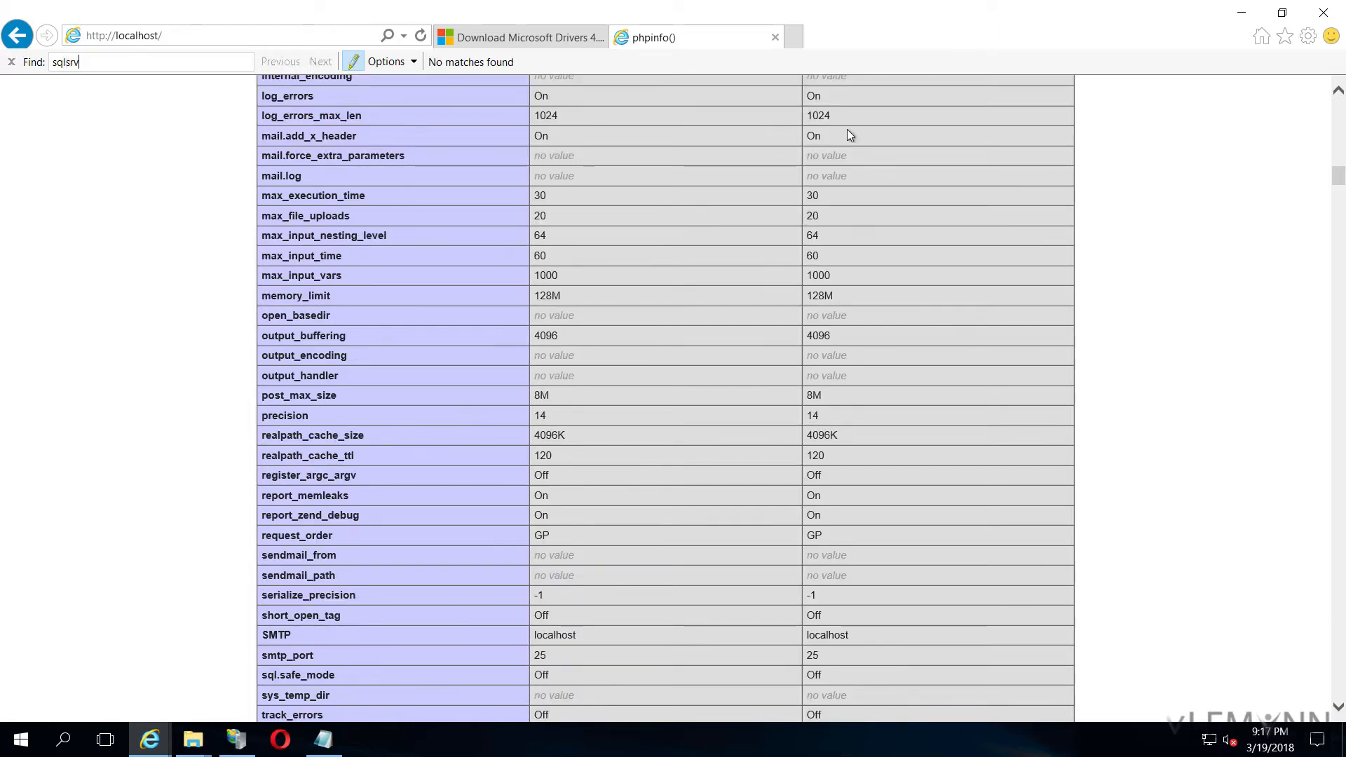
{"action": "left_click", "coordinate": [325, 738]}
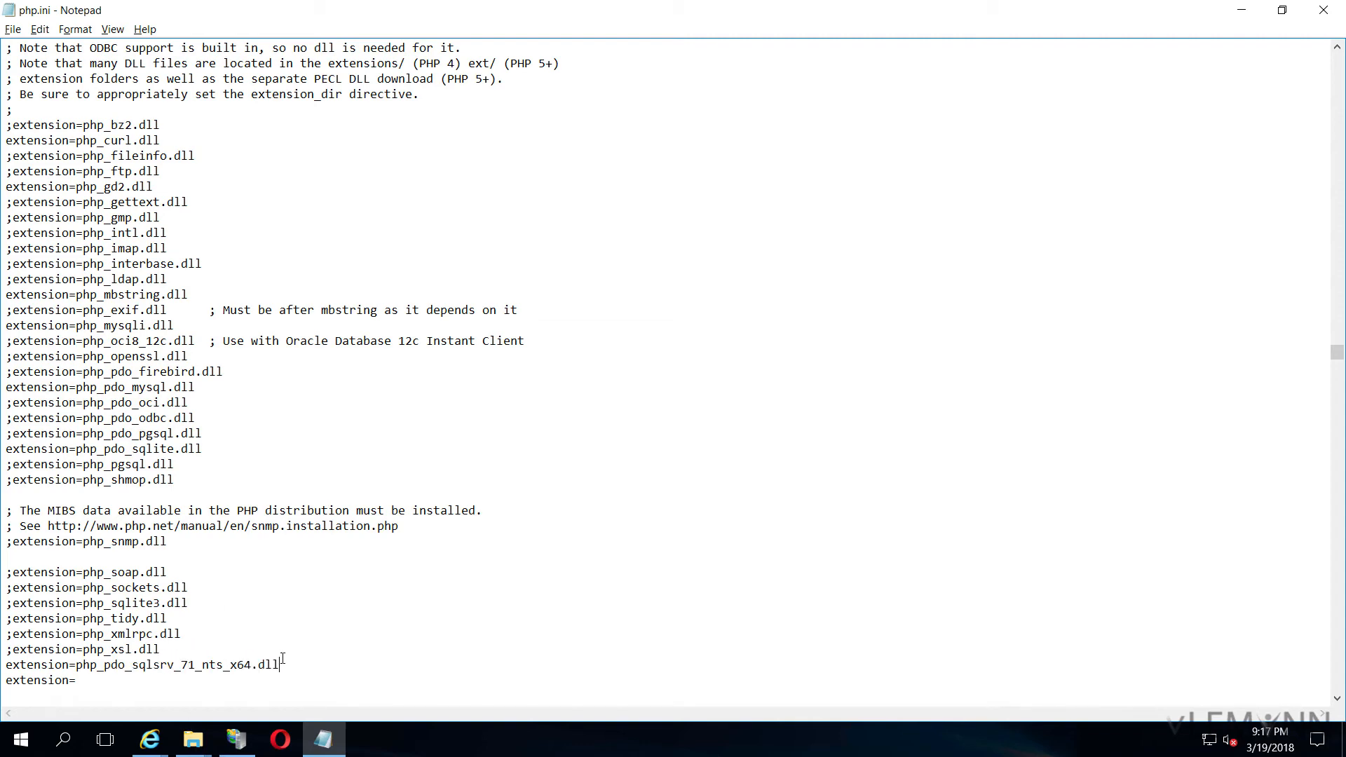
Set the extension lines to php_pdo_sqlsrv_71_nts_x64.dll and php_sqlsrv_71_nts_x64.dll, save, and reopen php.ini
{"action": "key", "text": "alt+tab"}
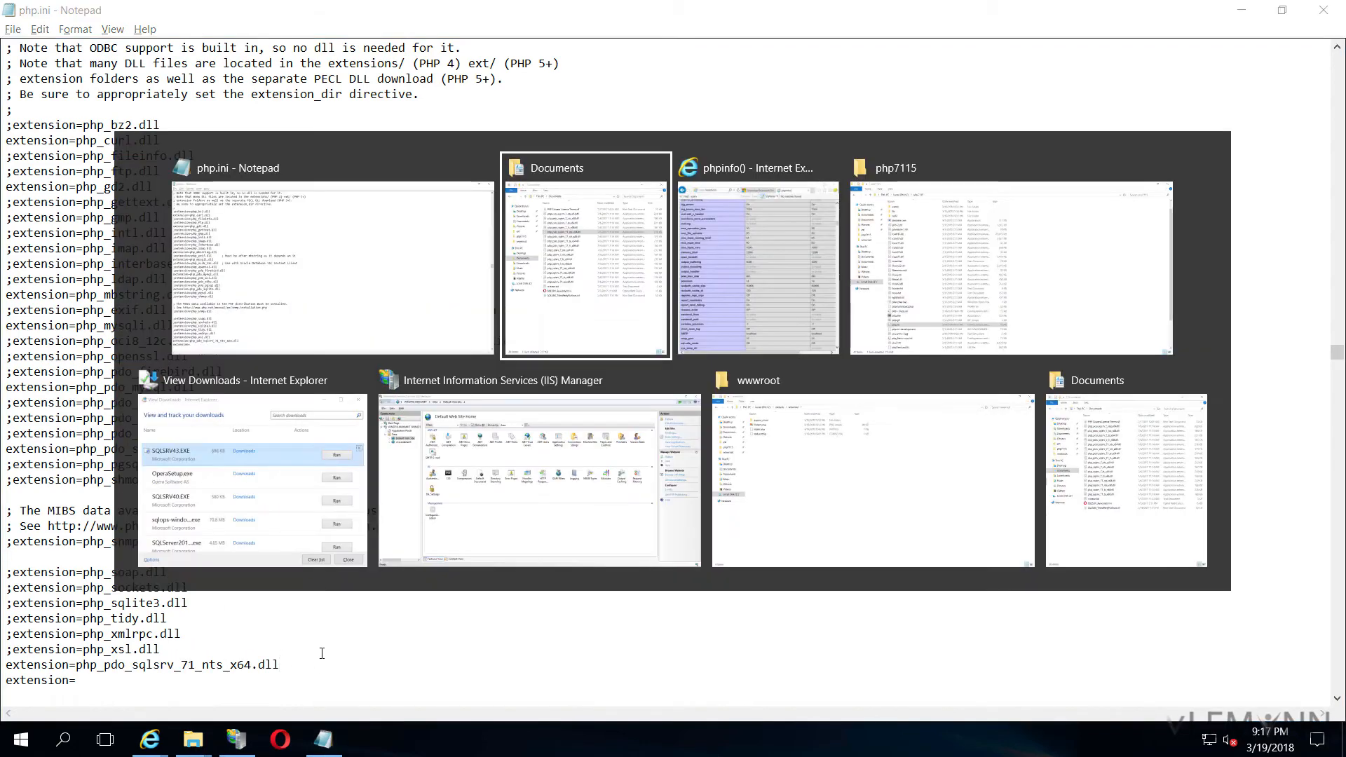
{"action": "left_click", "coordinate": [585, 256]}
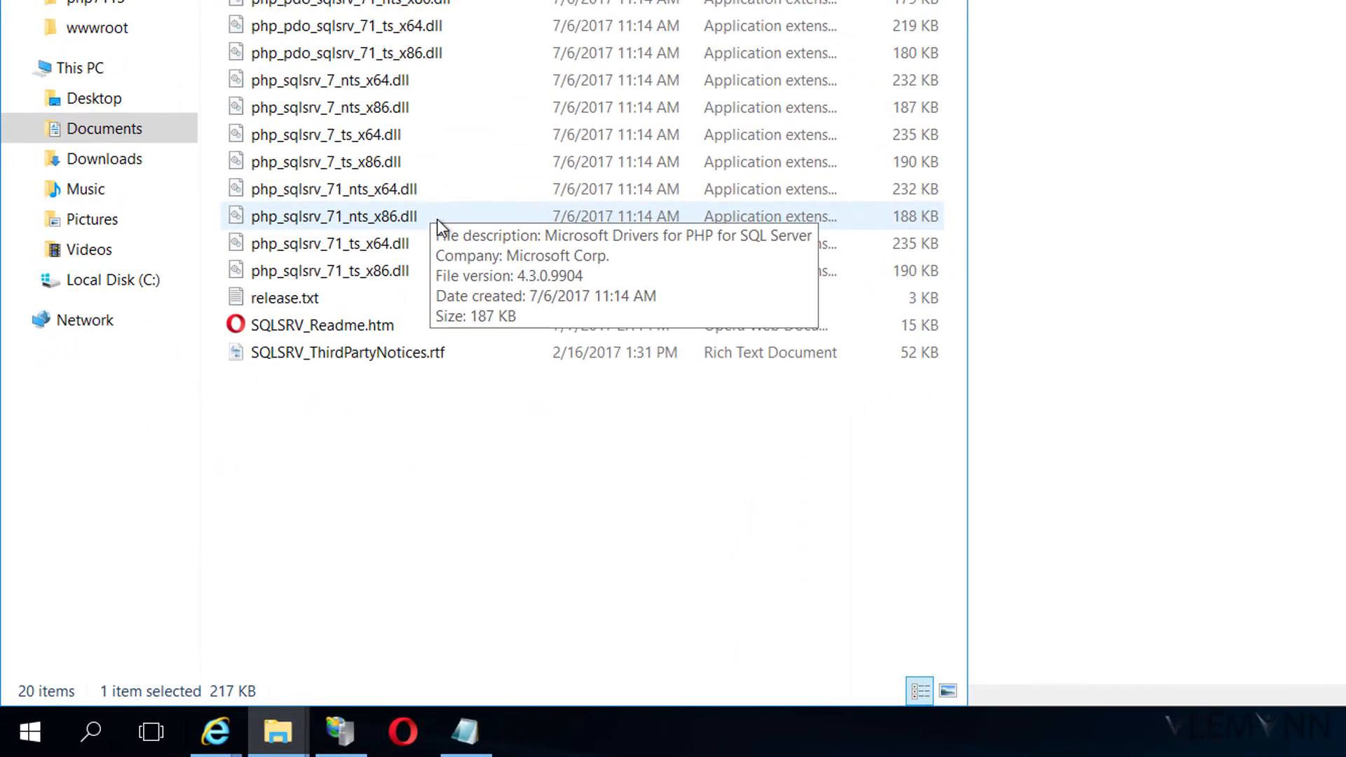
{"action": "left_click", "coordinate": [333, 188]}
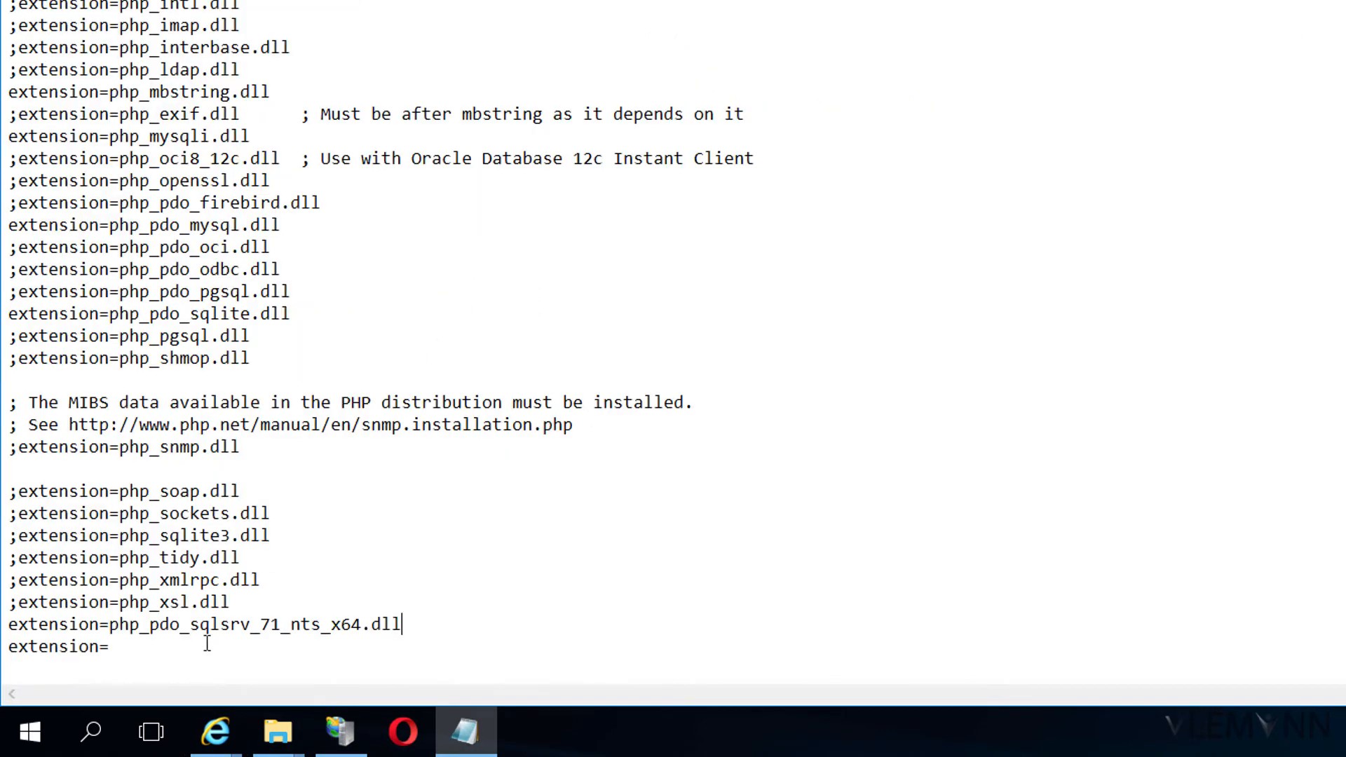
{"action": "type", "text": "php_sqlsrv_71_nts_x64.dll"}
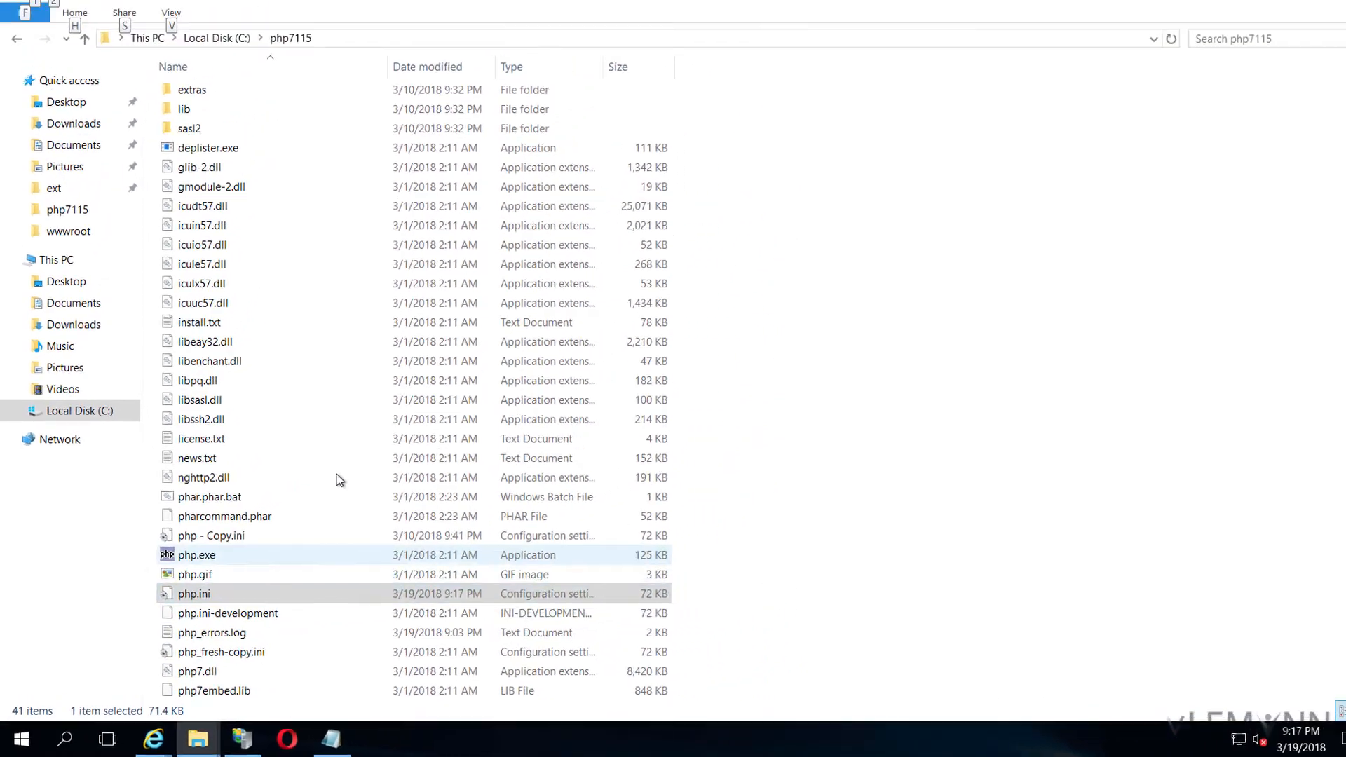
{"action": "double_click", "coordinate": [192, 593]}
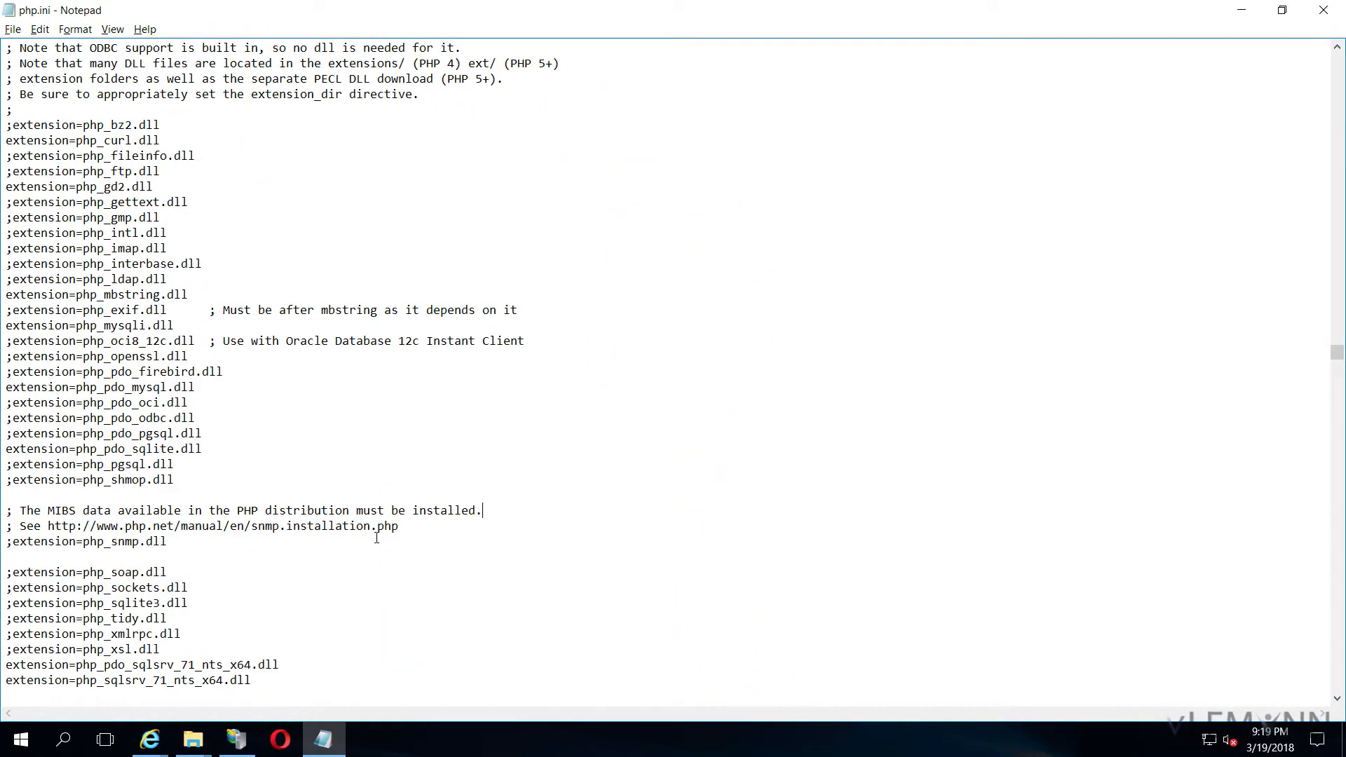
{"action": "mouse_move", "coordinate": [865, 85]}
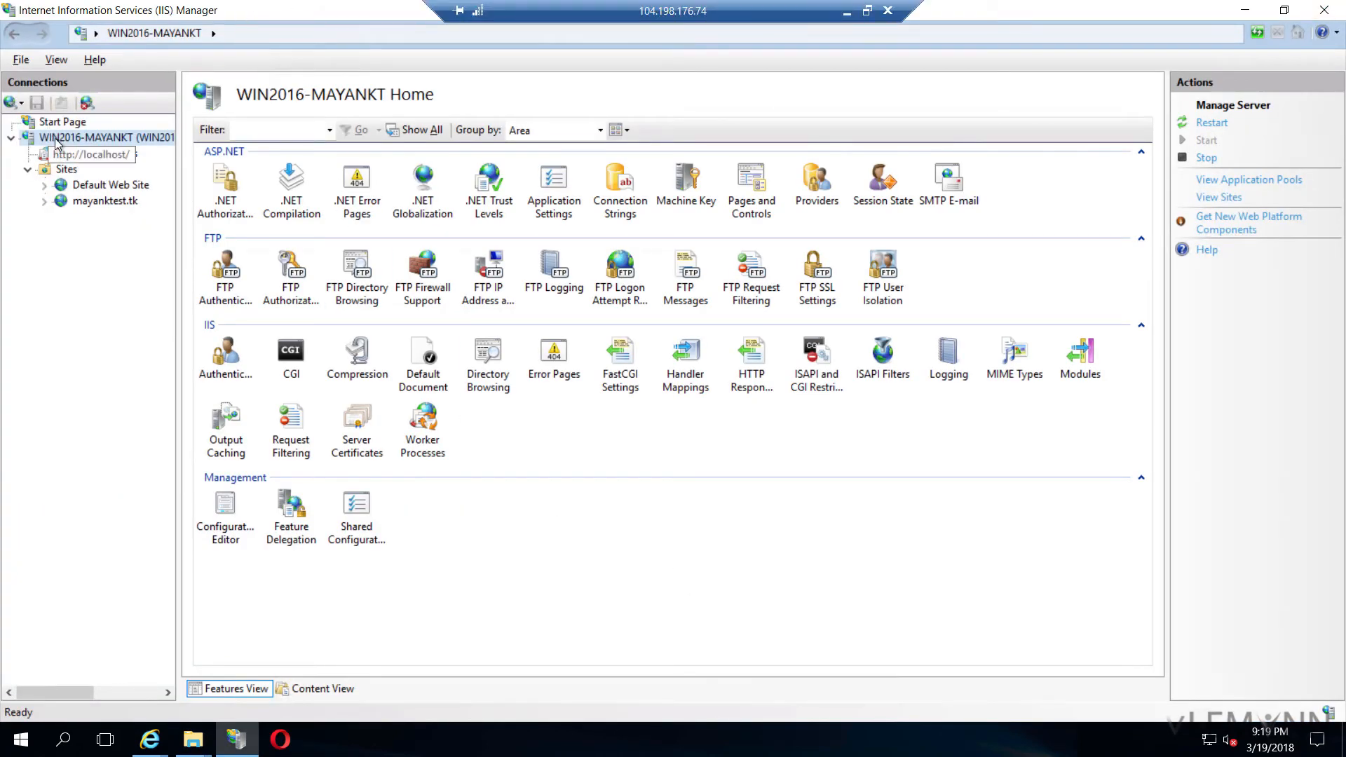
Restart the WIN2016-MAYANKT server in IIS Manager
{"action": "left_click", "coordinate": [12, 137]}
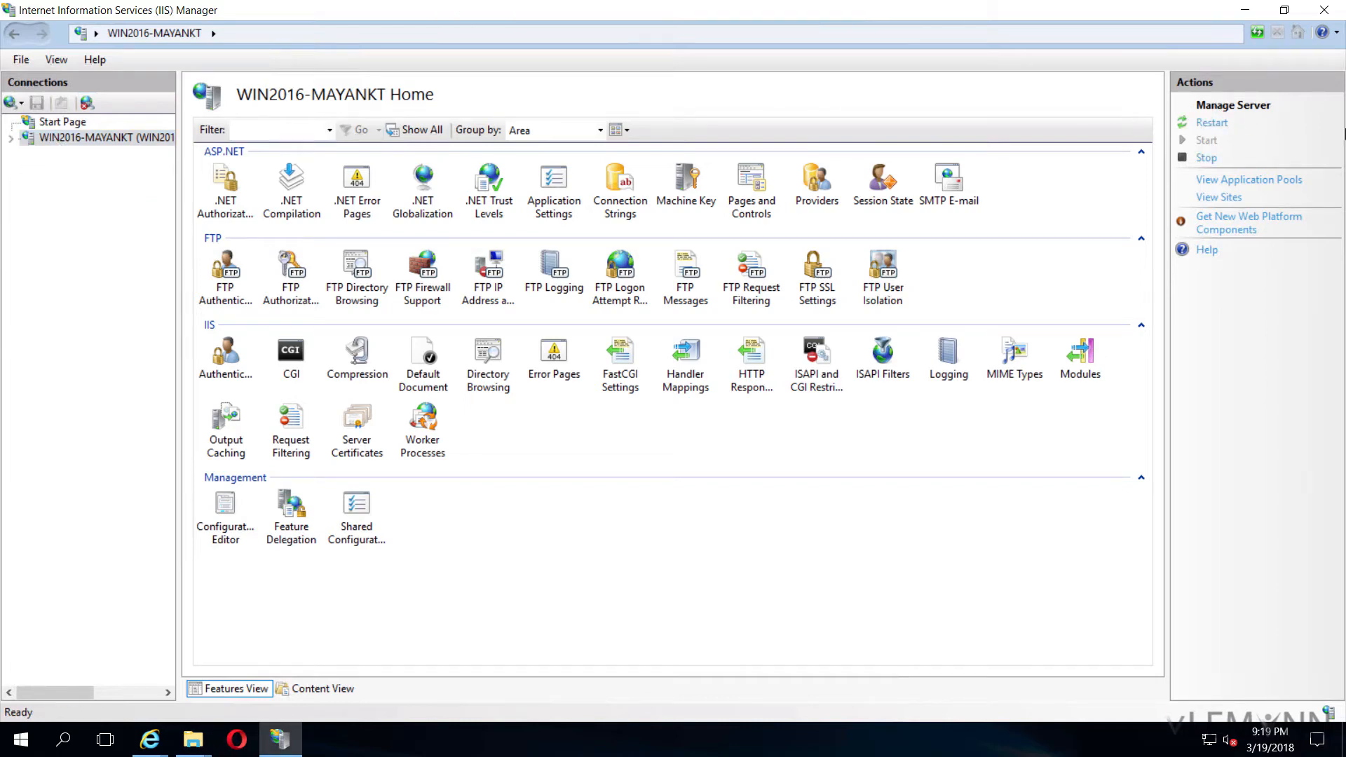
{"action": "mouse_move", "coordinate": [1216, 359]}
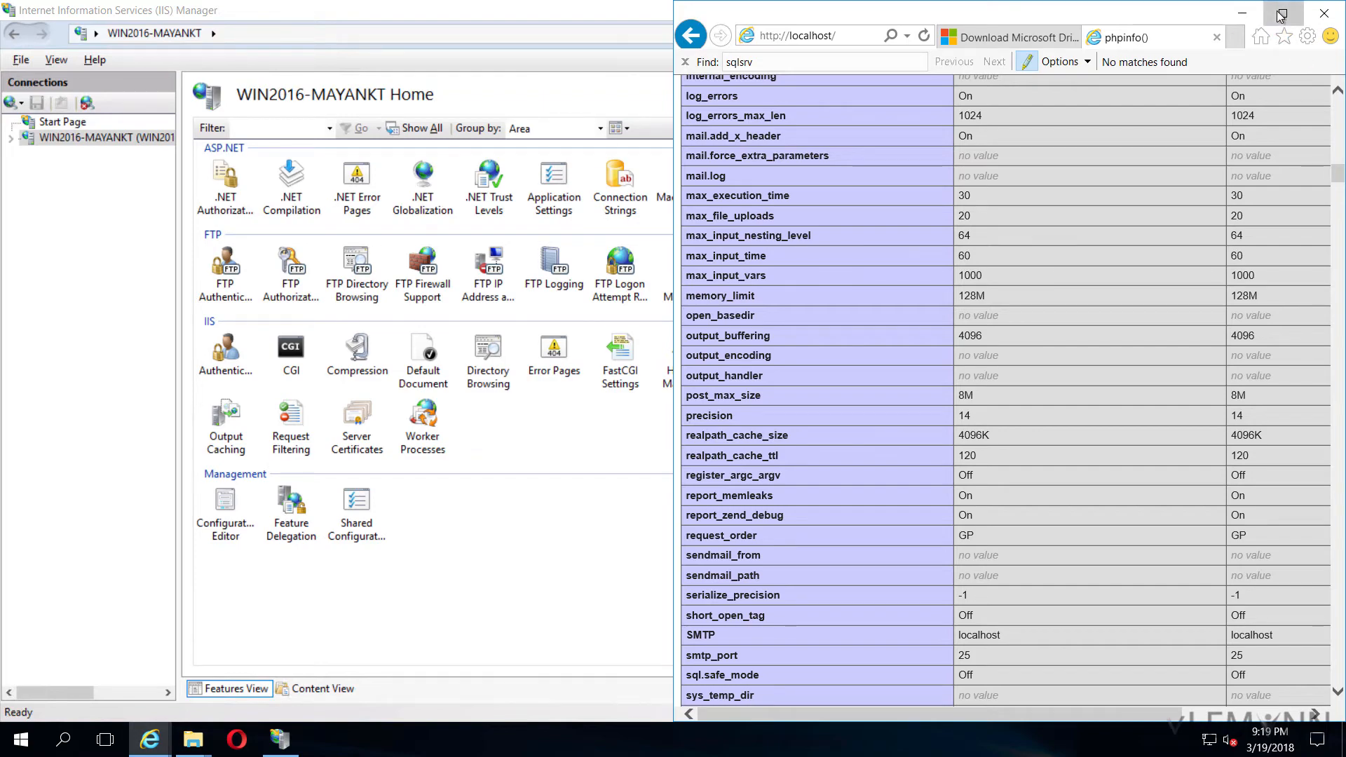
Maximize the browser, reload phpinfo and find 12 'sqlsrv' matches
{"action": "left_click", "coordinate": [1278, 13]}
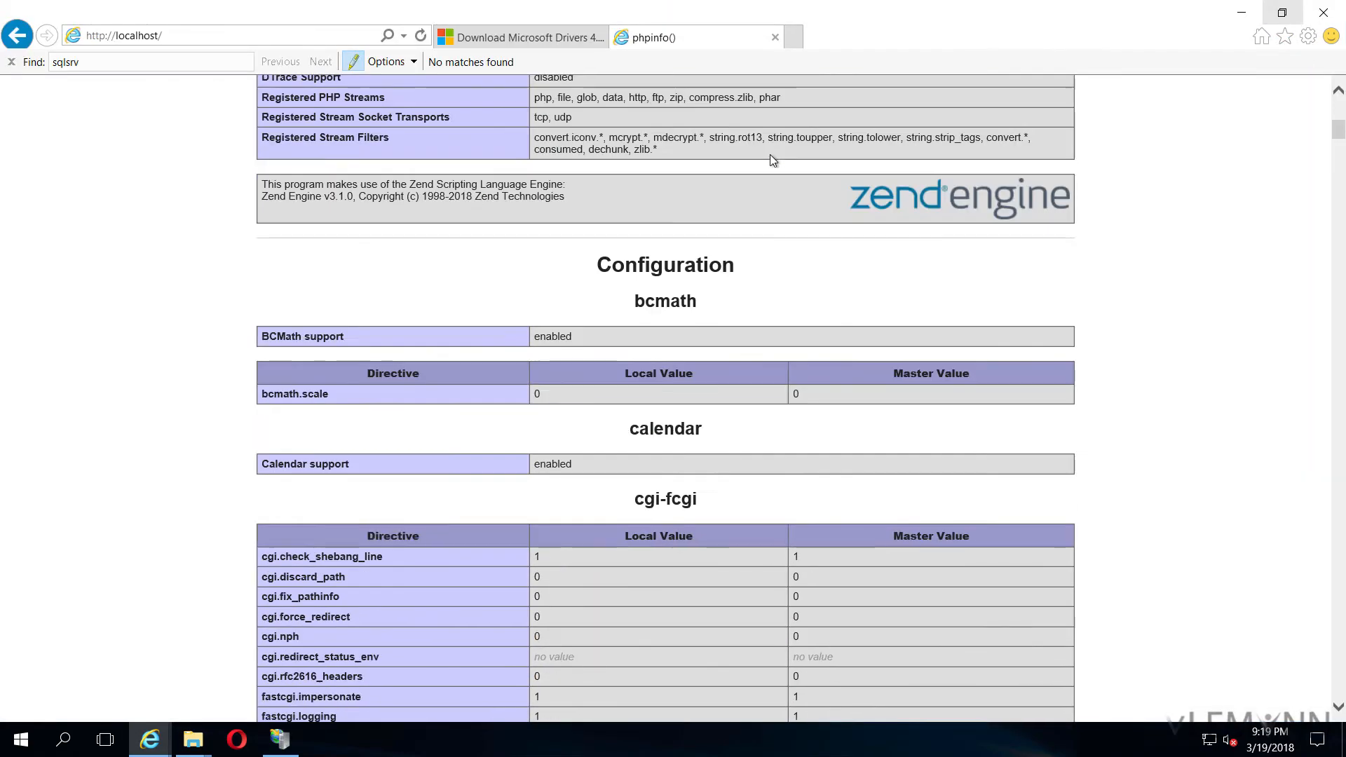
{"action": "scroll", "scroll_direction": "up", "scroll_amount": 3}
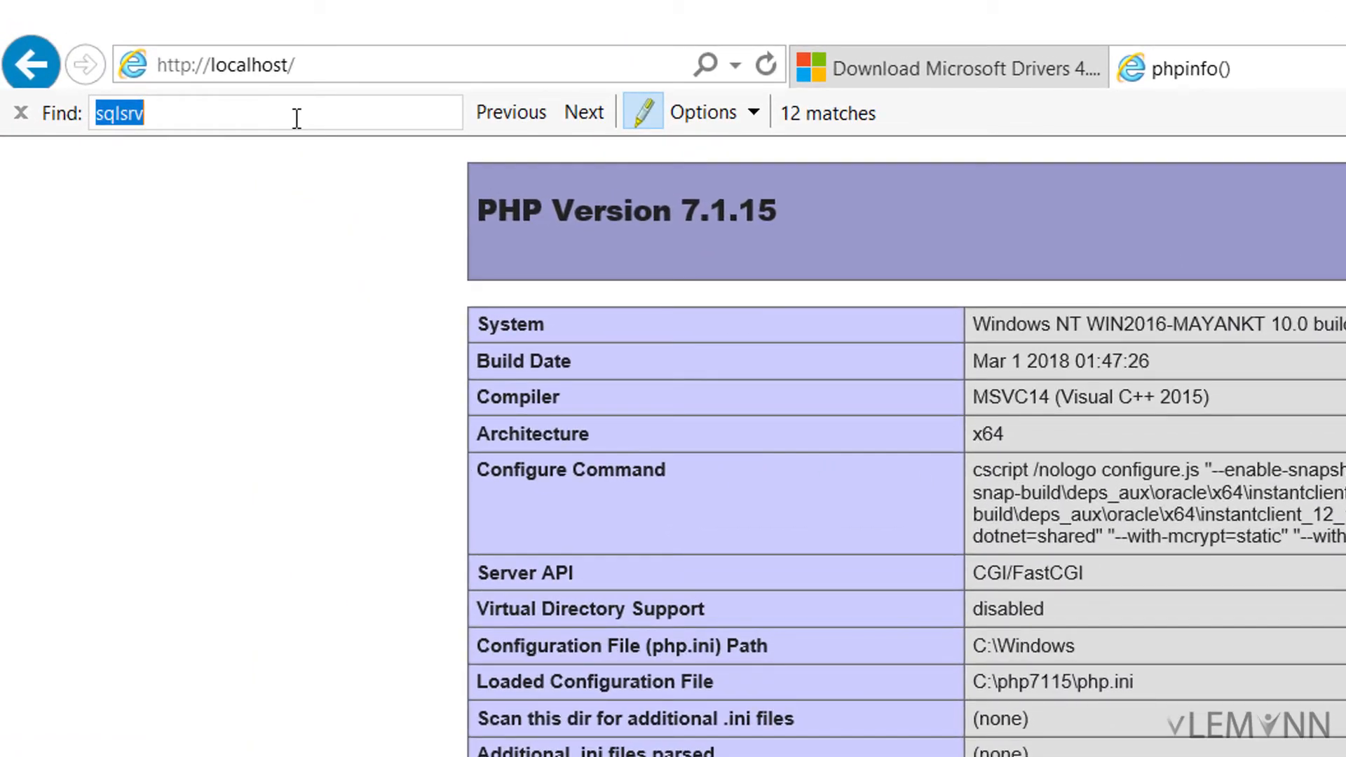
{"action": "mouse_move", "coordinate": [864, 165]}
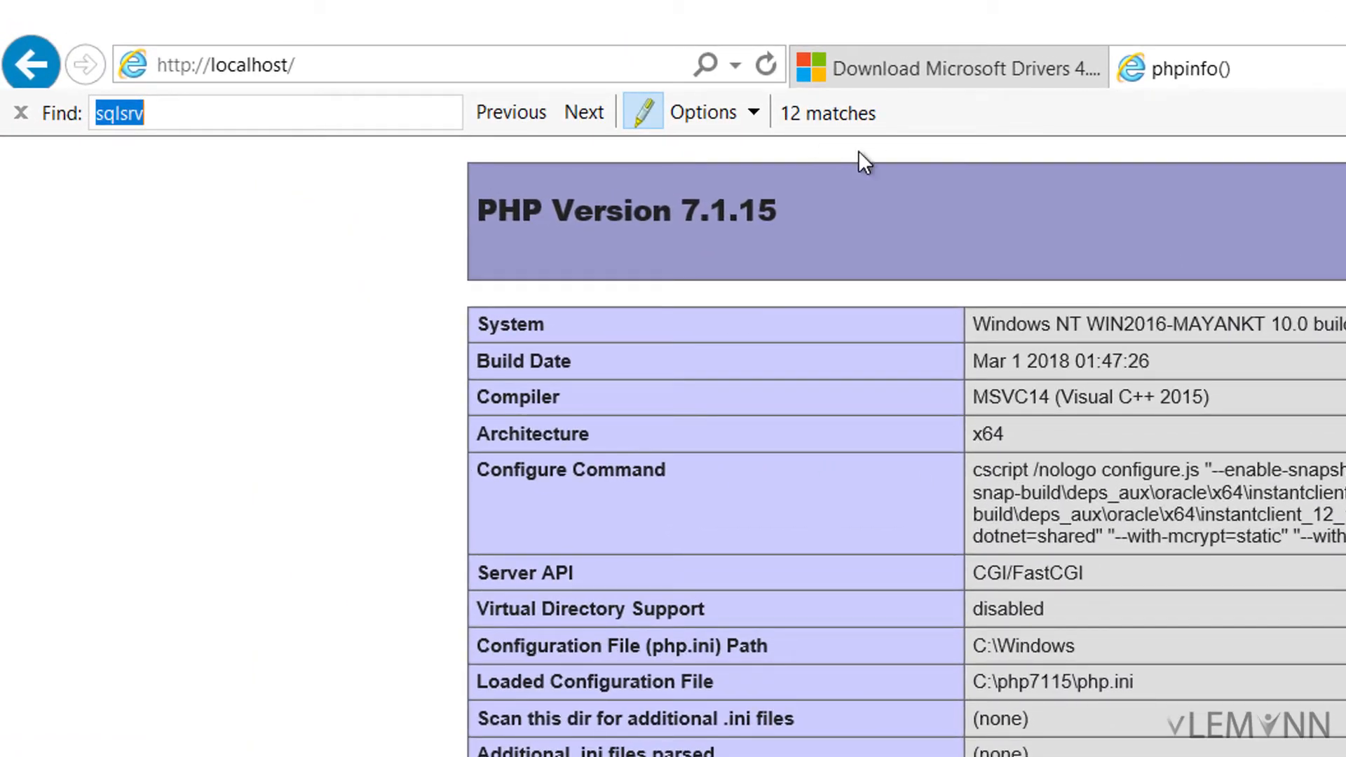
{"action": "scroll", "scroll_direction": "down", "scroll_amount": 3}
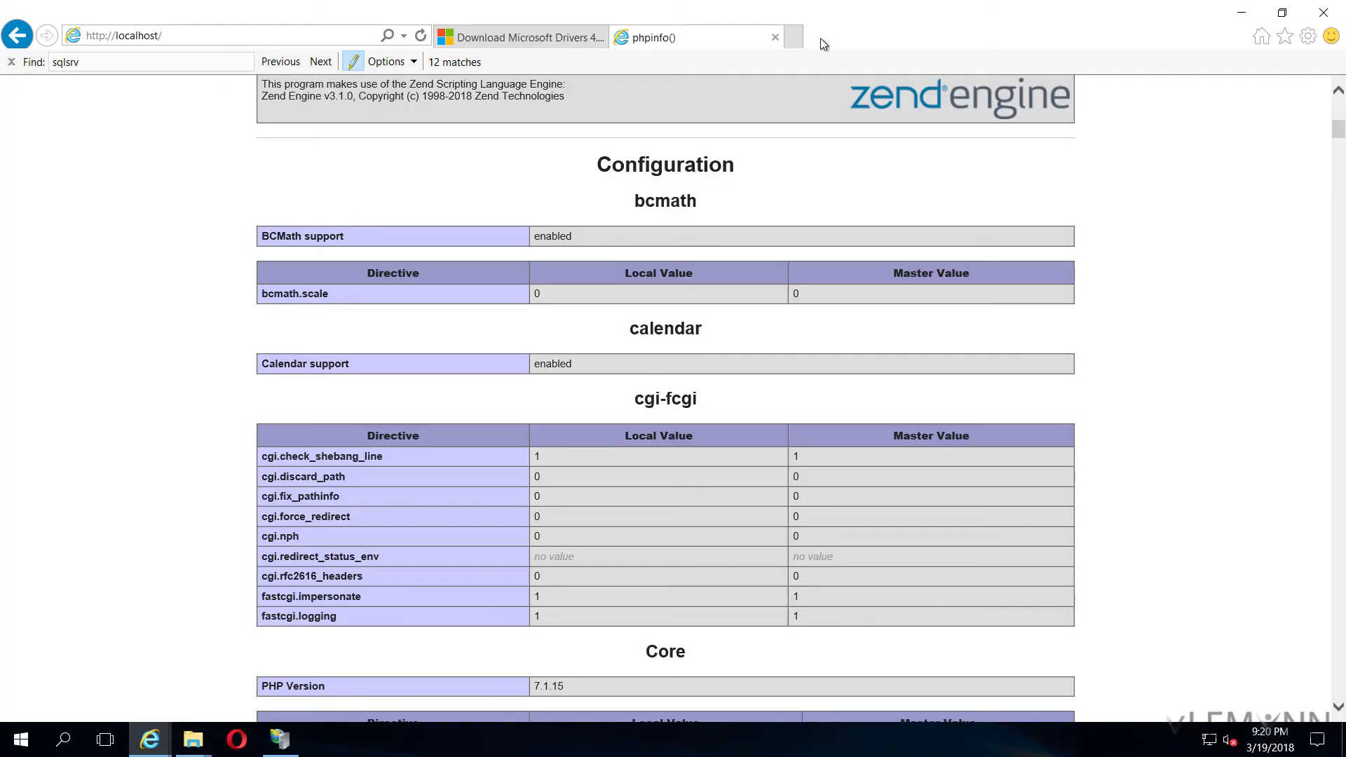
{"action": "key", "text": "Alt+Tab"}
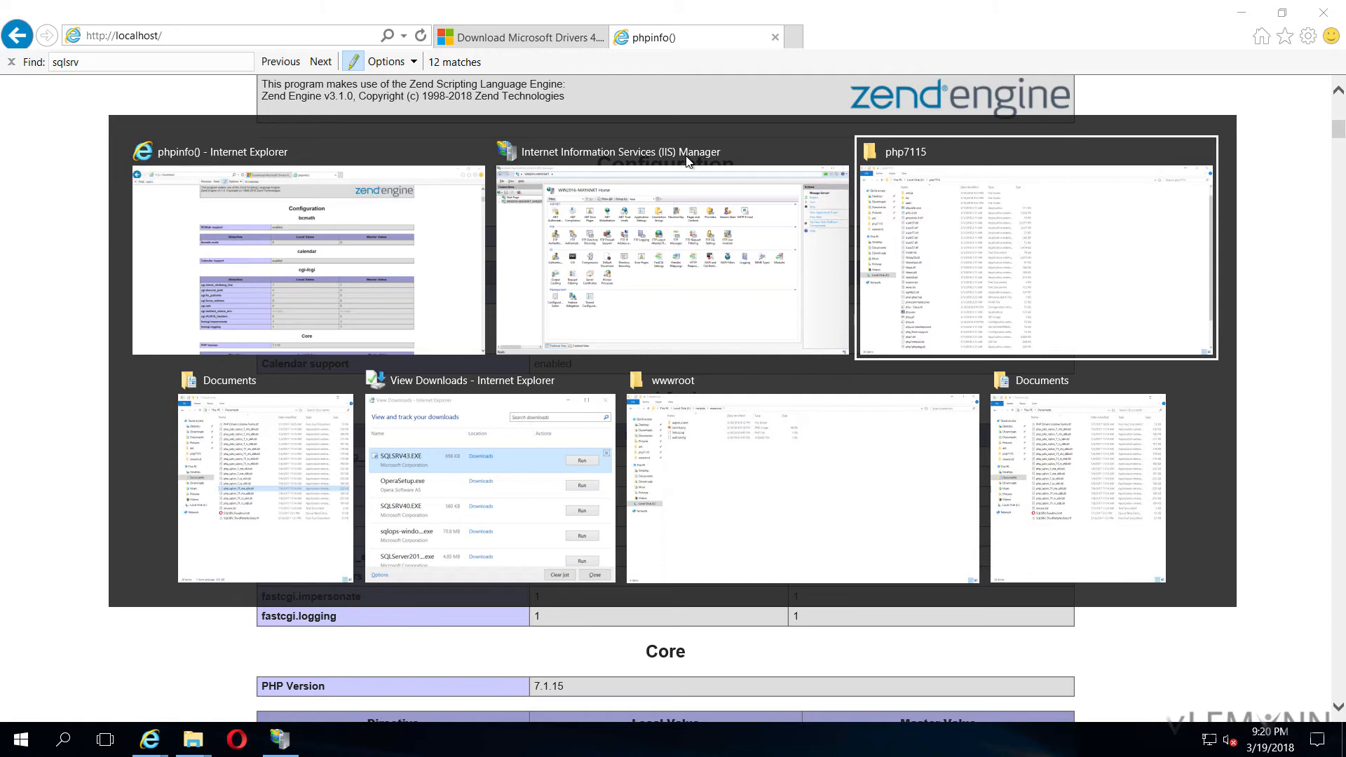
Launch Notepad from the Start search and maximize it
{"action": "left_click", "coordinate": [1035, 249]}
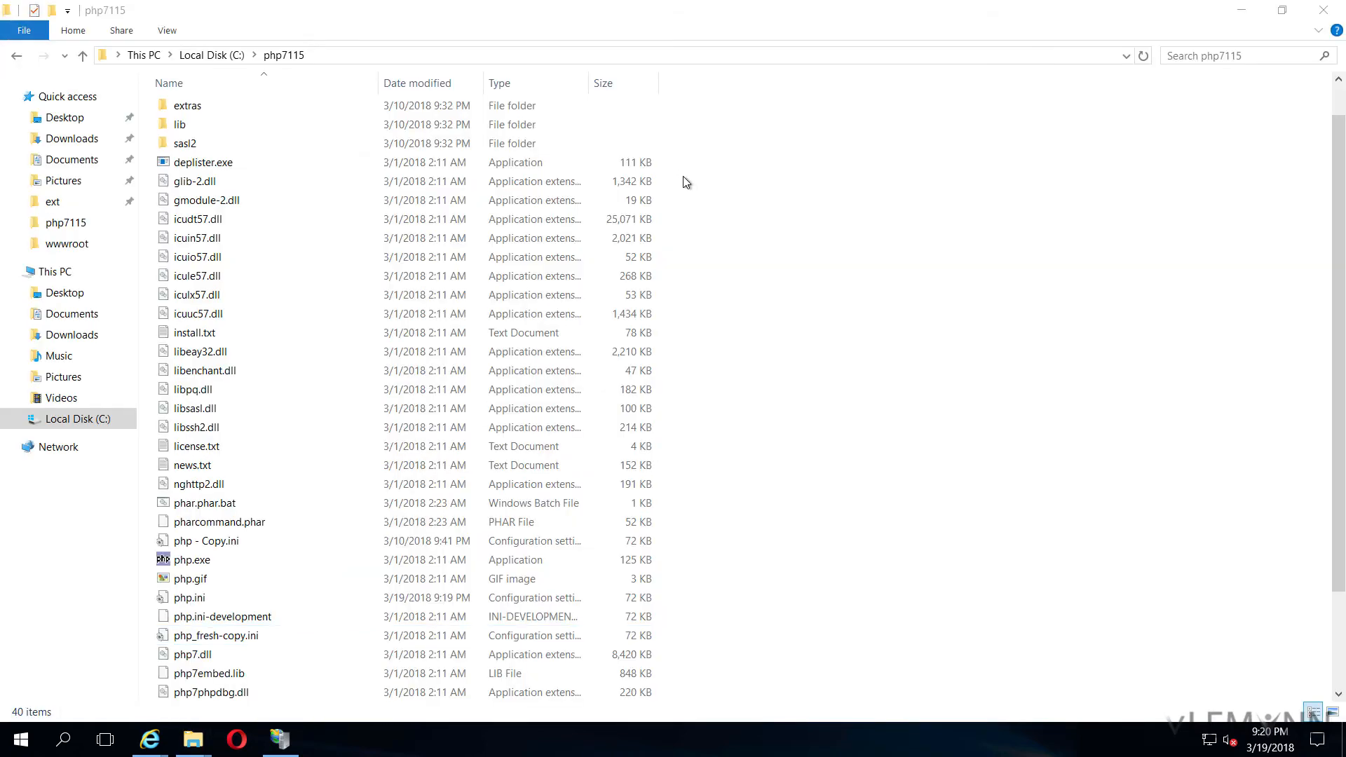
{"action": "left_click", "coordinate": [204, 370]}
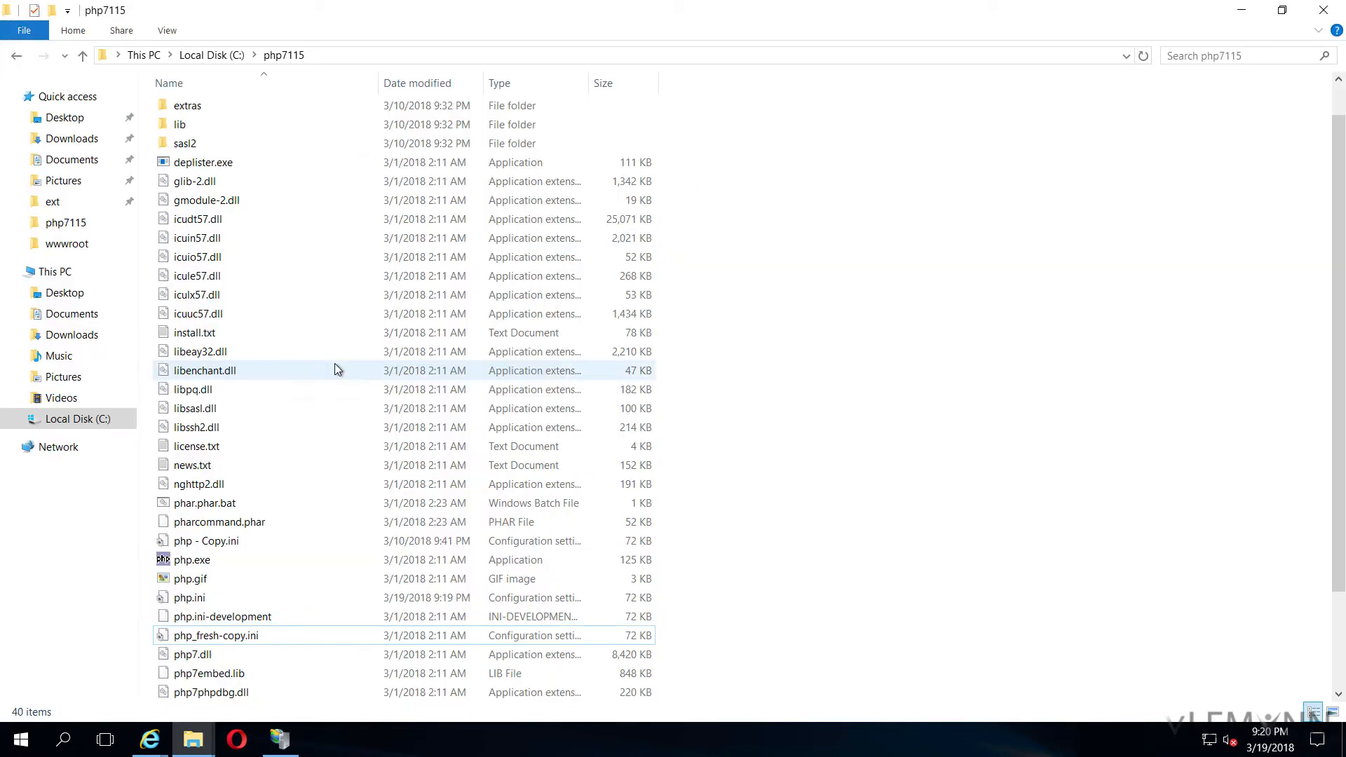
{"action": "type", "text": "notep"}
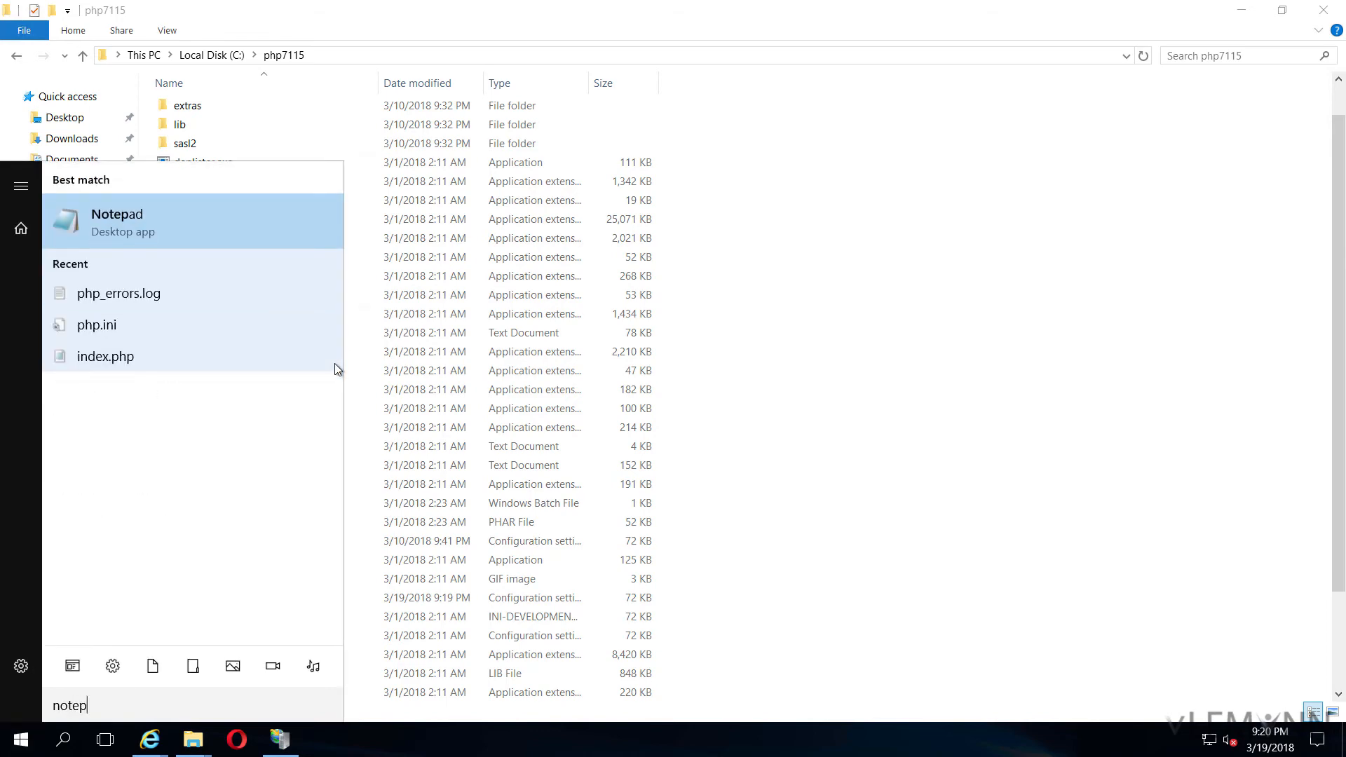
{"action": "right_click", "coordinate": [116, 222]}
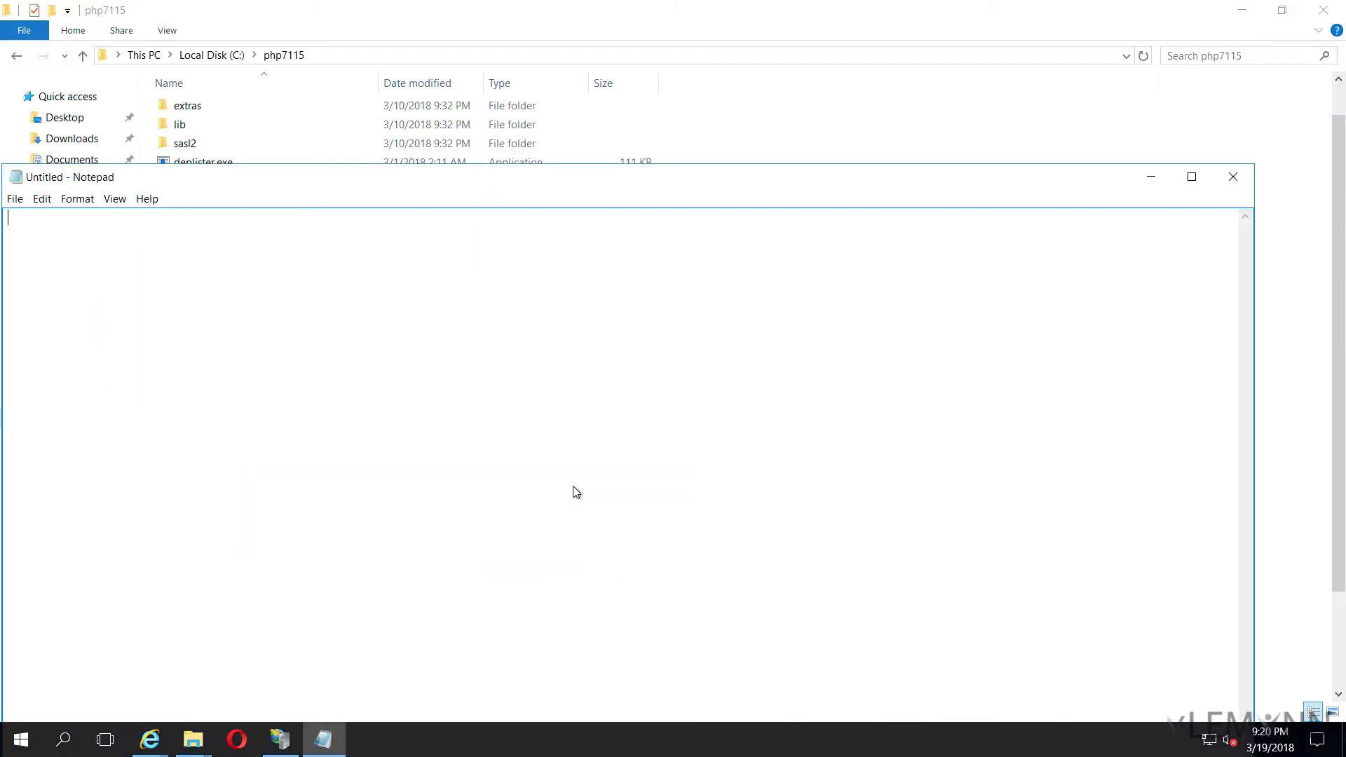
{"action": "left_click", "coordinate": [1192, 177]}
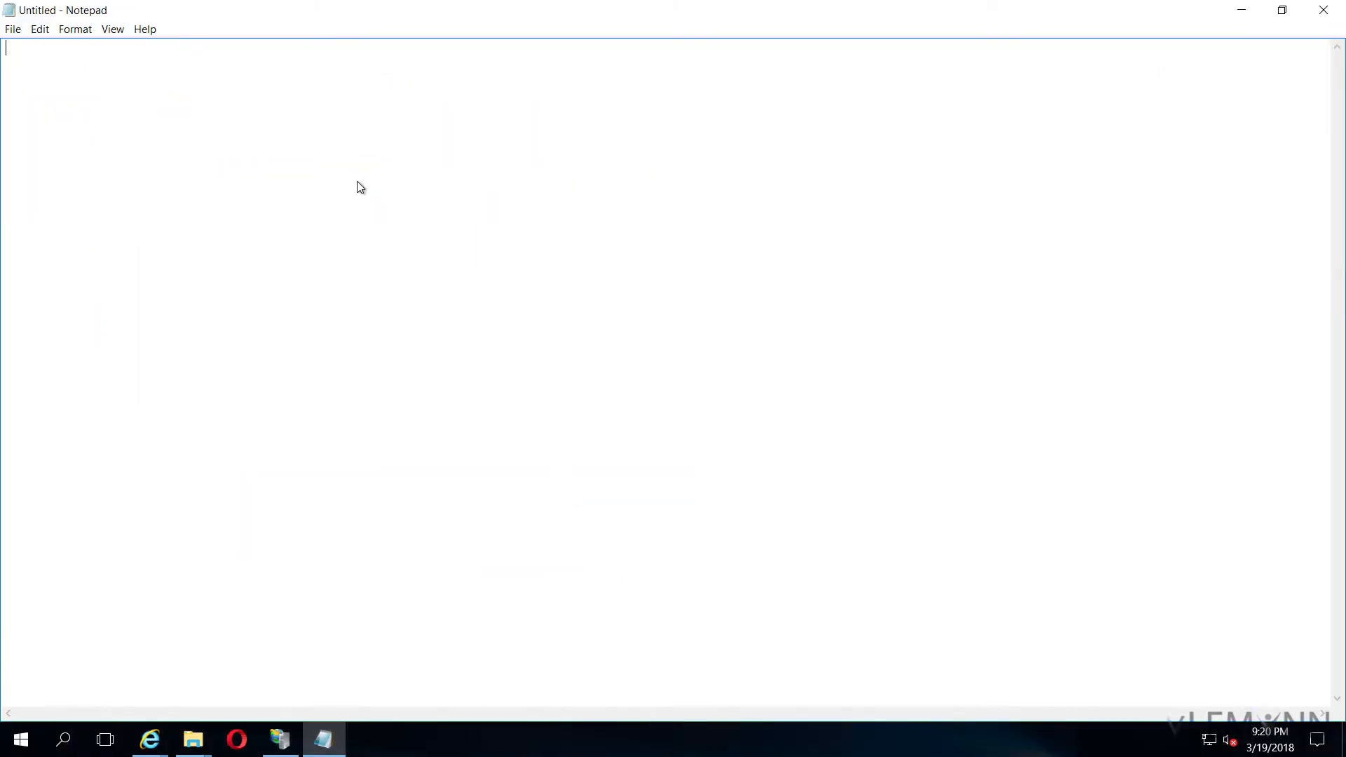
Browse the Open dialog to C:\inetpub\wwwroot and open index.php
{"action": "left_click", "coordinate": [13, 28]}
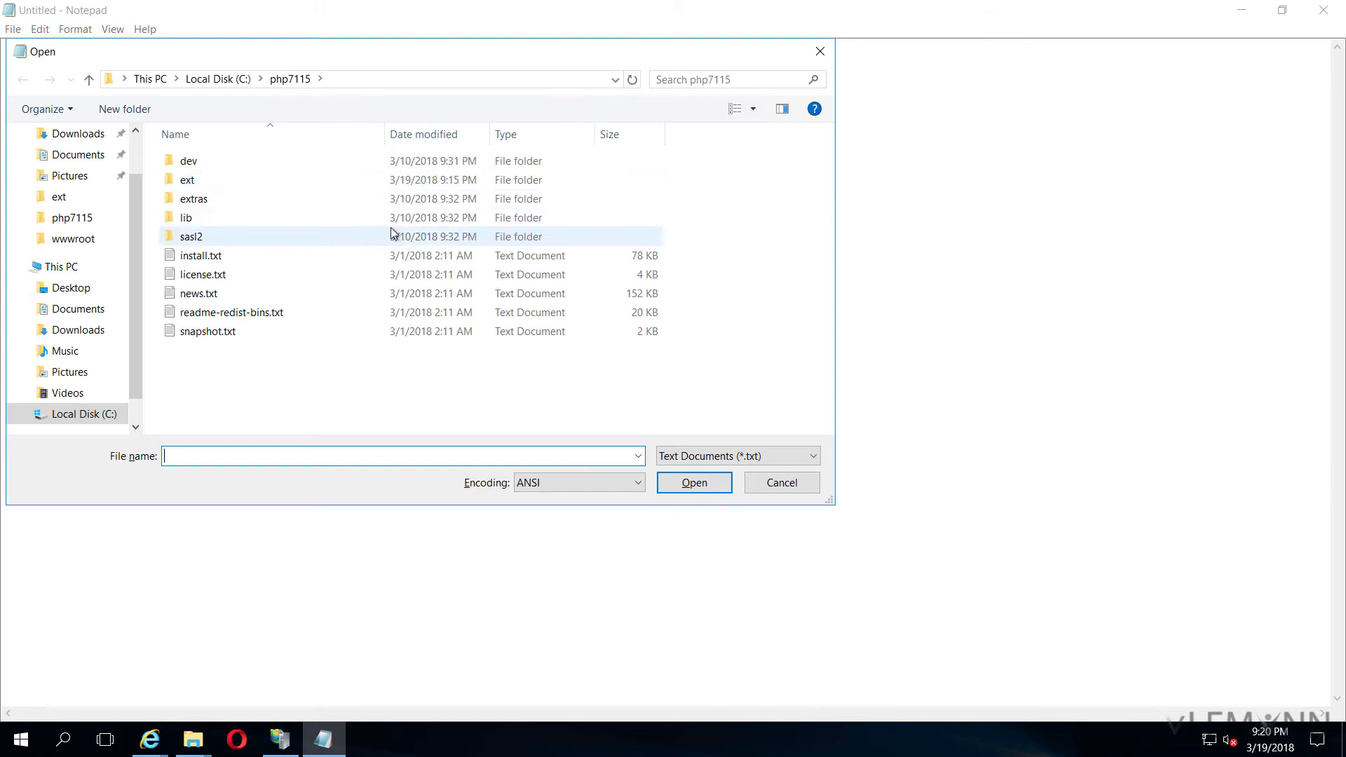
{"action": "left_click", "coordinate": [259, 79]}
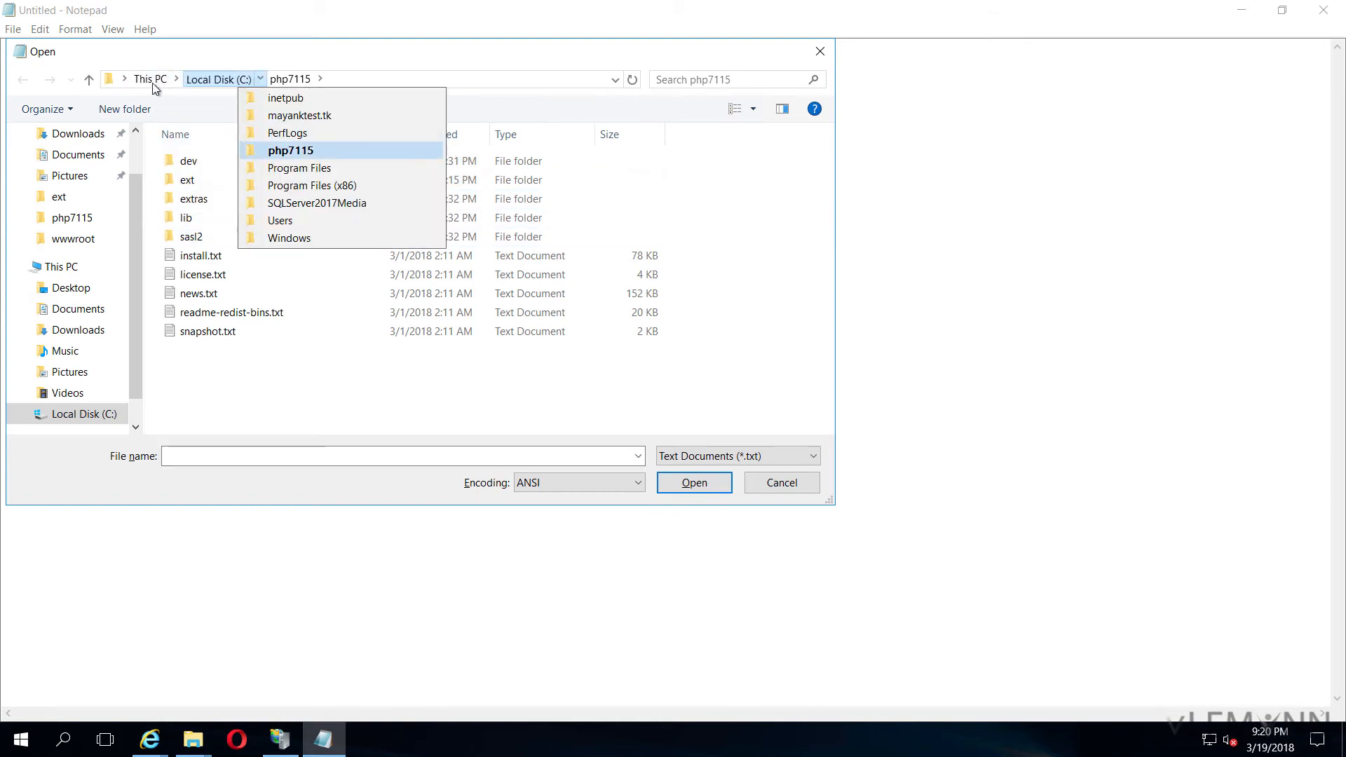
{"action": "left_click", "coordinate": [149, 78]}
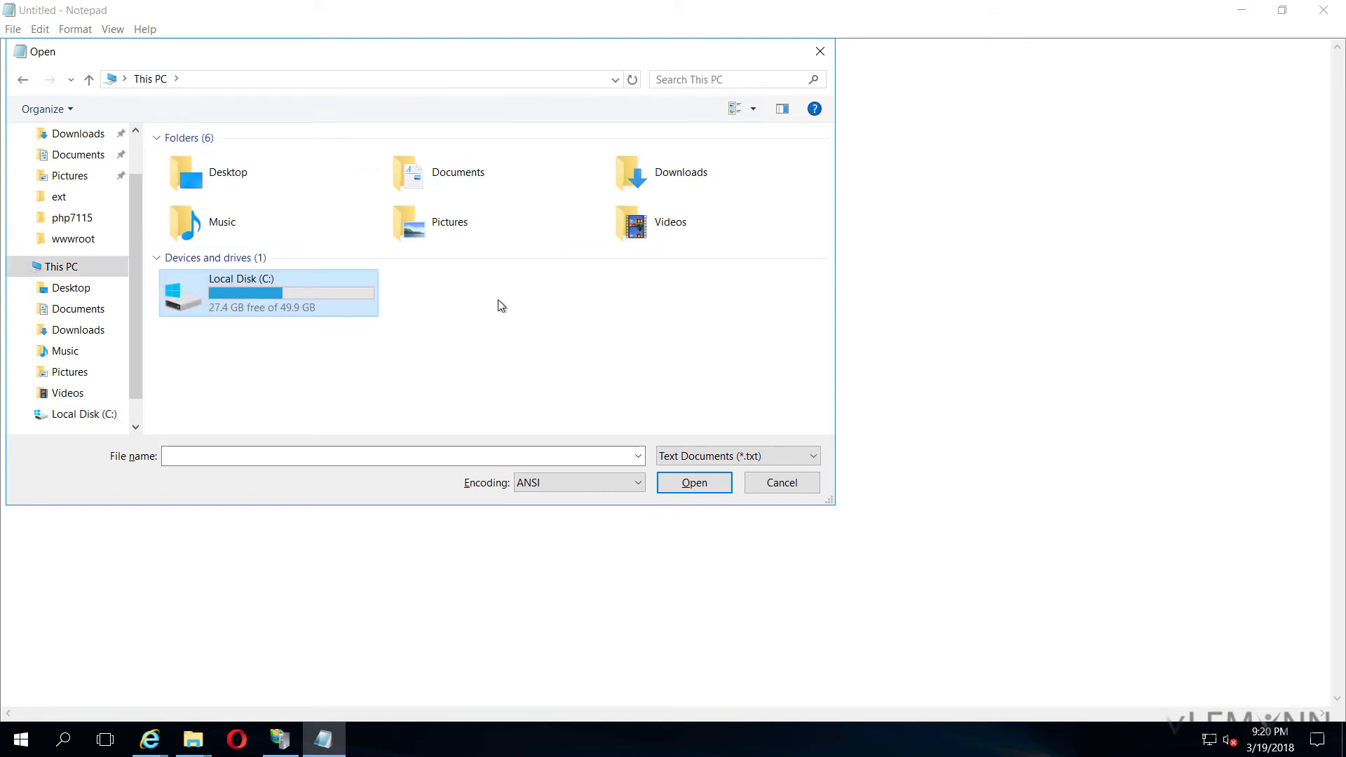
{"action": "double_click", "coordinate": [240, 292]}
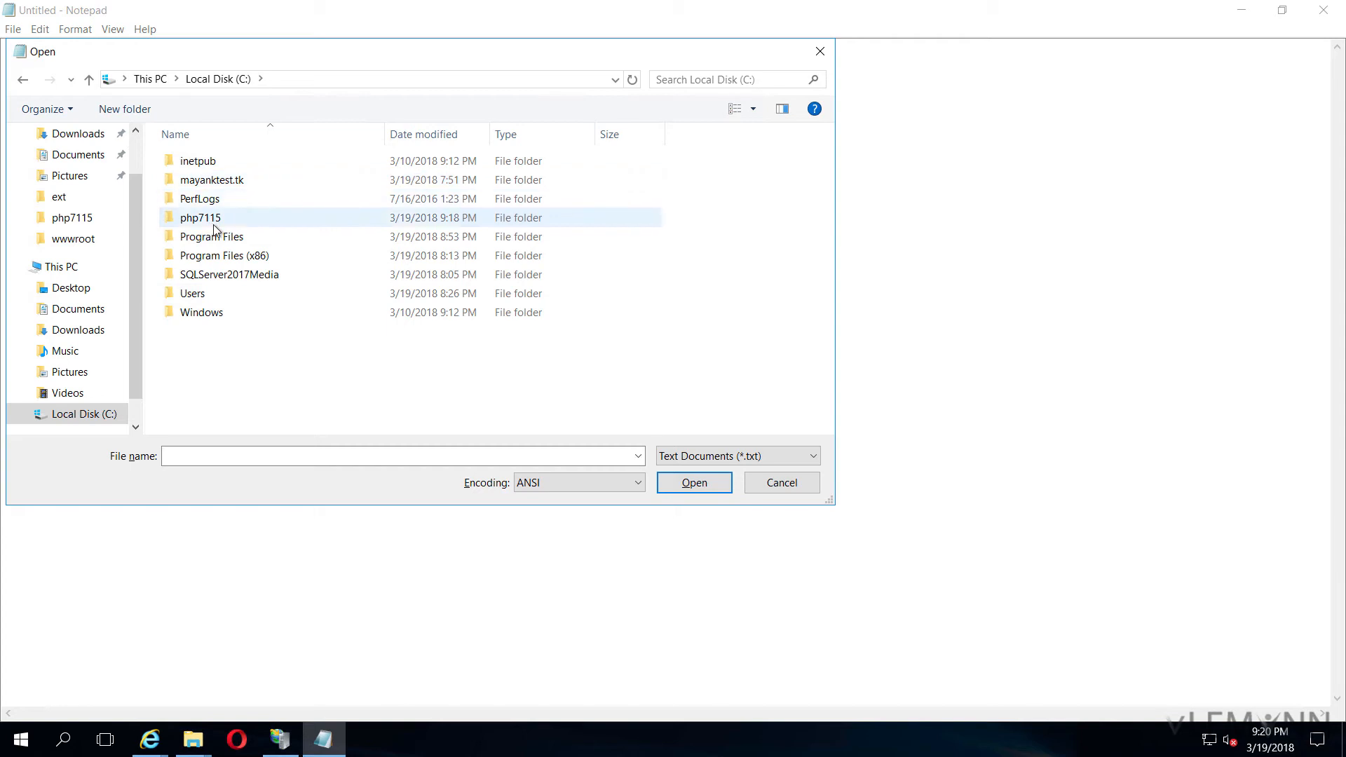
{"action": "double_click", "coordinate": [196, 160]}
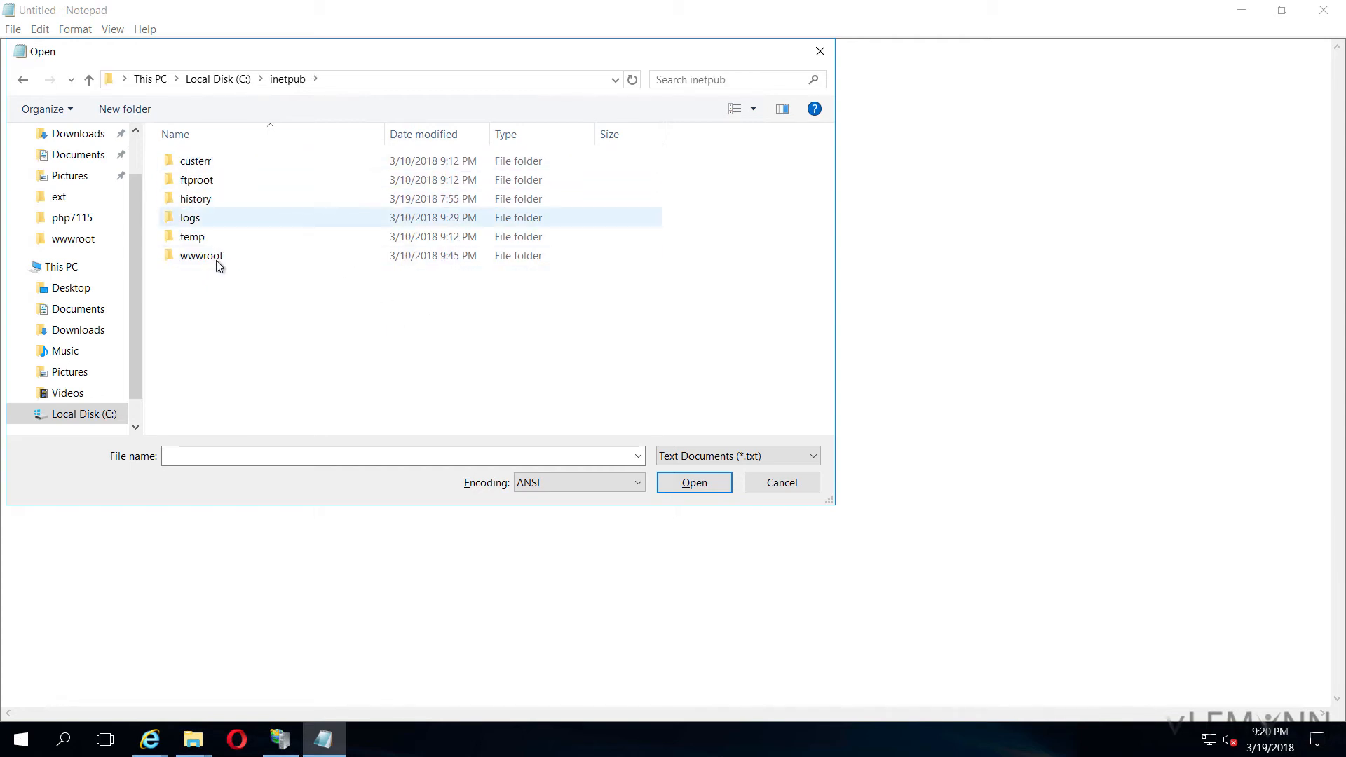
{"action": "double_click", "coordinate": [202, 256]}
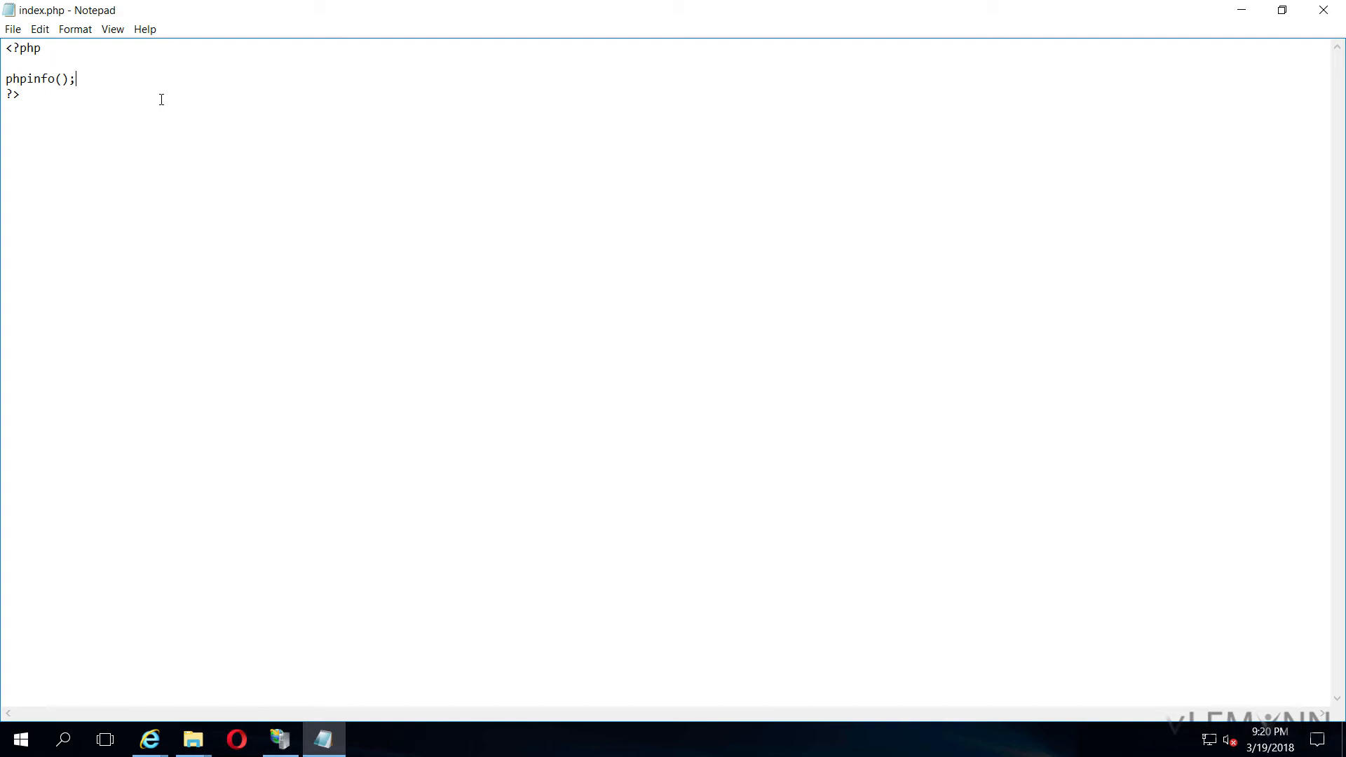
Replace the phpinfo(); line with the sqlsrv_connect script for localhost\se2017 testDB
{"action": "triple_click", "coordinate": [39, 78]}
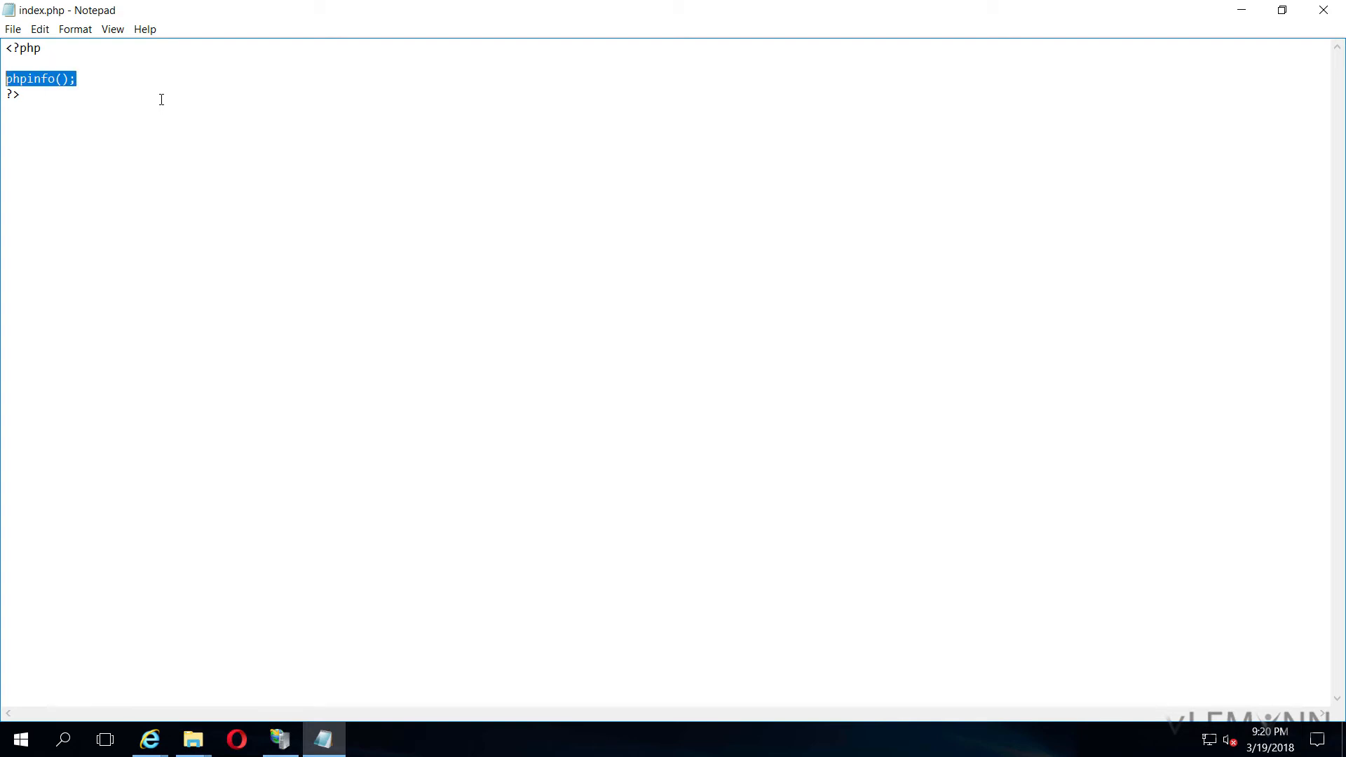
{"action": "key", "text": "Delete"}
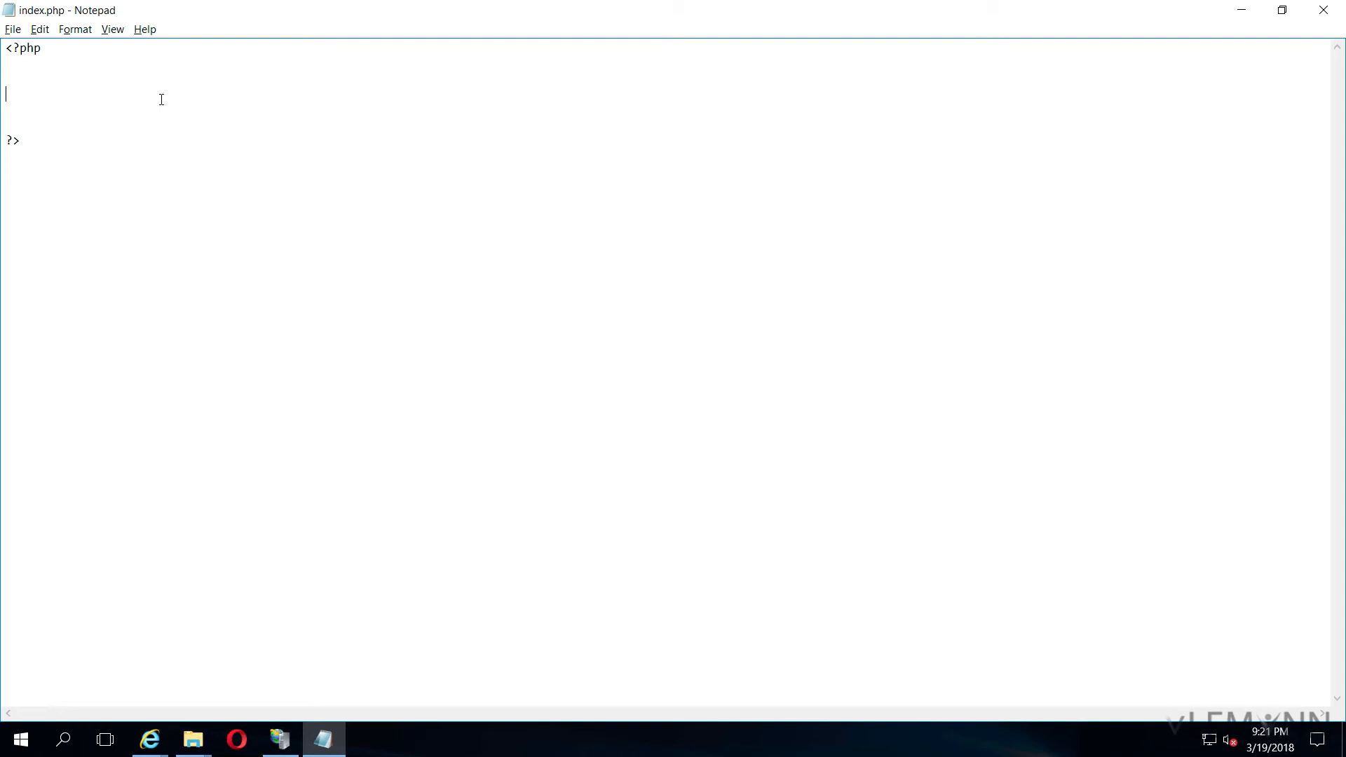
{"action": "key", "text": "alt+tab"}
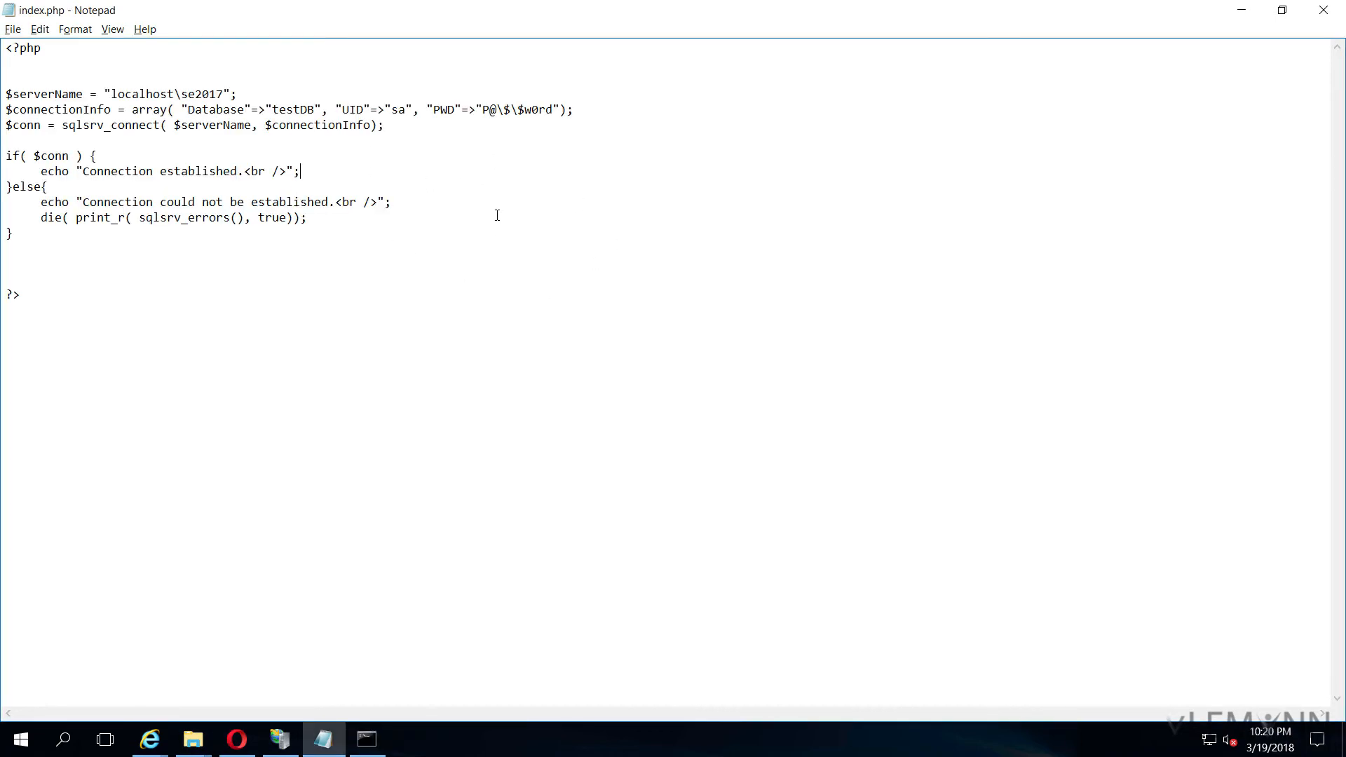
{"action": "mouse_move", "coordinate": [491, 230]}
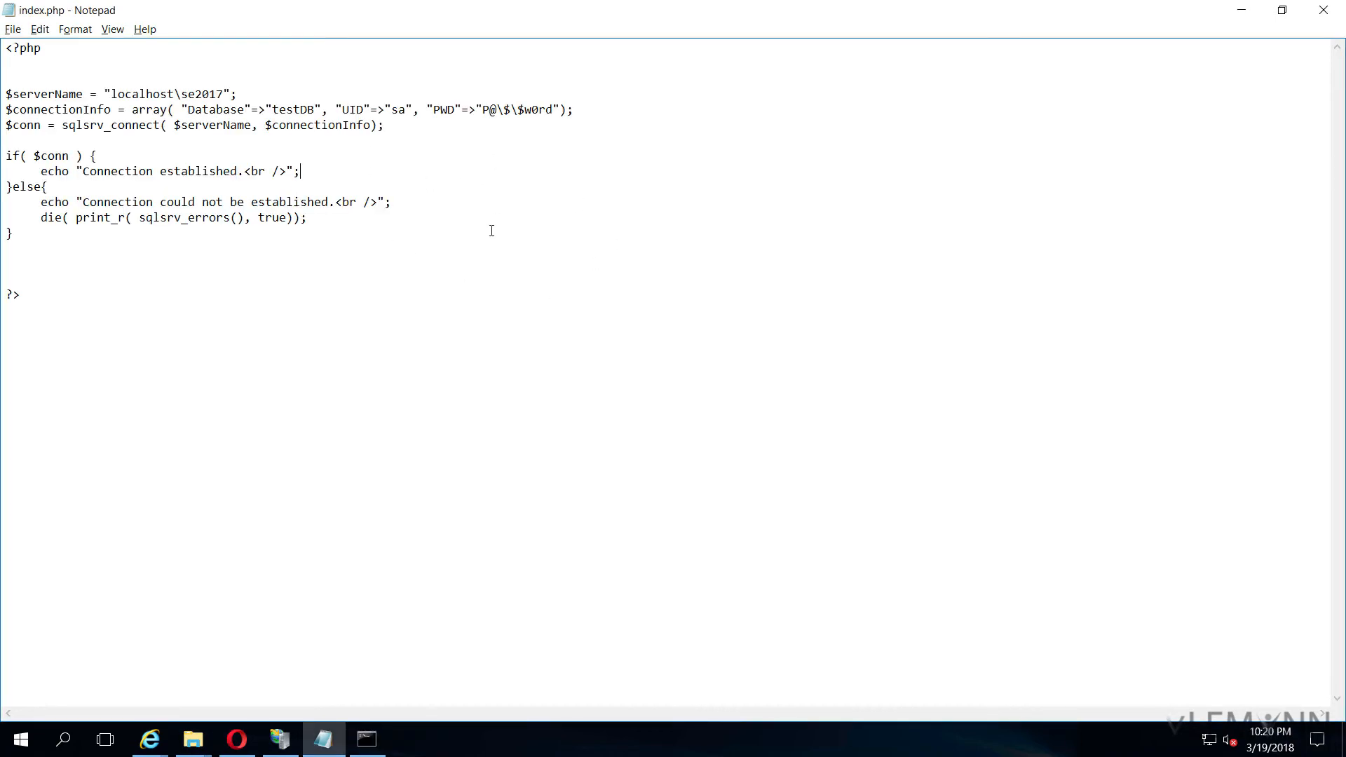
{"action": "left_click", "coordinate": [150, 739]}
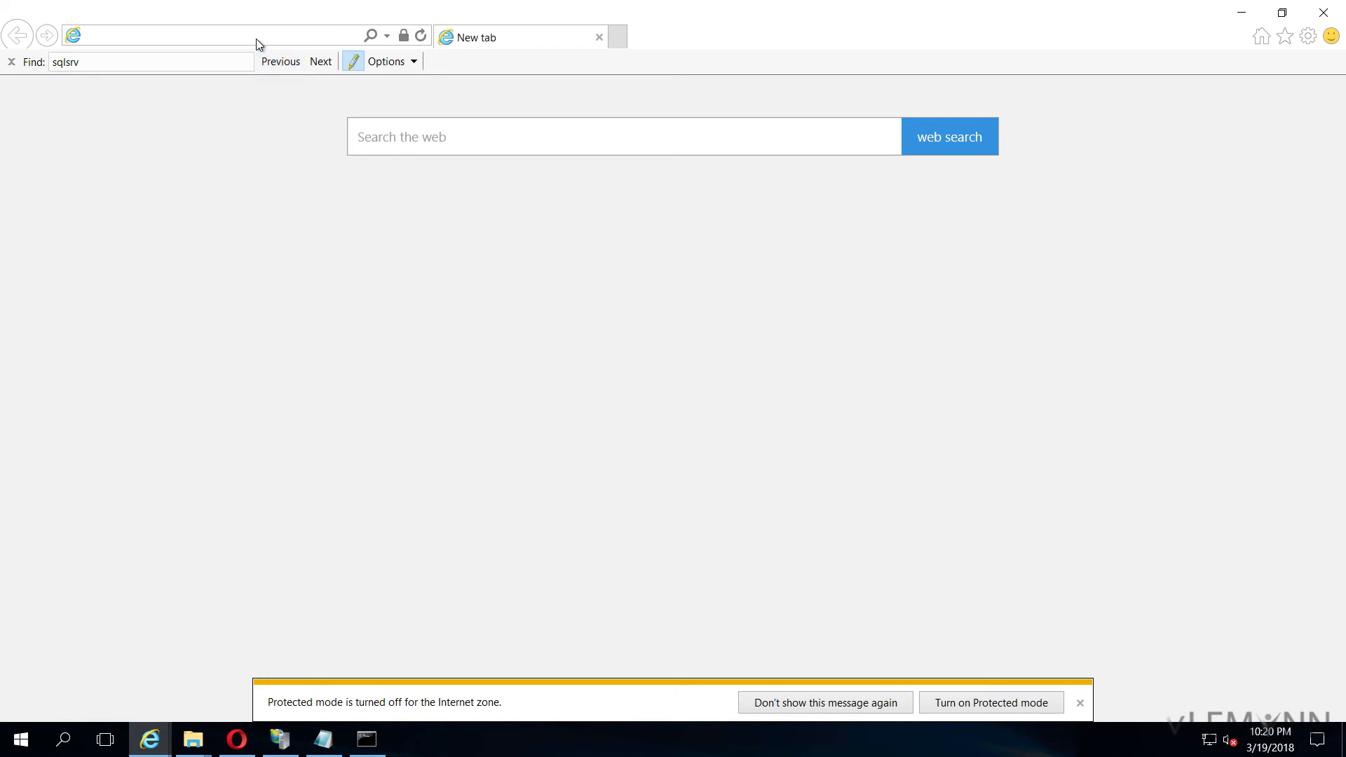
{"action": "type", "text": "http://localhost/"}
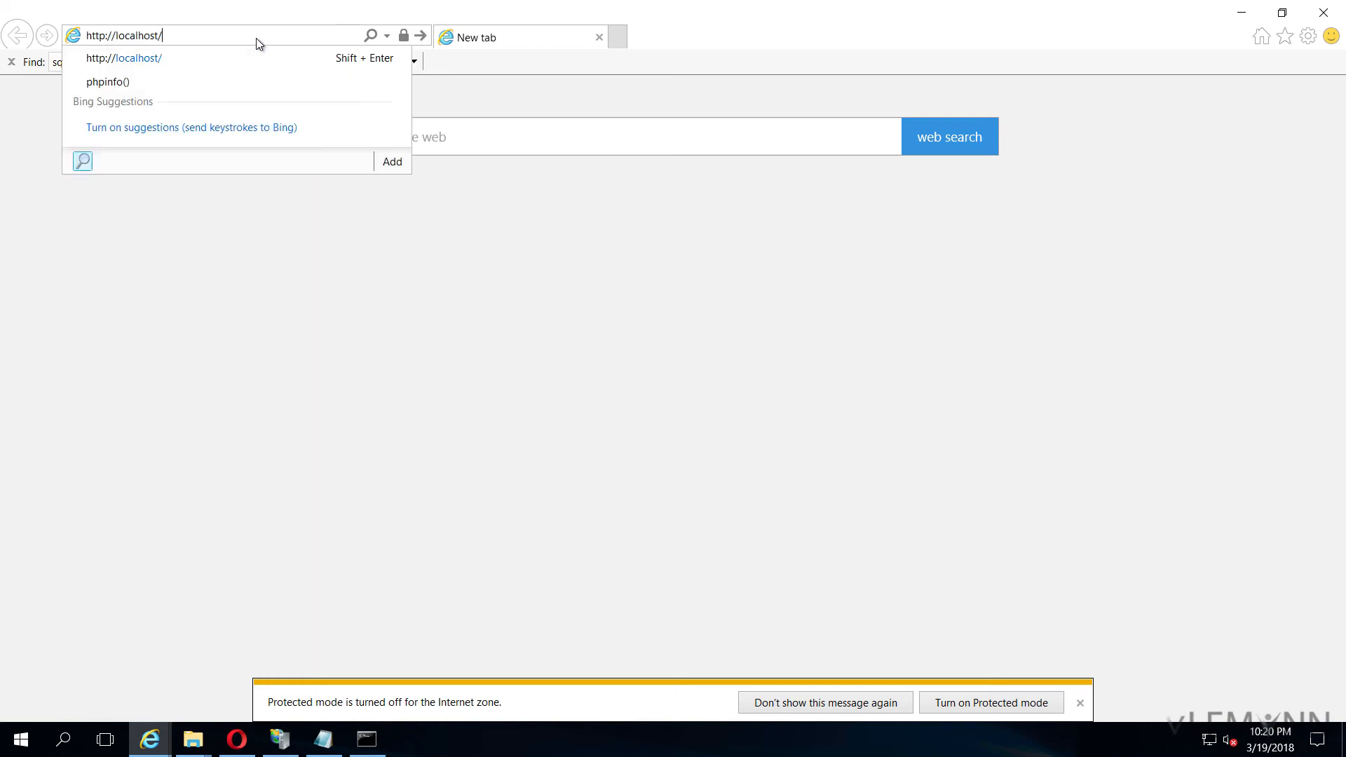
{"action": "key", "text": "Return"}
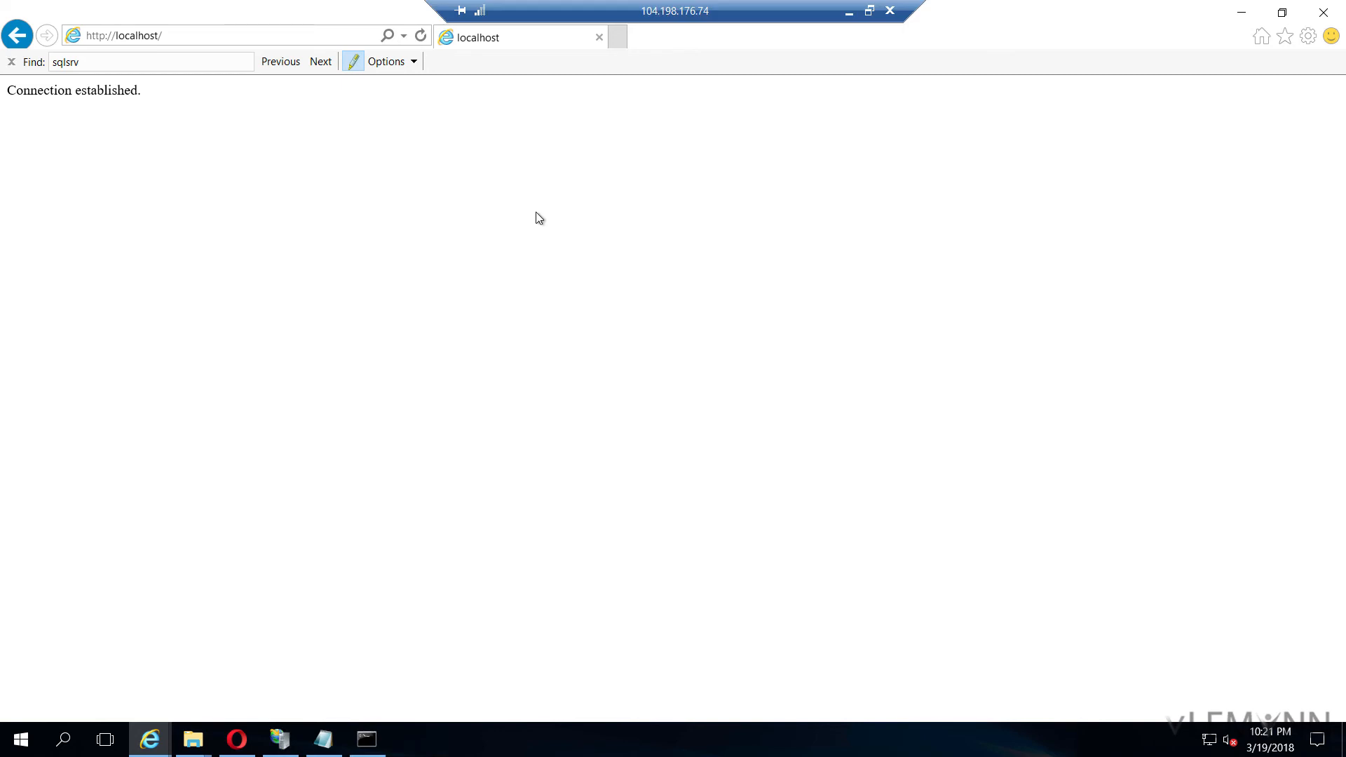
{"action": "mouse_move", "coordinate": [593, 389]}
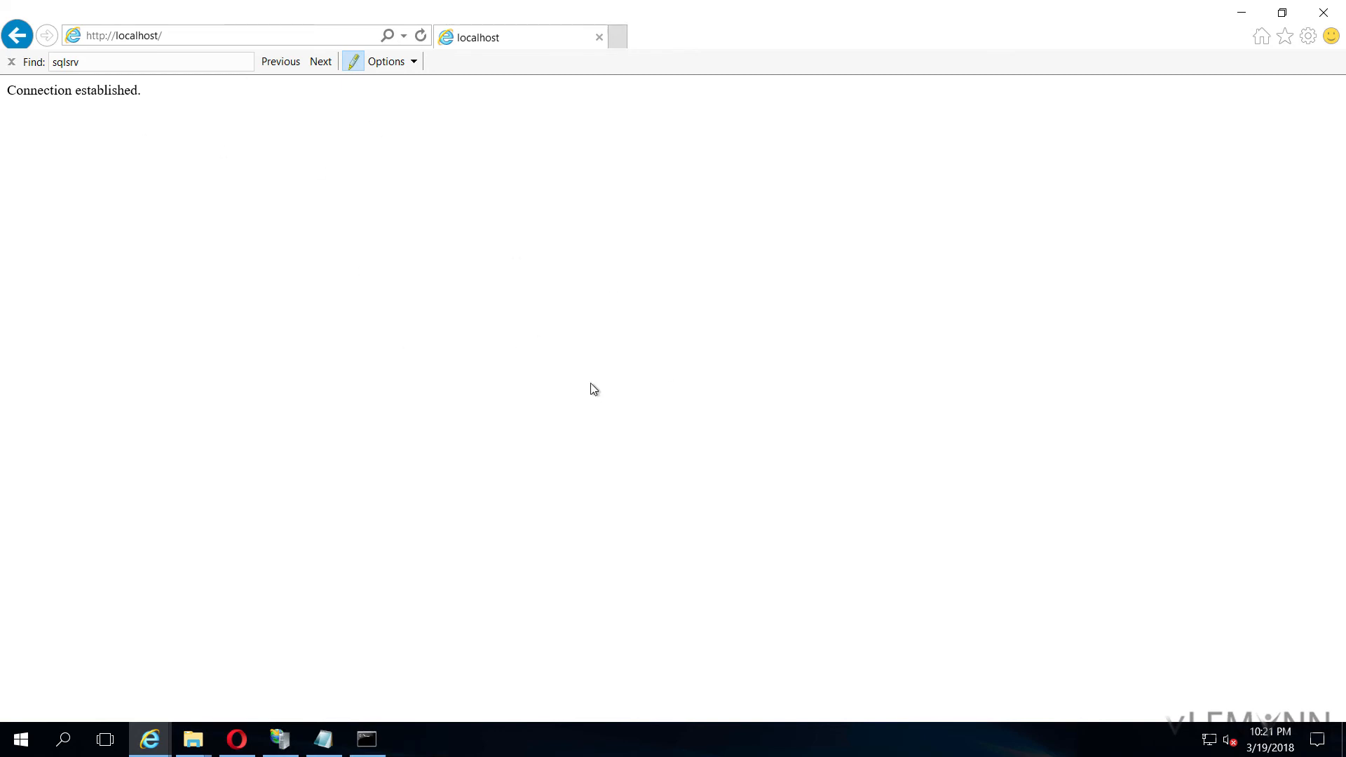
{"action": "left_click", "coordinate": [13, 739]}
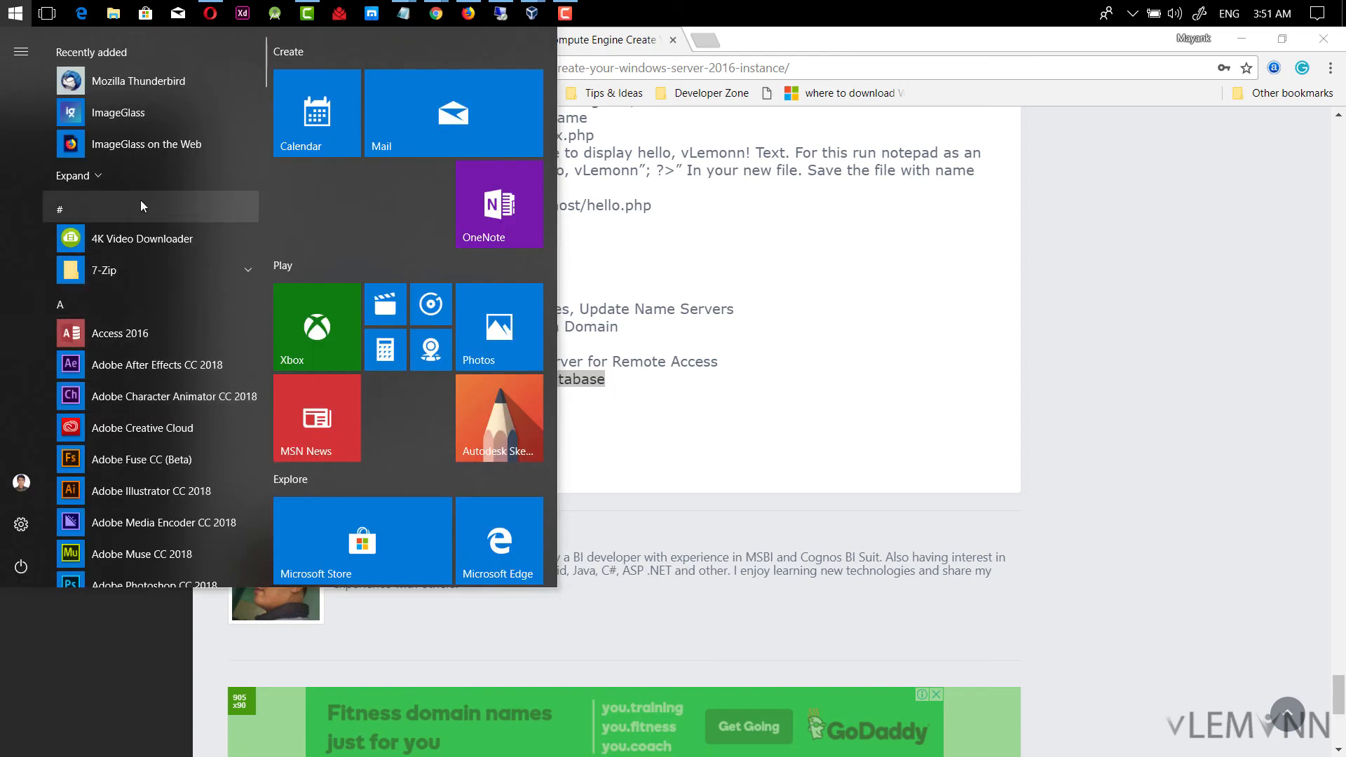
Launch SSMS and try SQL Server Authentication as sa to 104.198.176.74, failing with error 53
{"action": "left_click", "coordinate": [59, 208]}
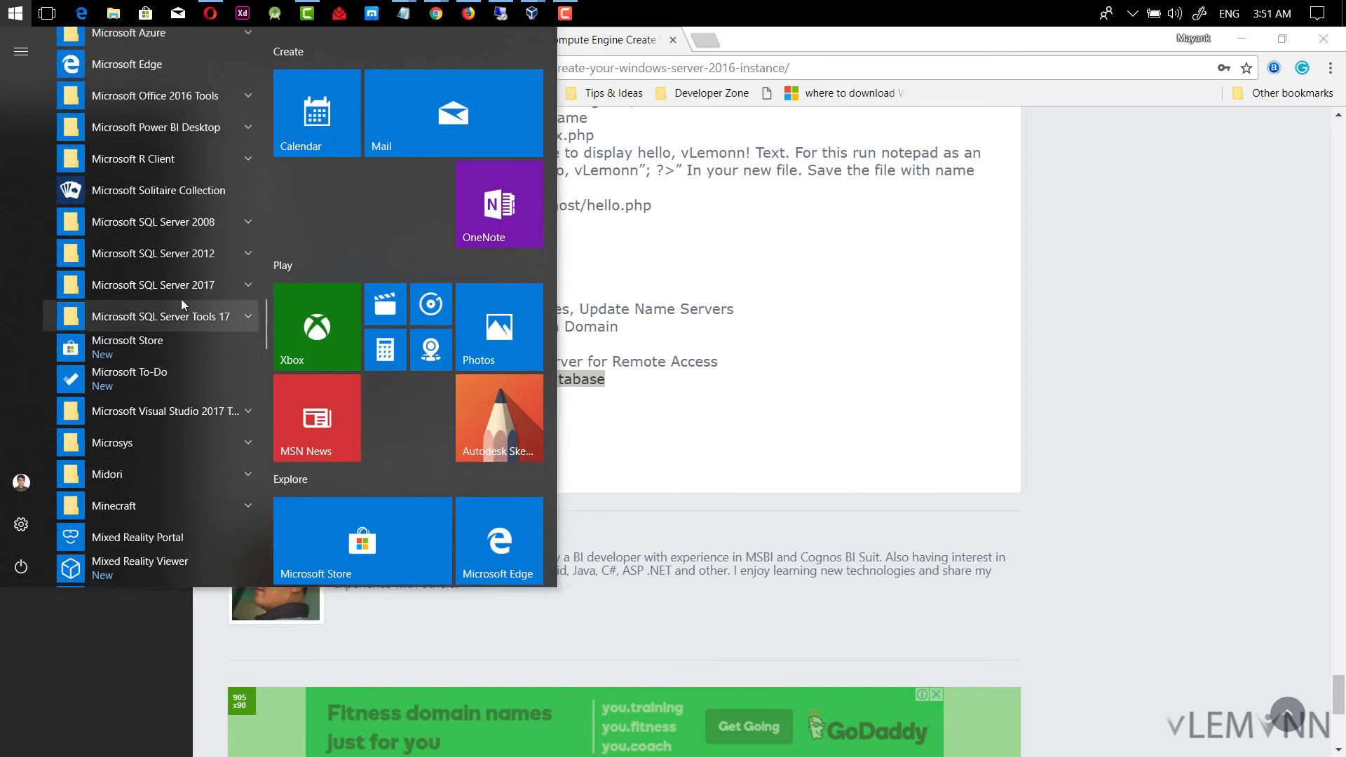
{"action": "left_click", "coordinate": [153, 253]}
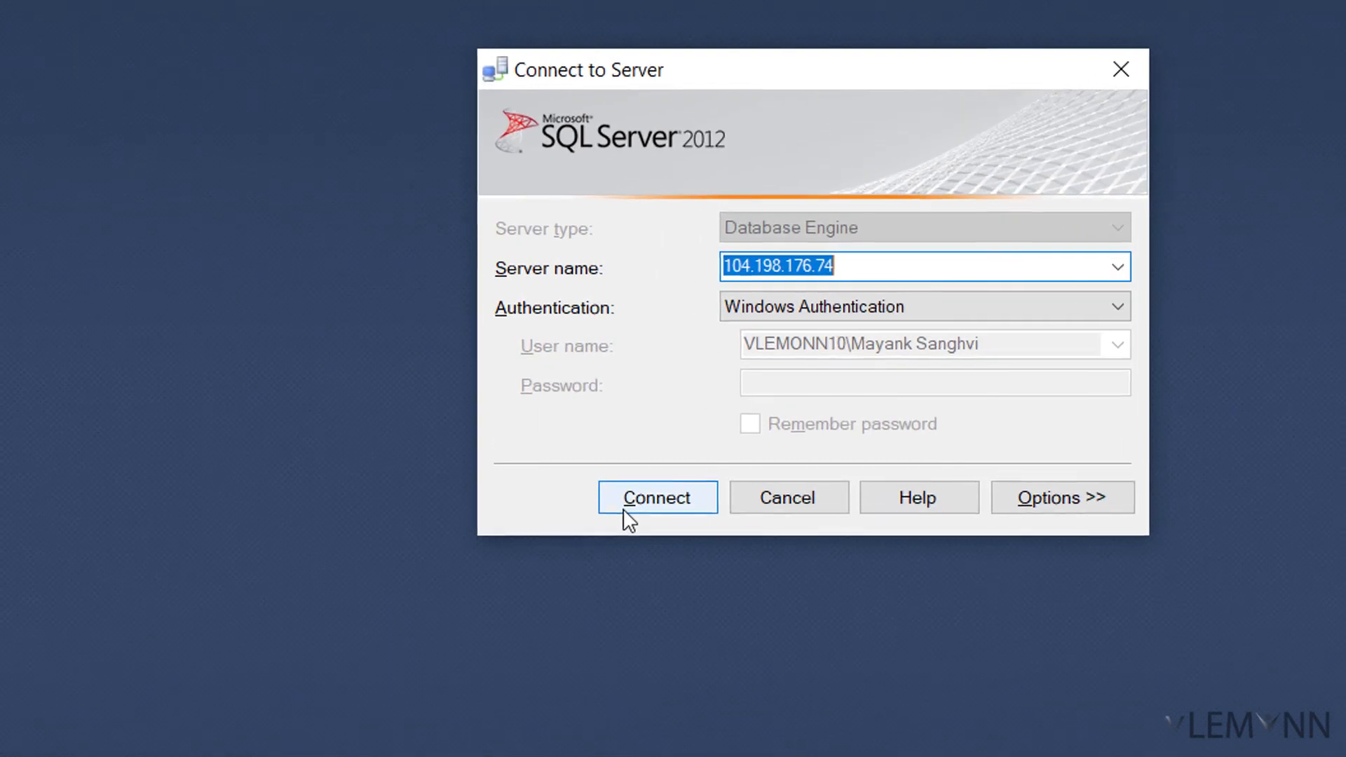
{"action": "left_click", "coordinate": [926, 307]}
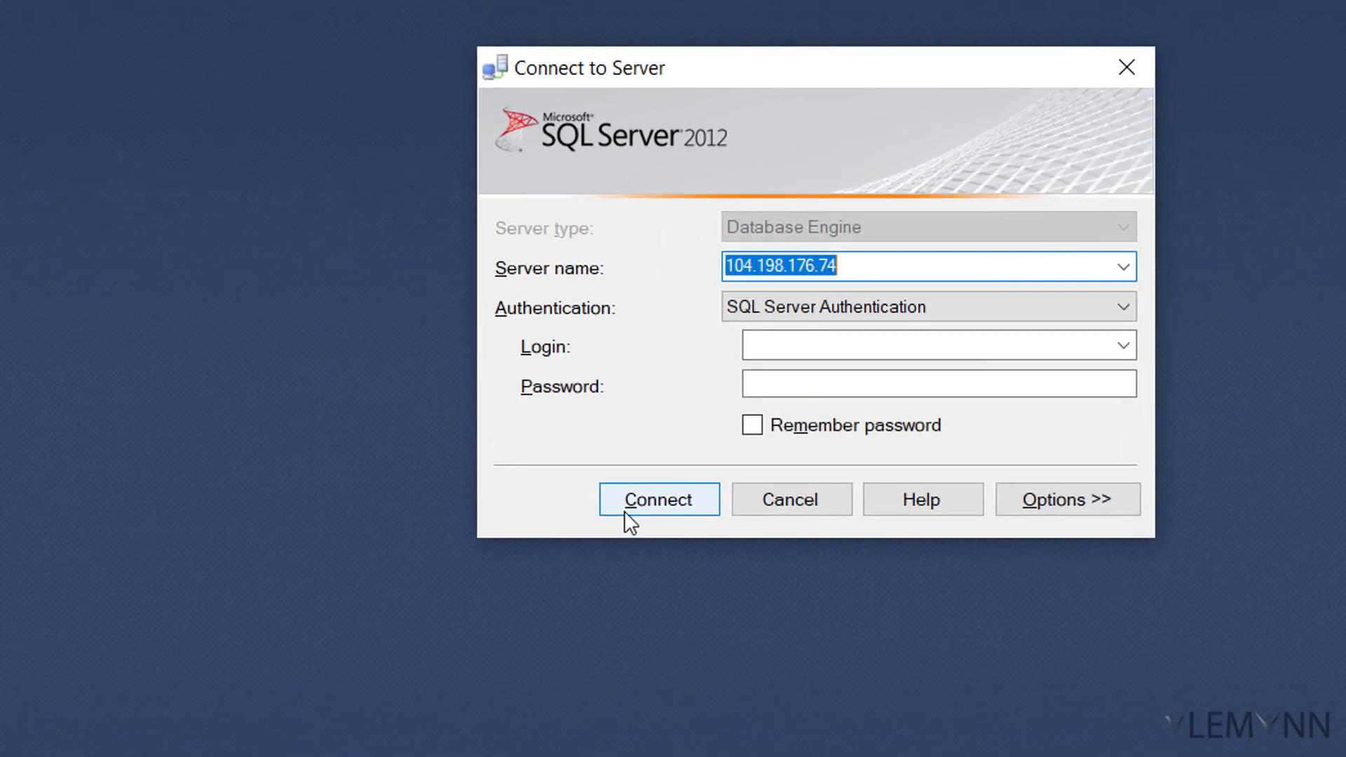
{"action": "left_click", "coordinate": [936, 344]}
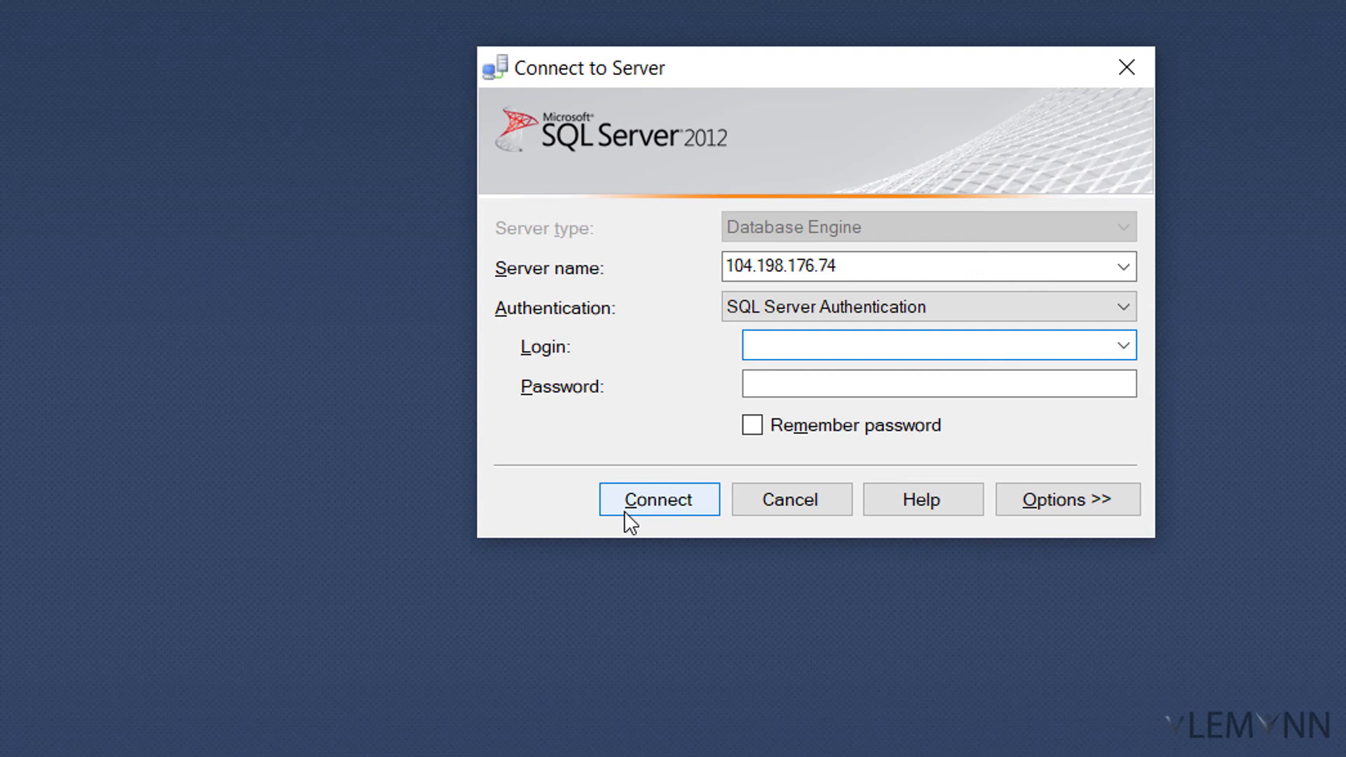
{"action": "type", "text": "sa"}
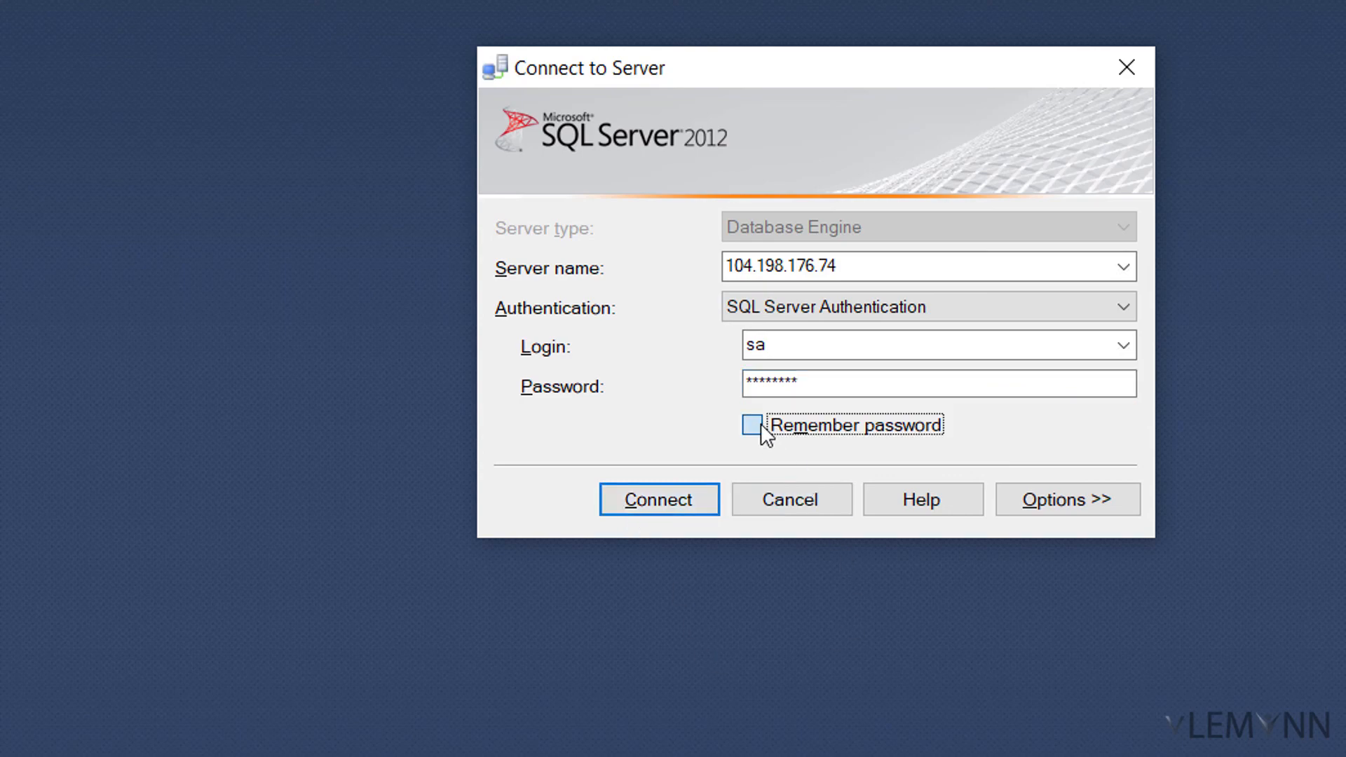
{"action": "left_click", "coordinate": [658, 499]}
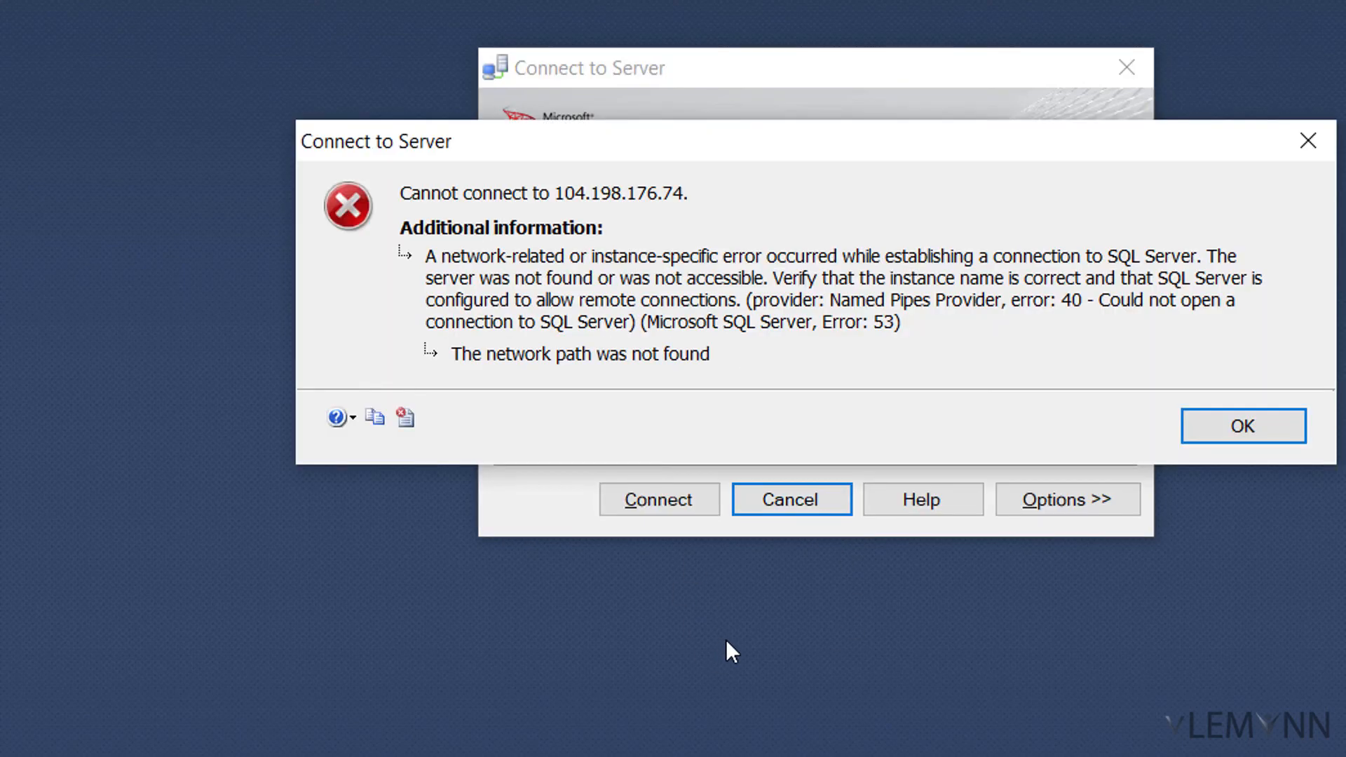